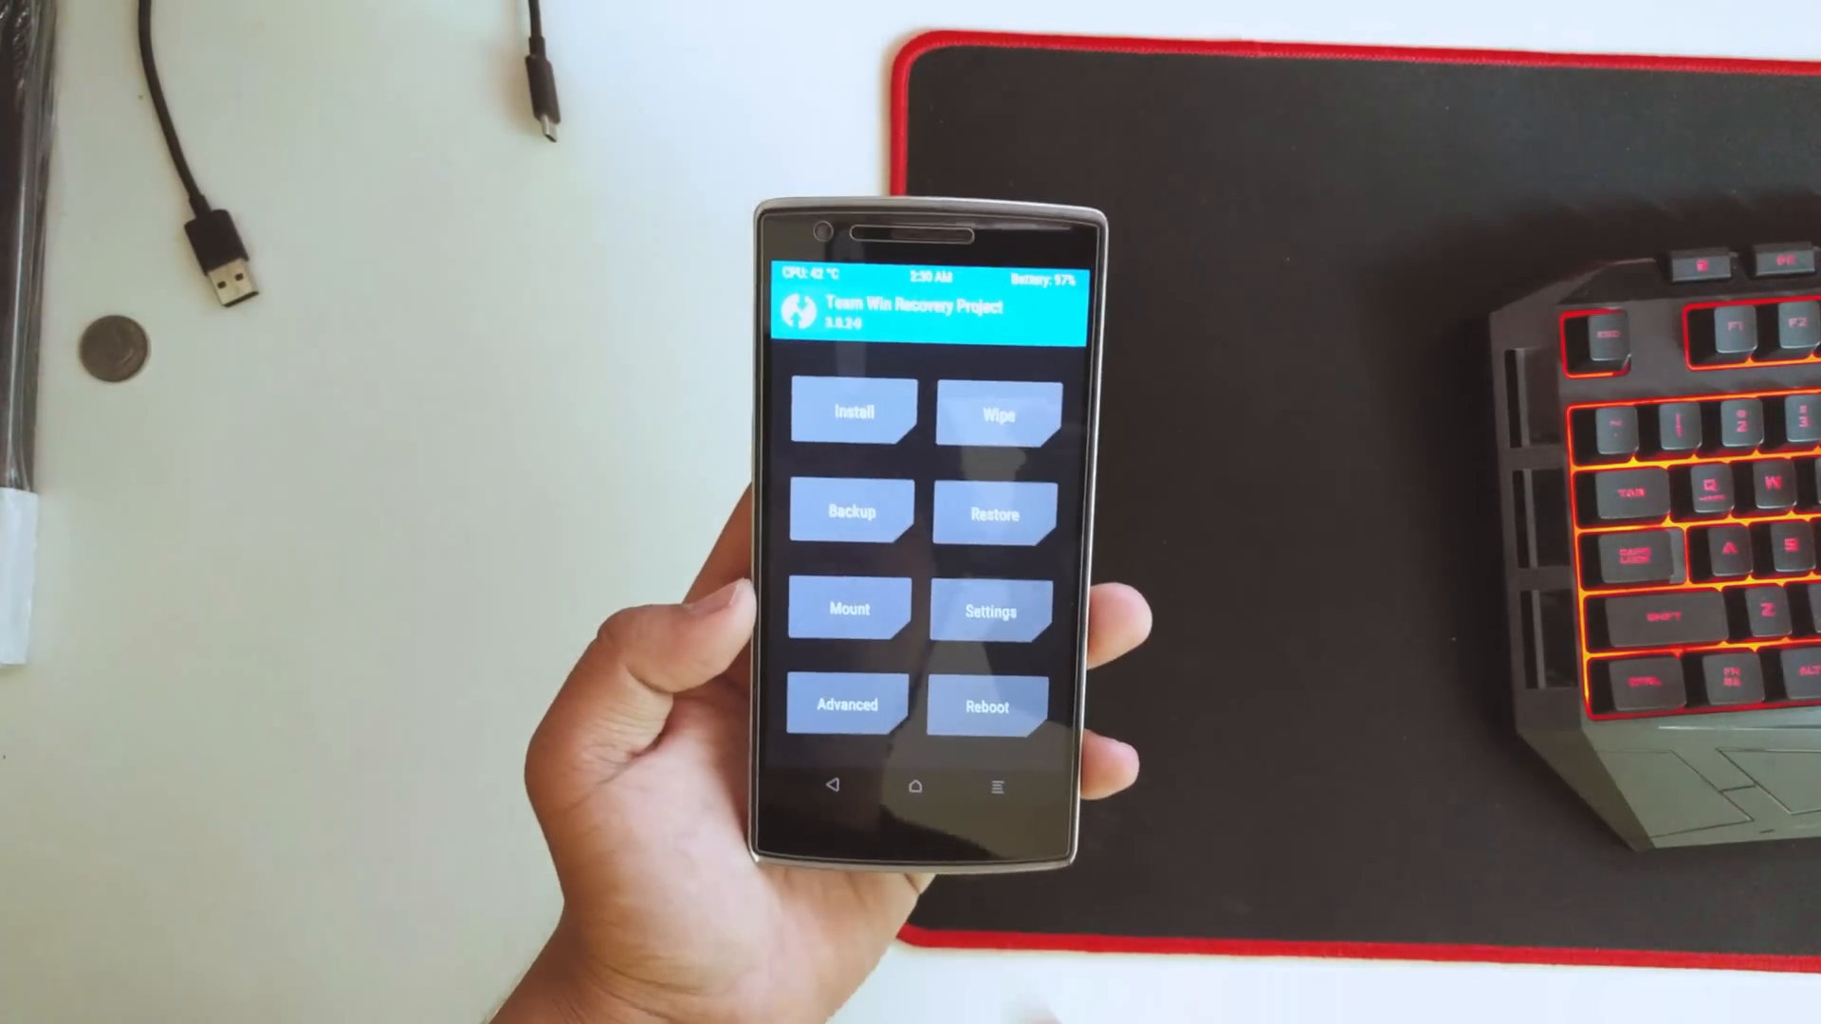
Wipe Dalvik/ART cache, system, data and cache via Advanced Wipe, then return to the main menu.
{"action": "left_click", "coordinate": [848, 510]}
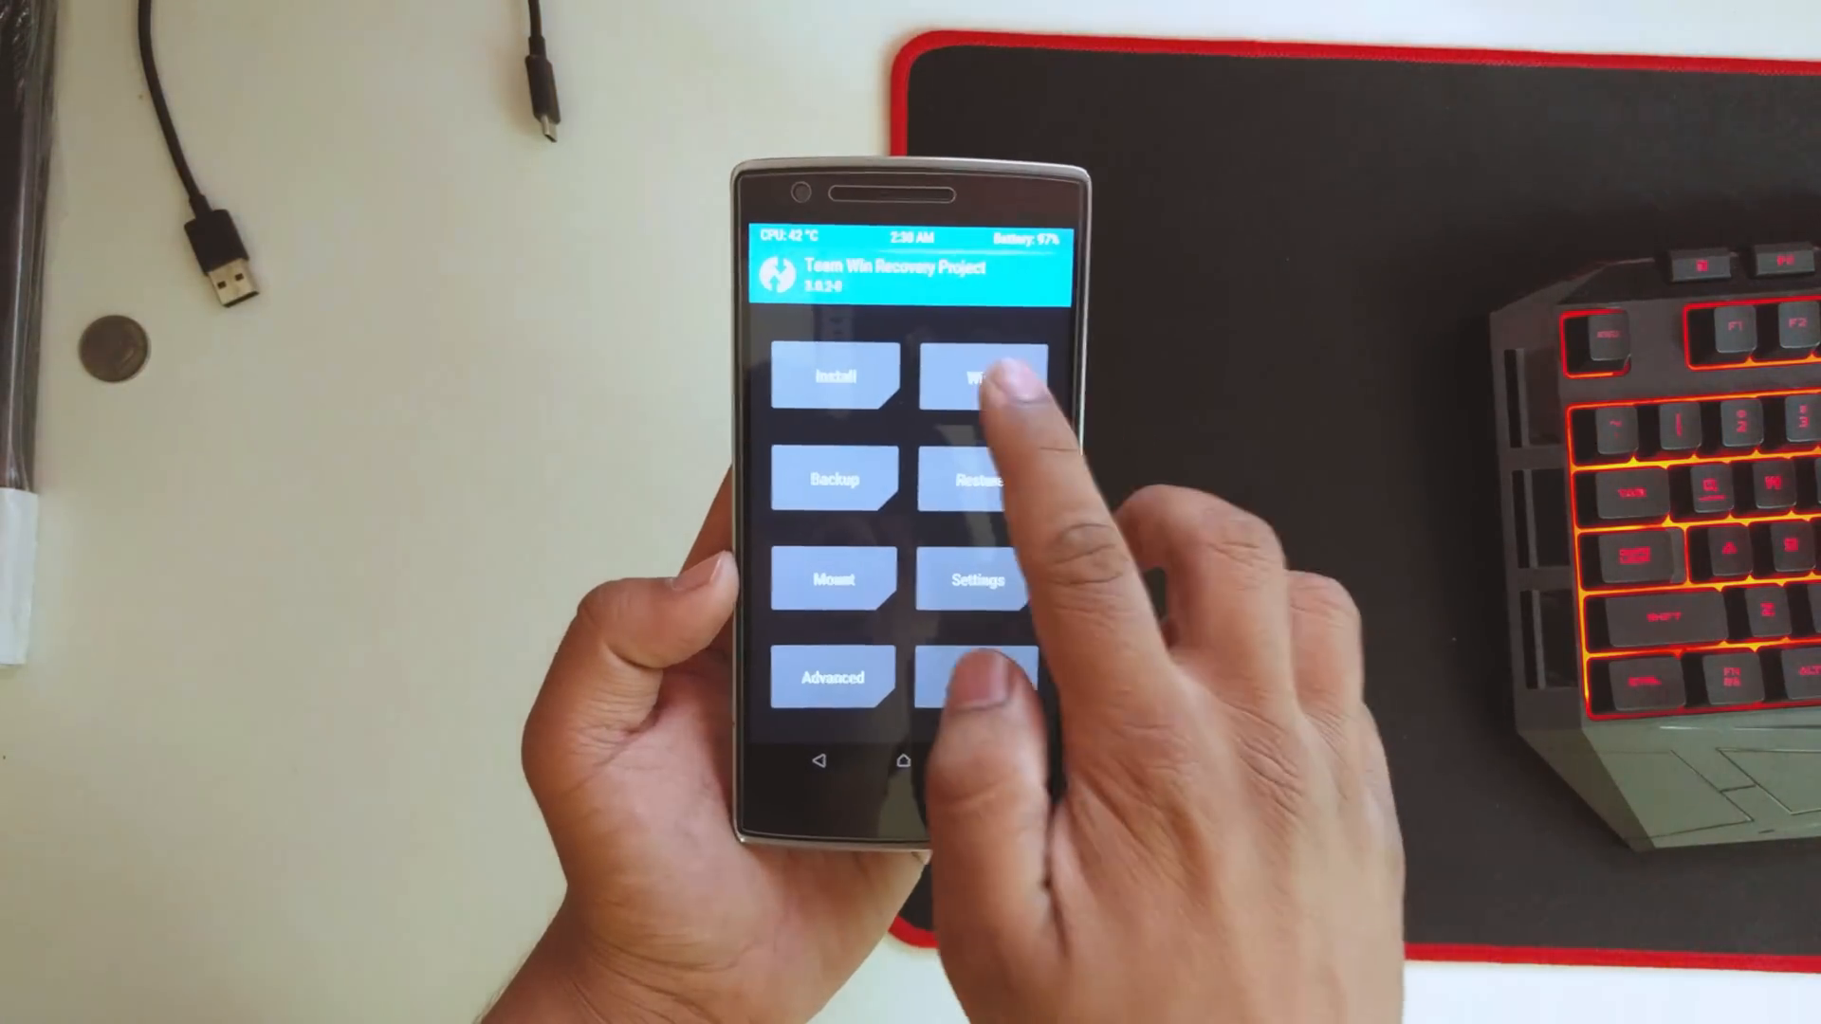
{"action": "left_click", "coordinate": [981, 376]}
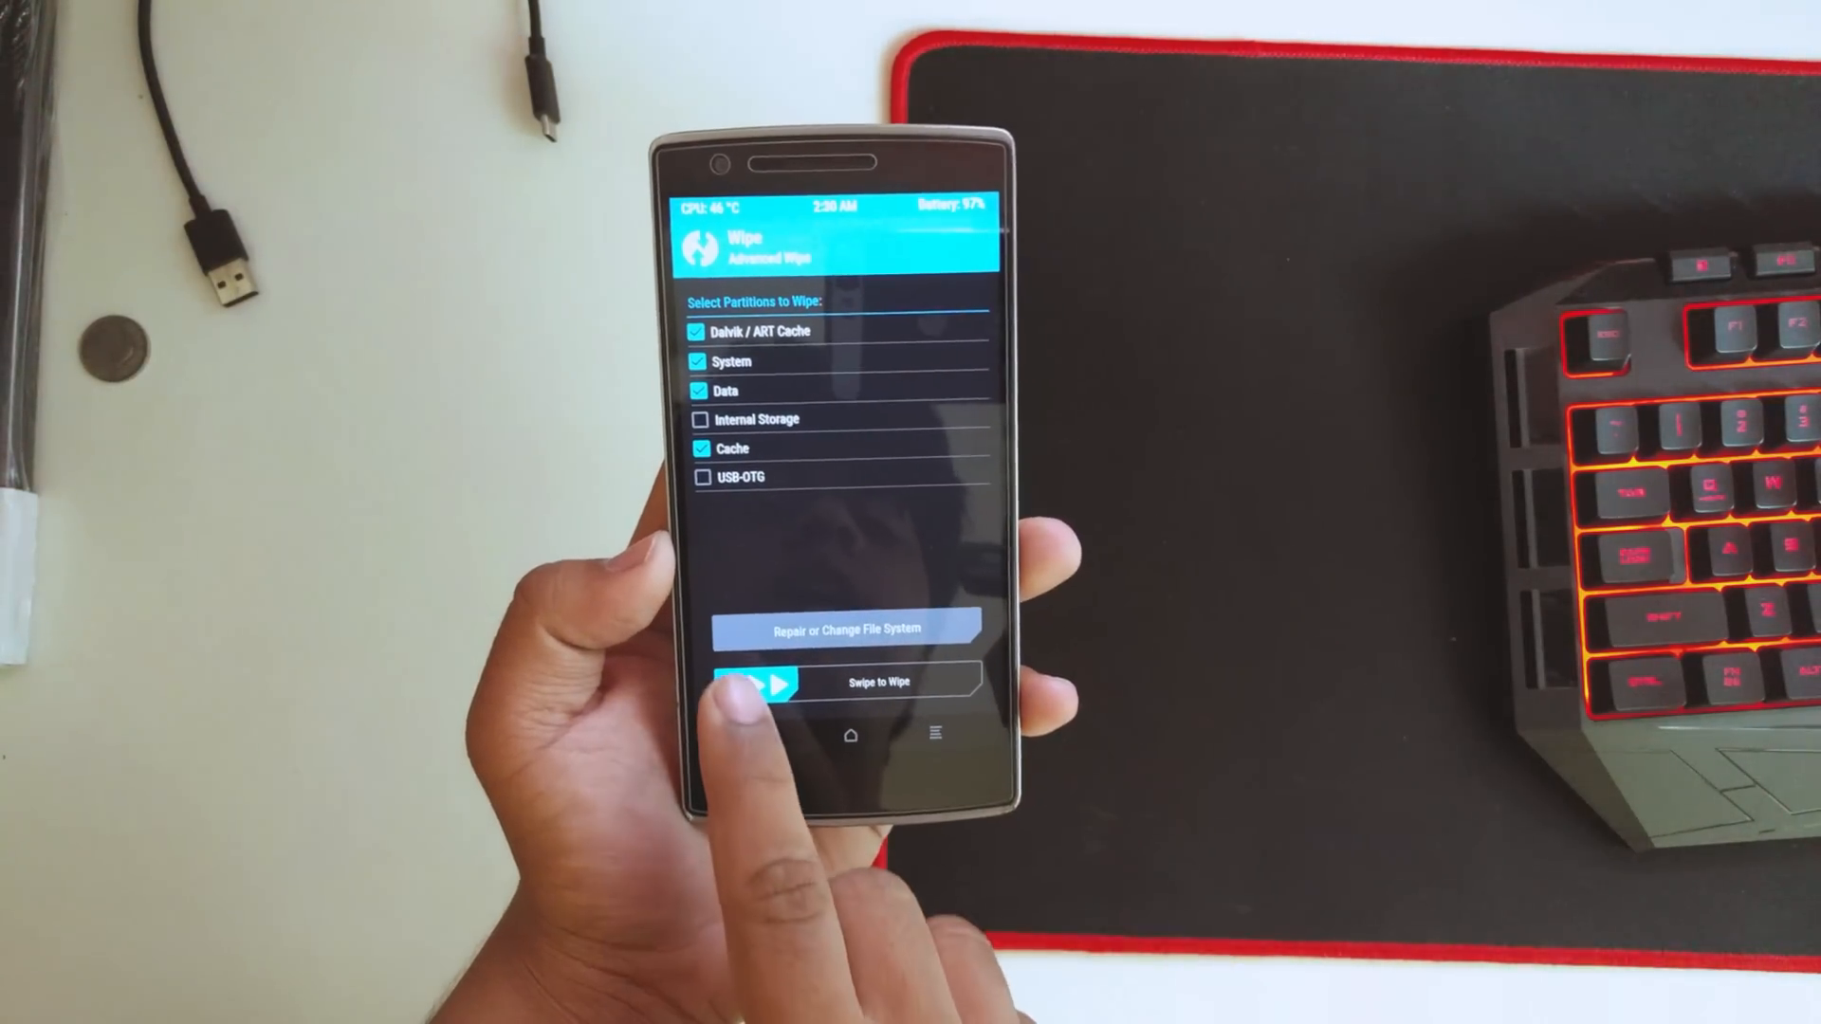
{"action": "left_click_drag", "start_coordinate": [755, 681], "coordinate": [952, 681]}
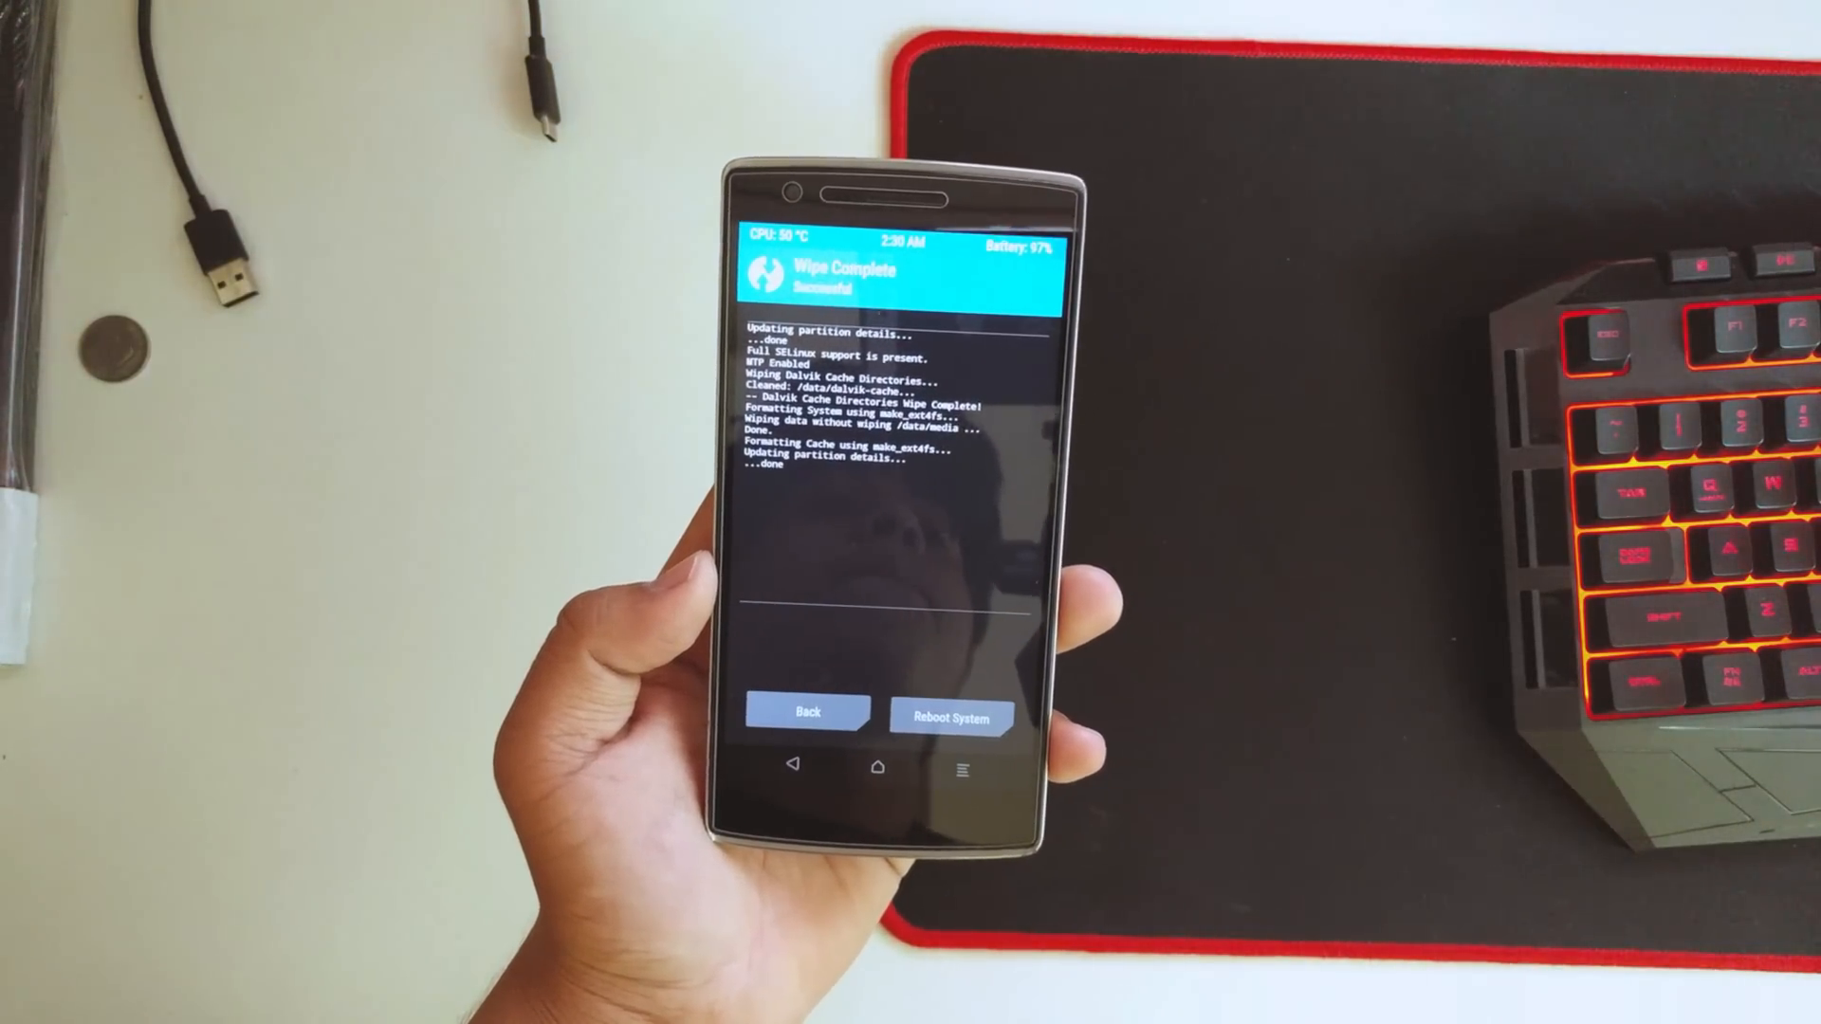
{"action": "left_click", "coordinate": [806, 713]}
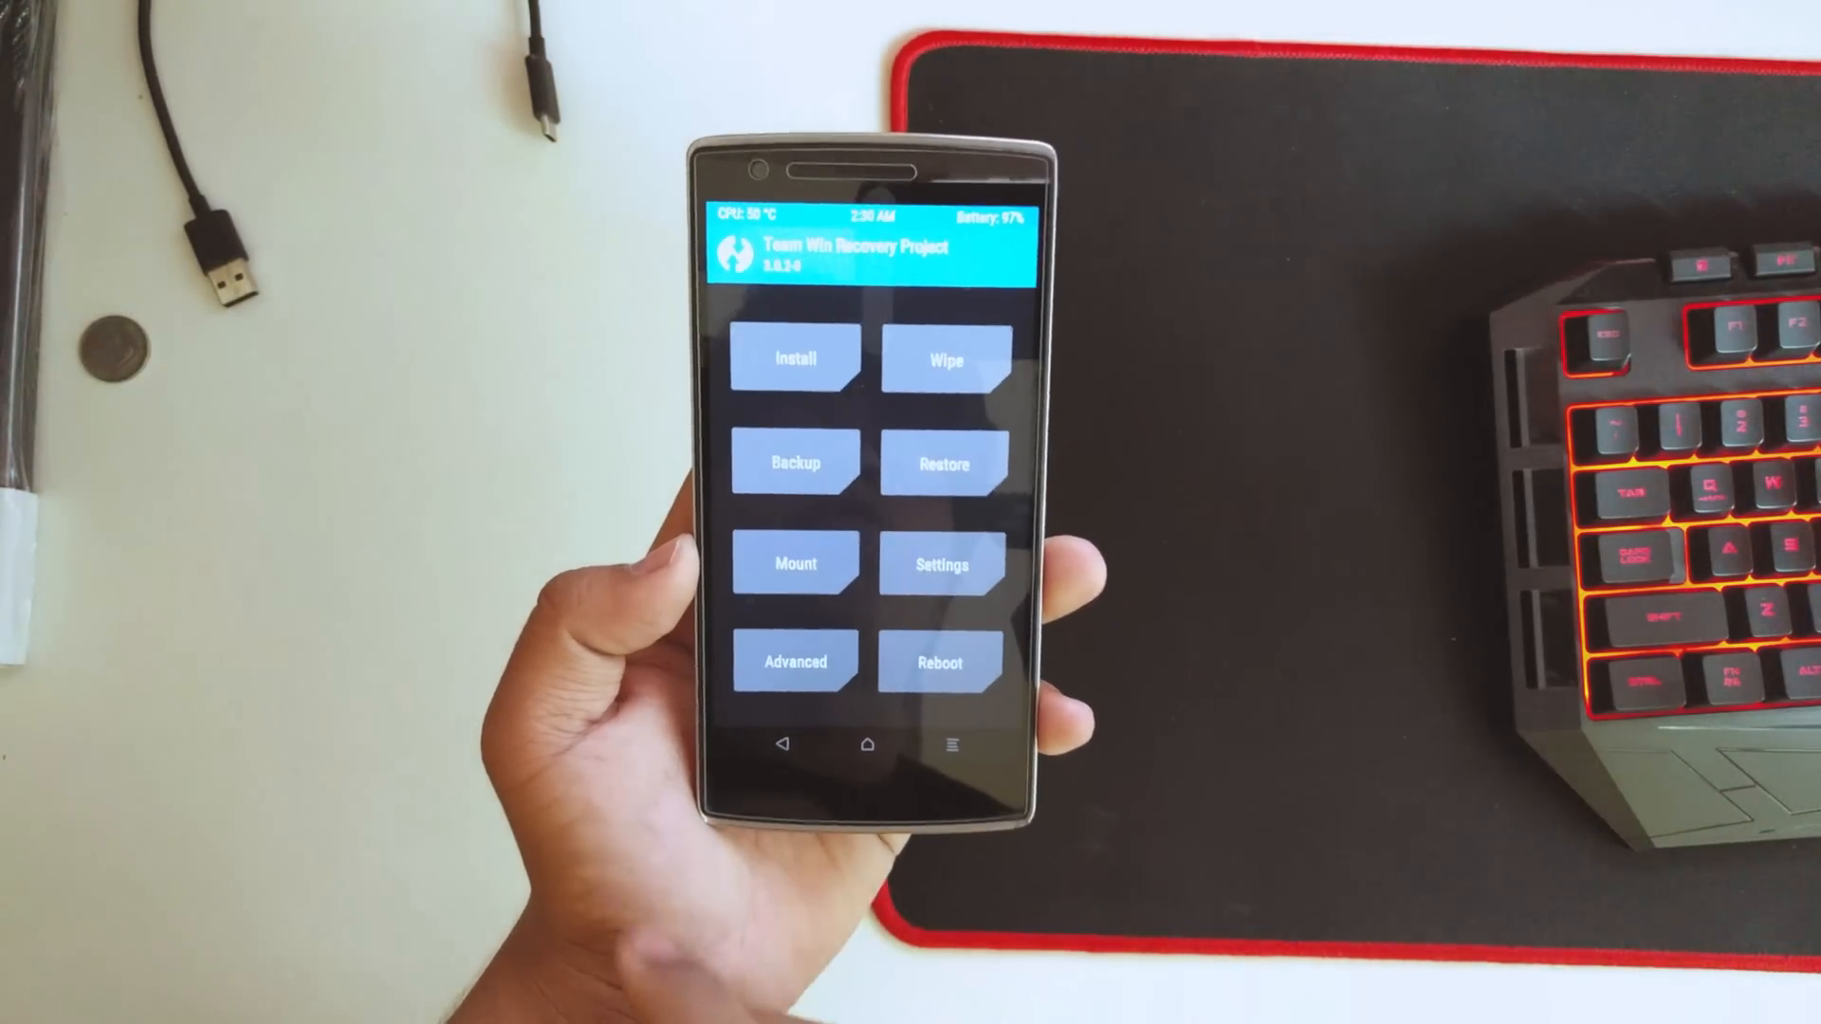
Choose Install and select the crDroid ROM zip from /sdcard to flash.
{"action": "left_click", "coordinate": [795, 359]}
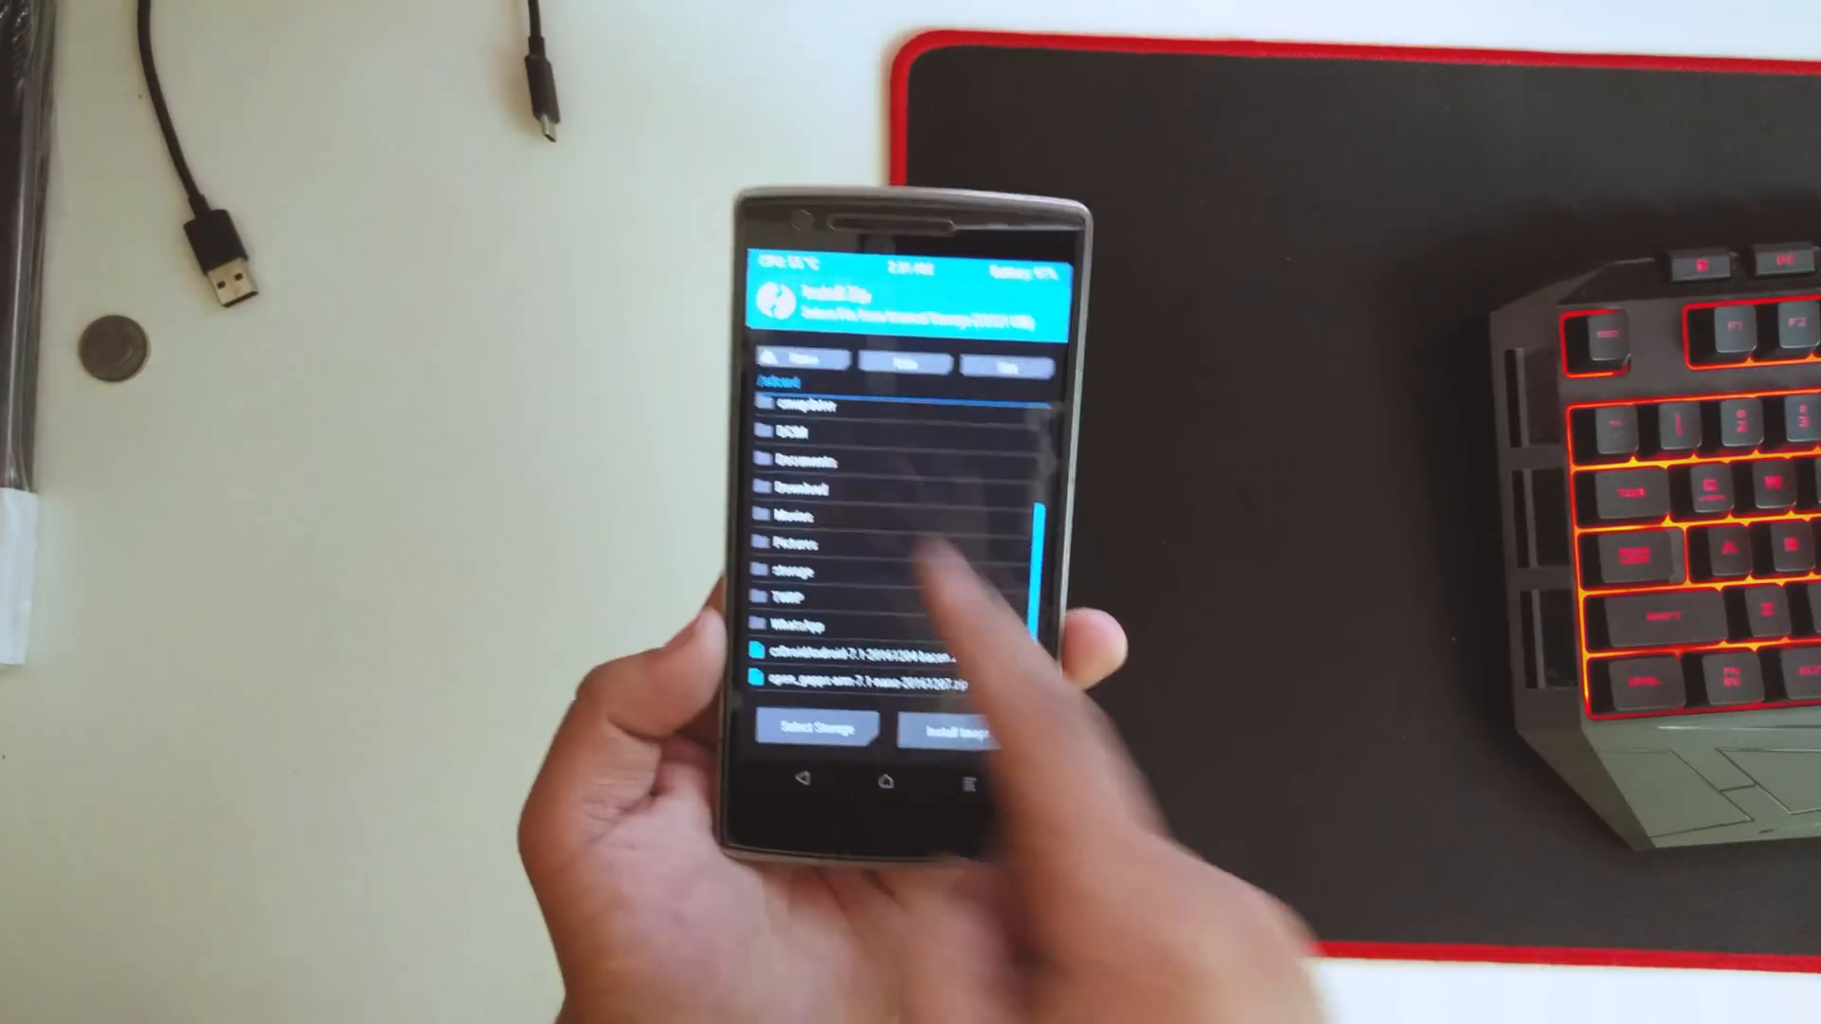
{"action": "left_click", "coordinate": [859, 683]}
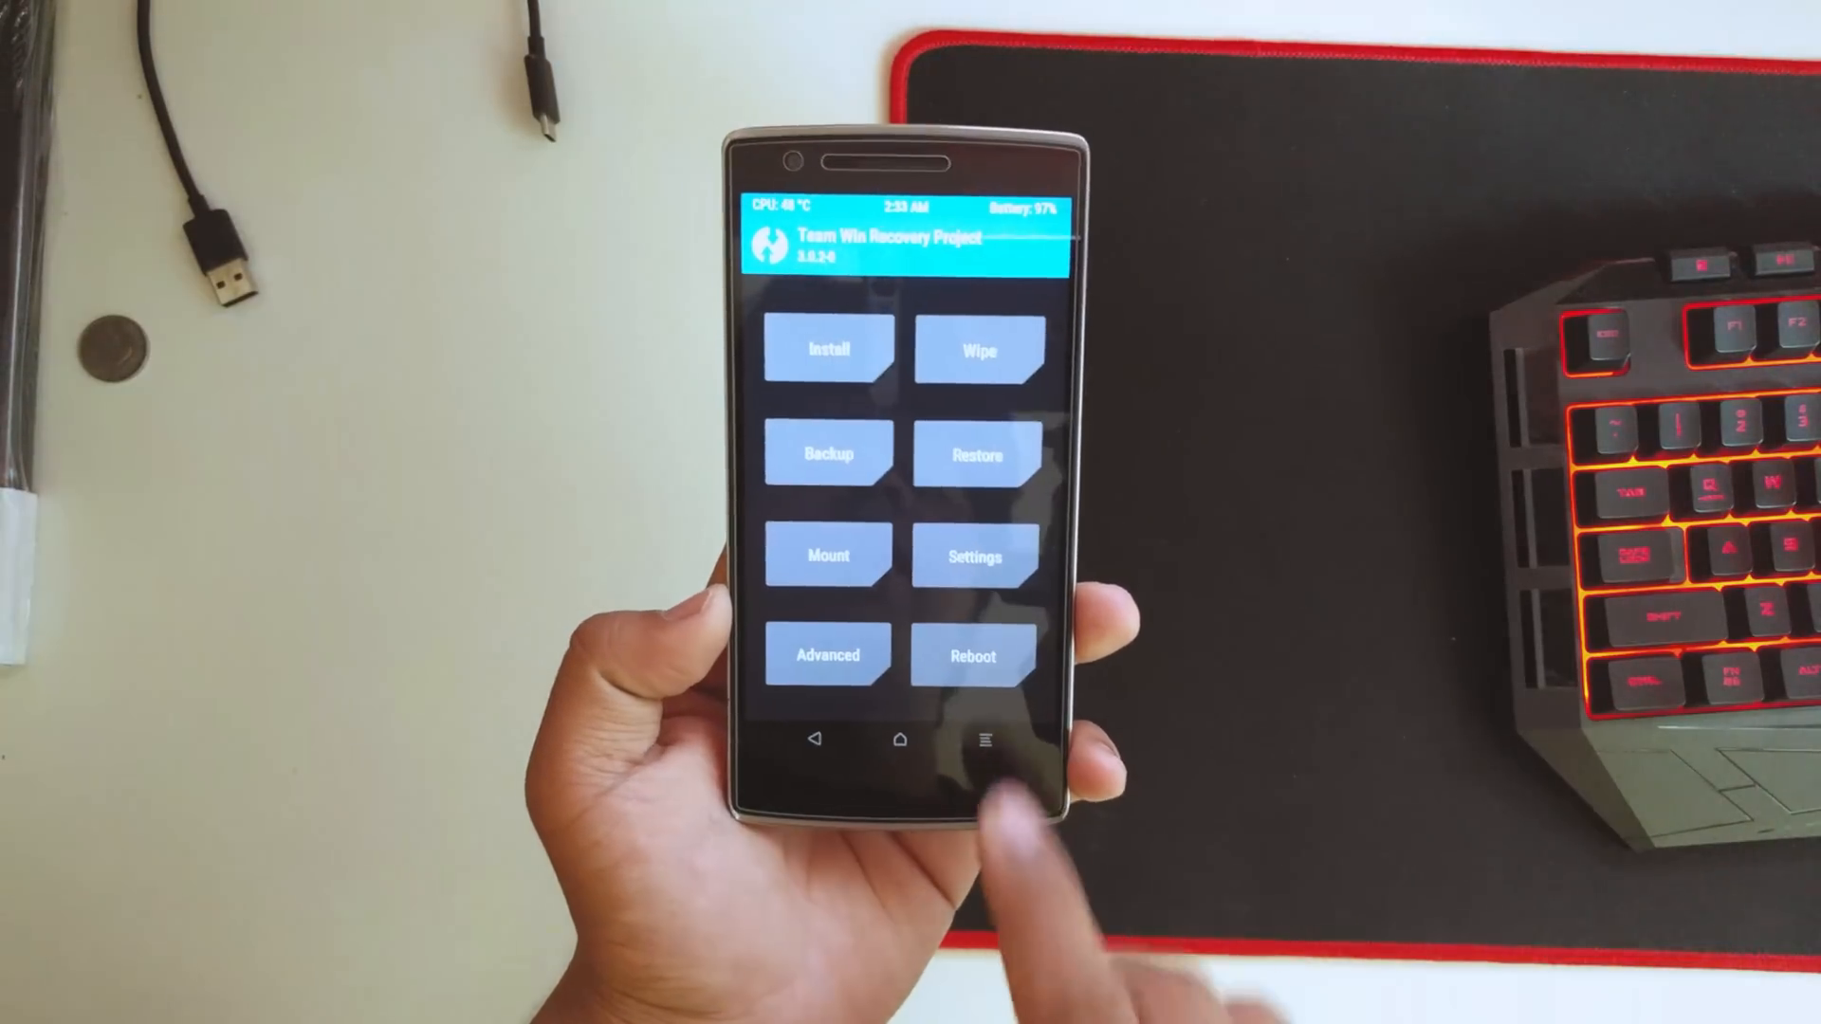
Reboot into the new crDroid system and start setup from the Welcome screen.
{"action": "left_click", "coordinate": [973, 654]}
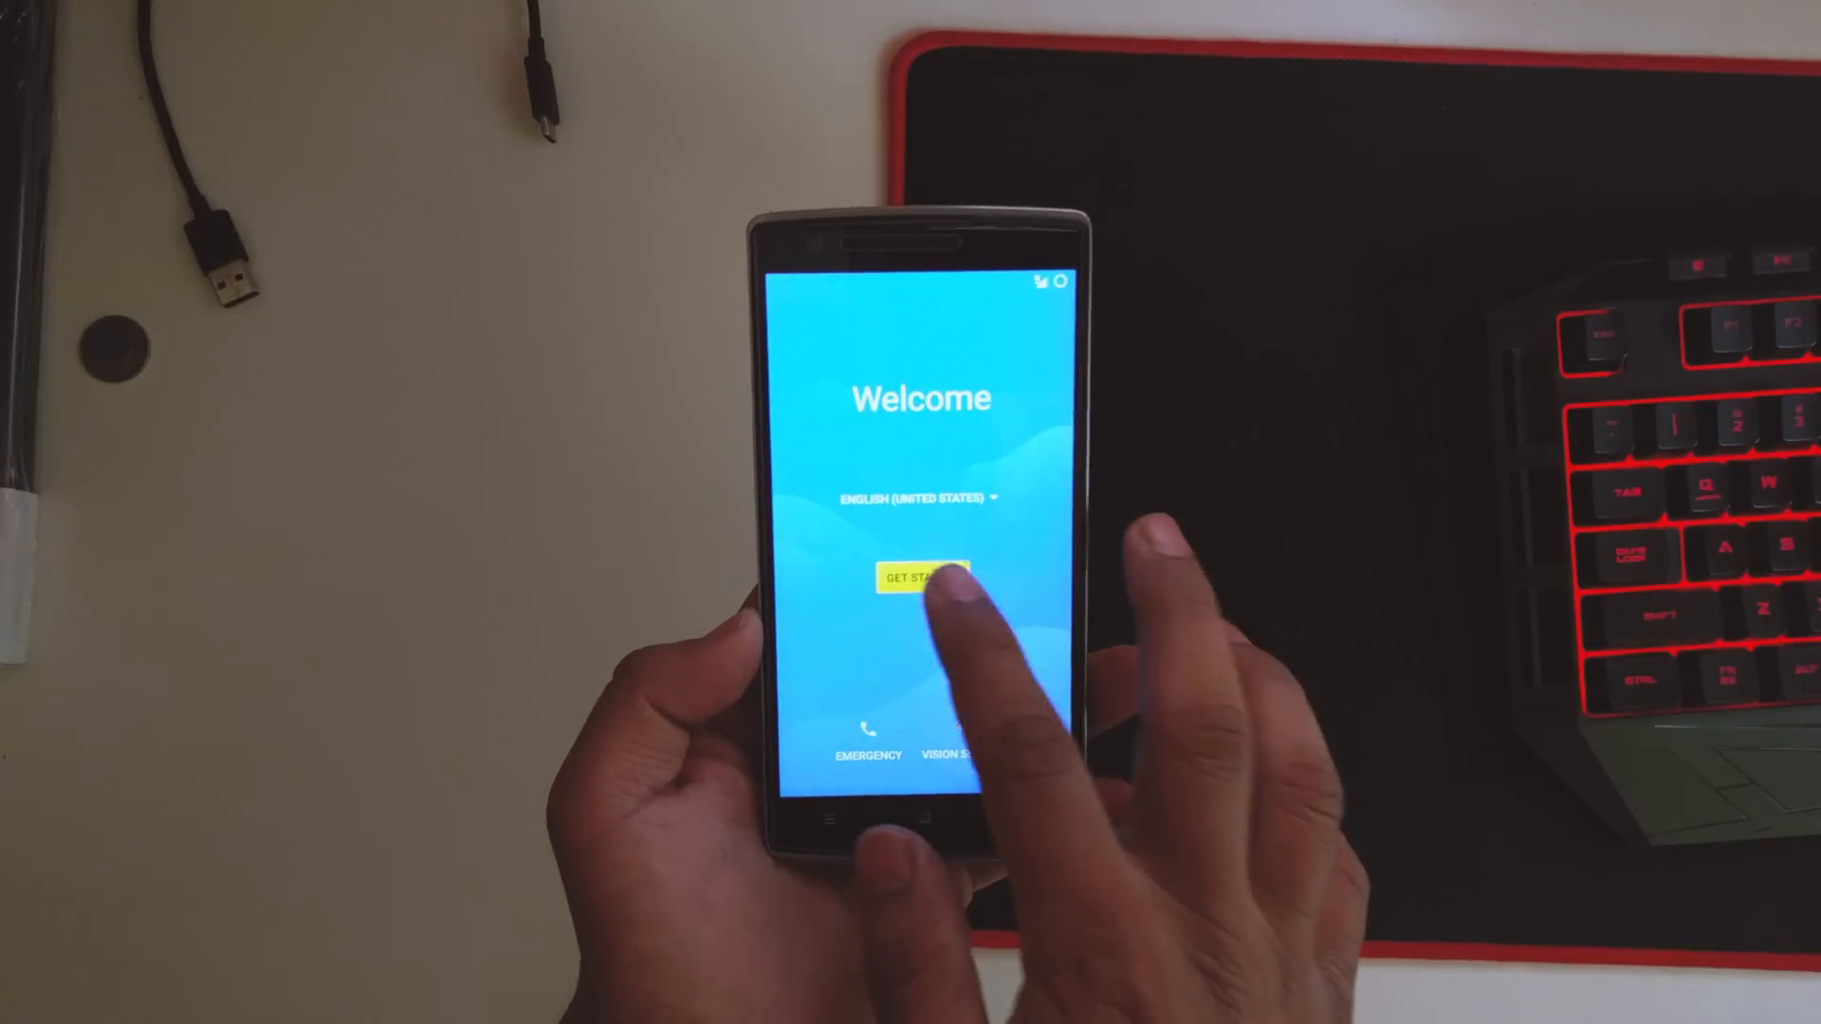
{"action": "left_click", "coordinate": [920, 577]}
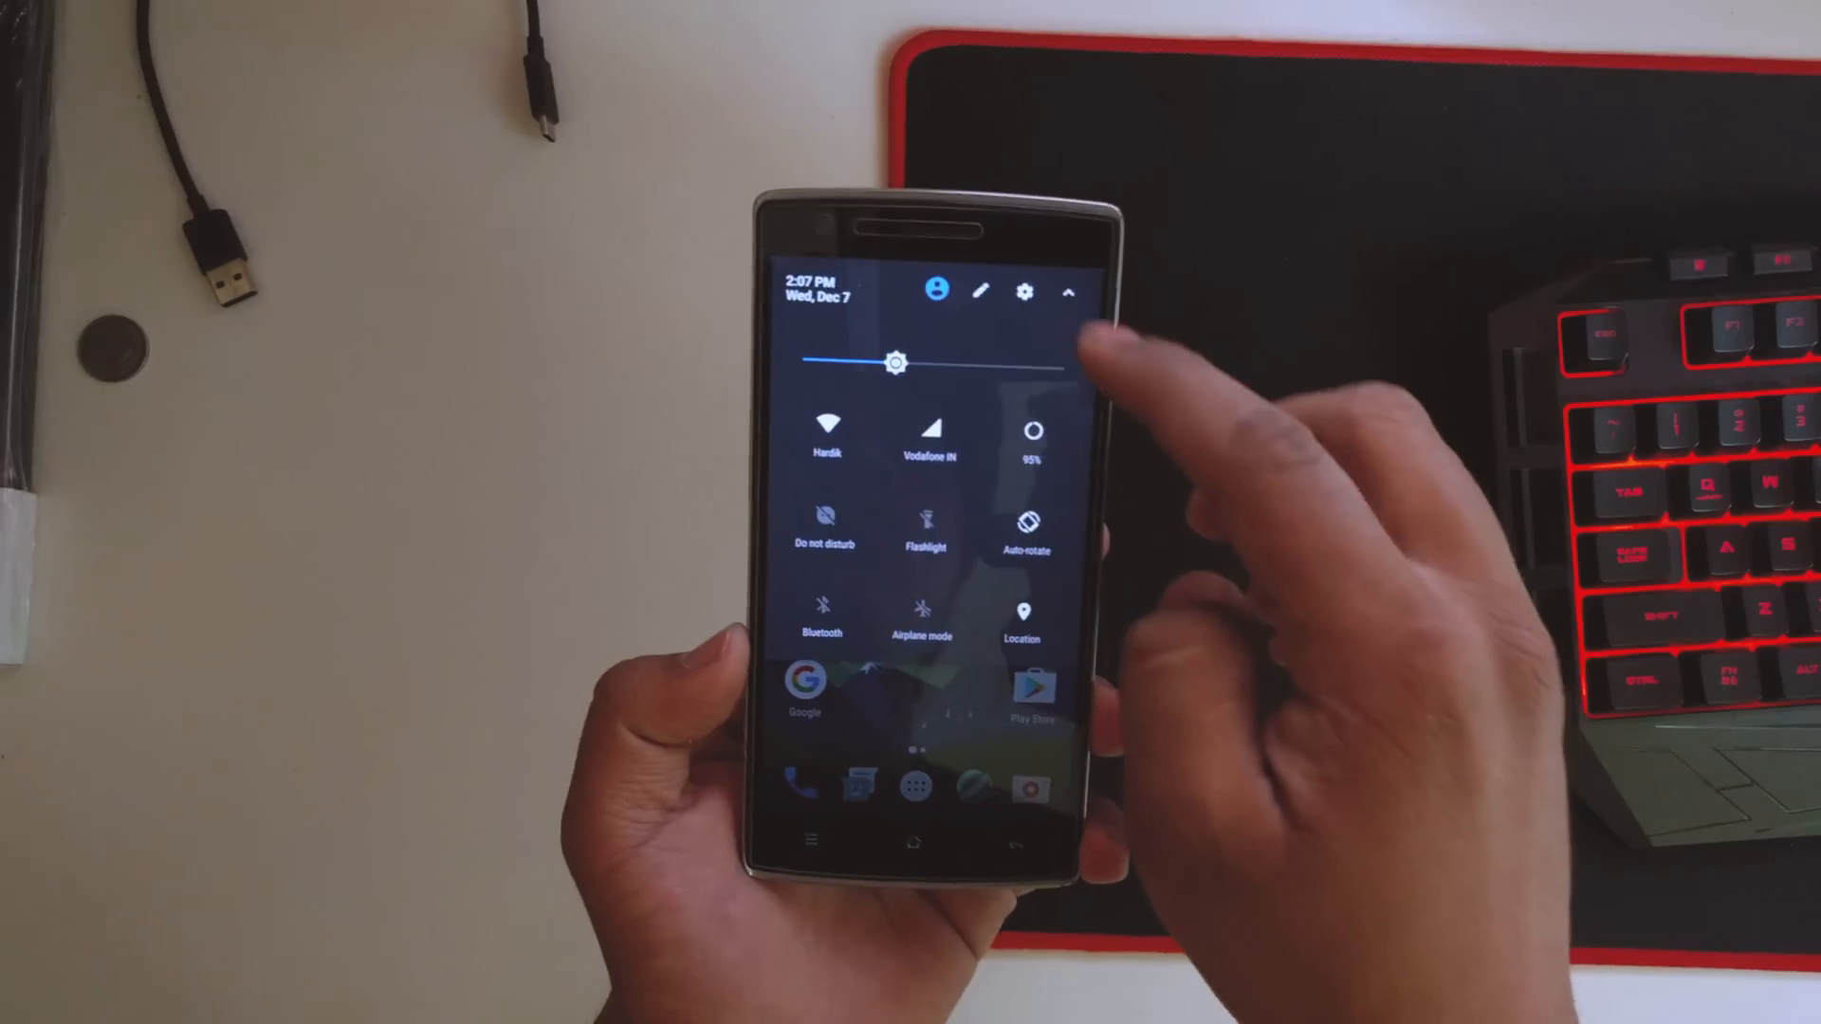
Check About phone status shows Android 7.1 with a crDroid build, then browse the settings list.
{"action": "left_click", "coordinate": [1022, 292]}
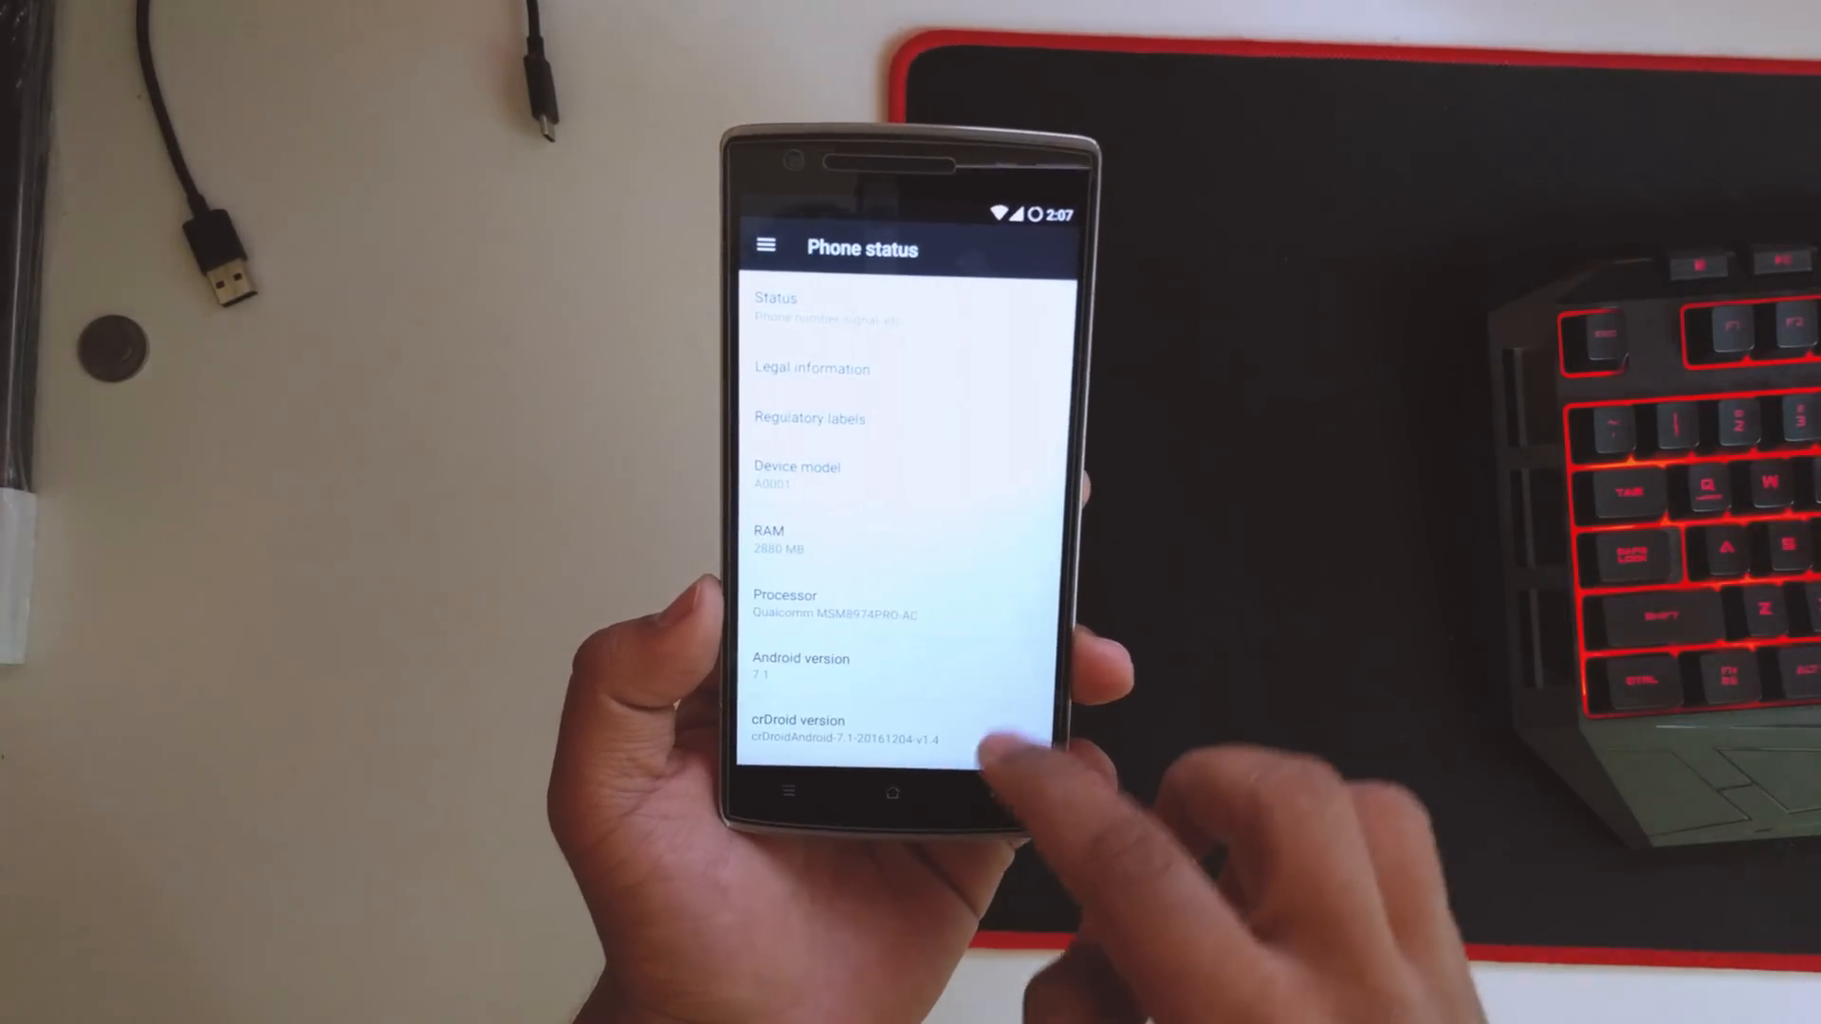
{"action": "left_click", "coordinate": [891, 793]}
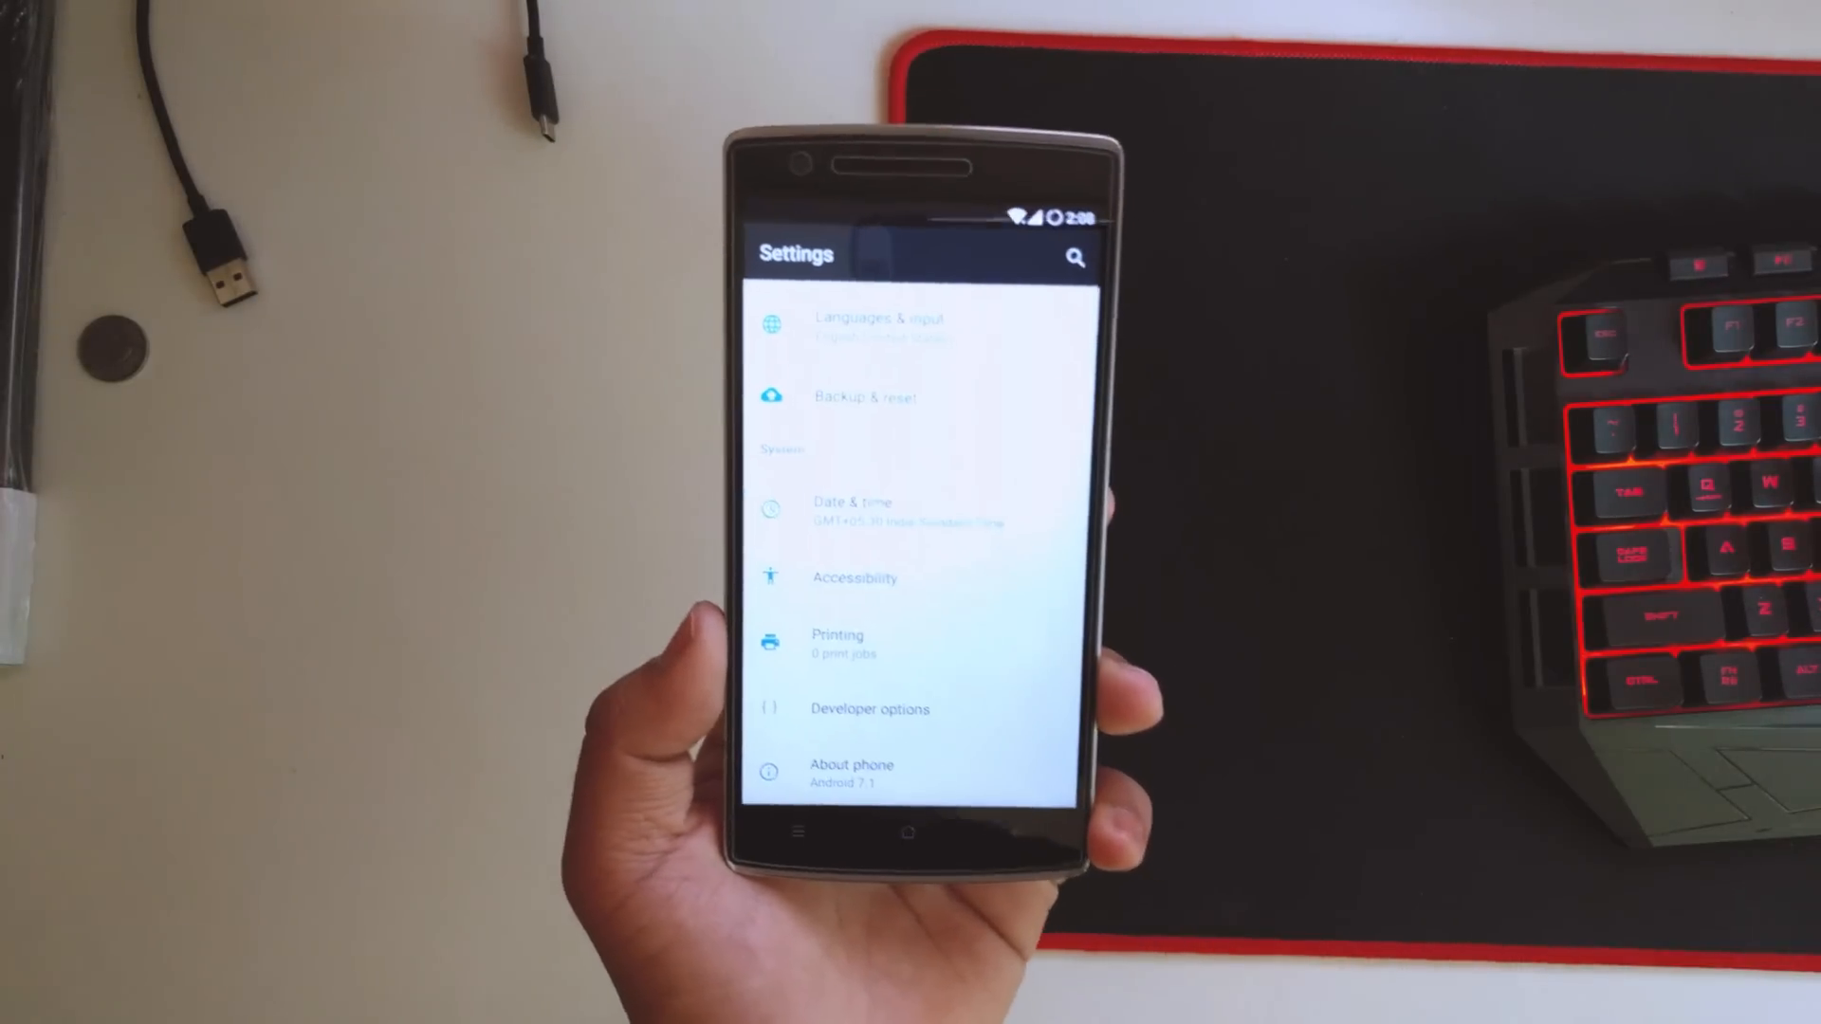
{"action": "scroll", "scroll_direction": "down", "scroll_amount": 3}
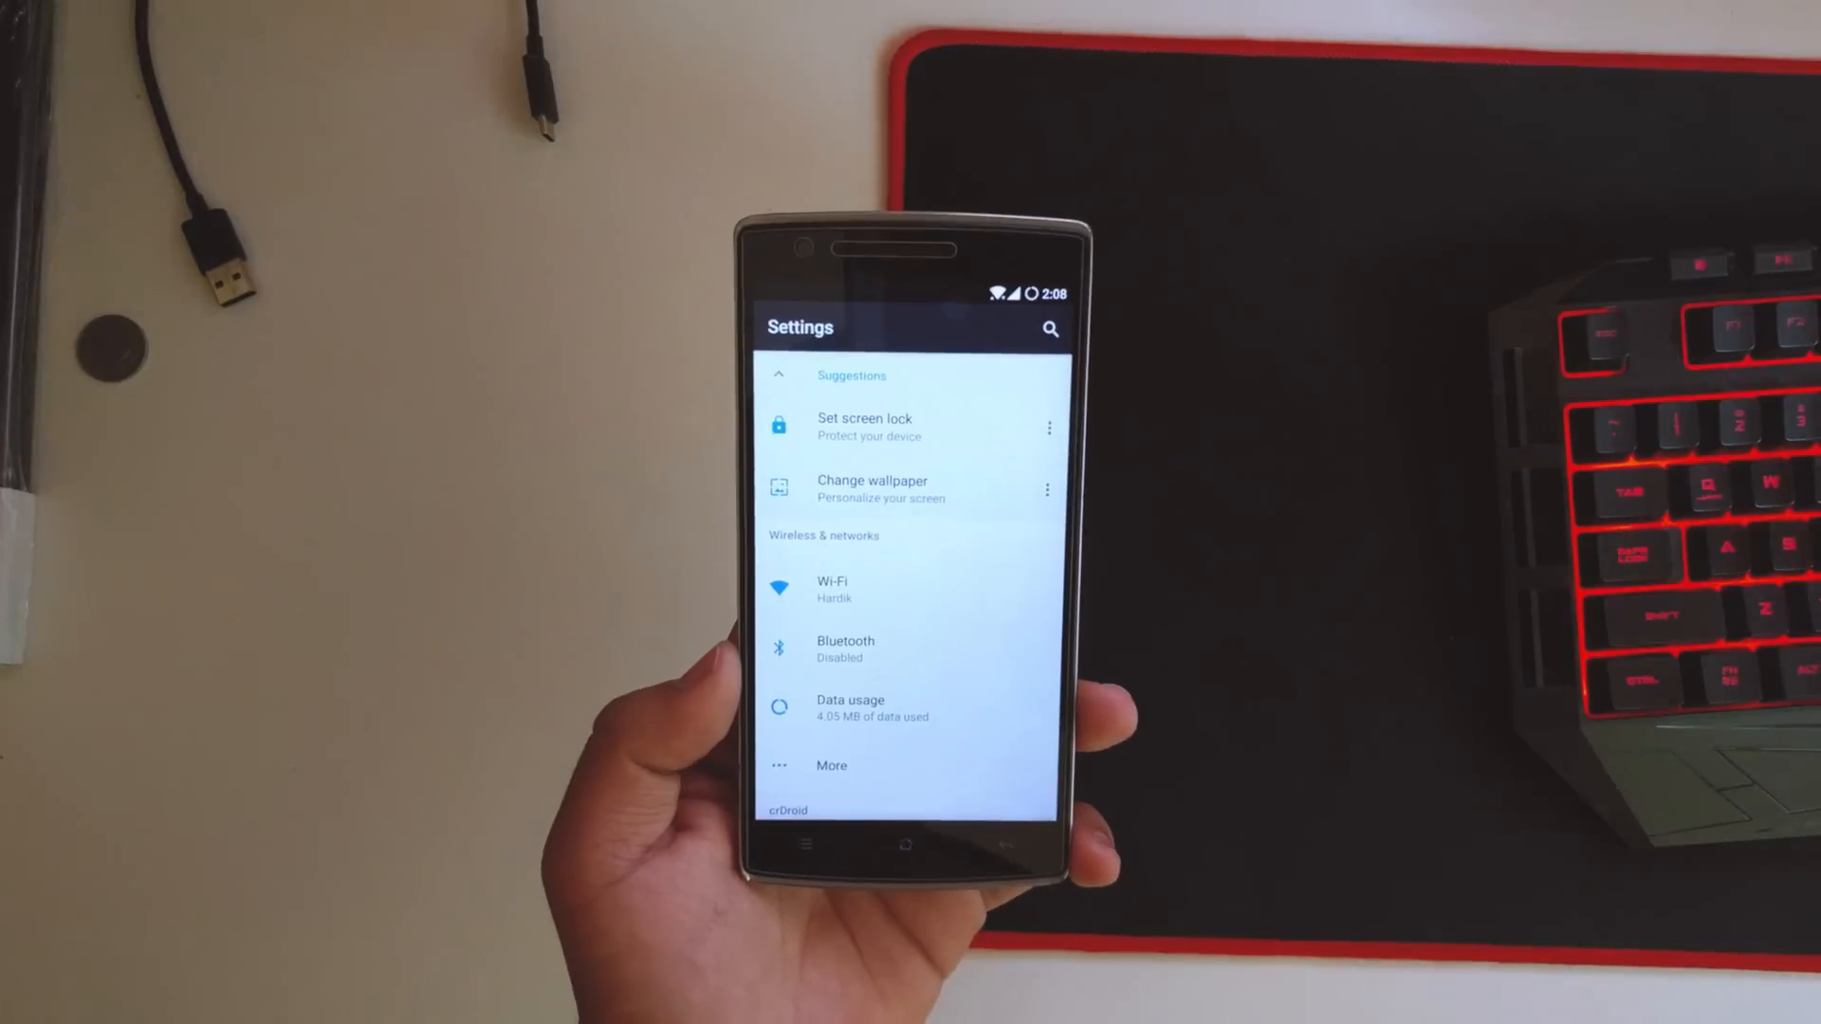
{"action": "scroll", "scroll_direction": "down", "scroll_amount": 3}
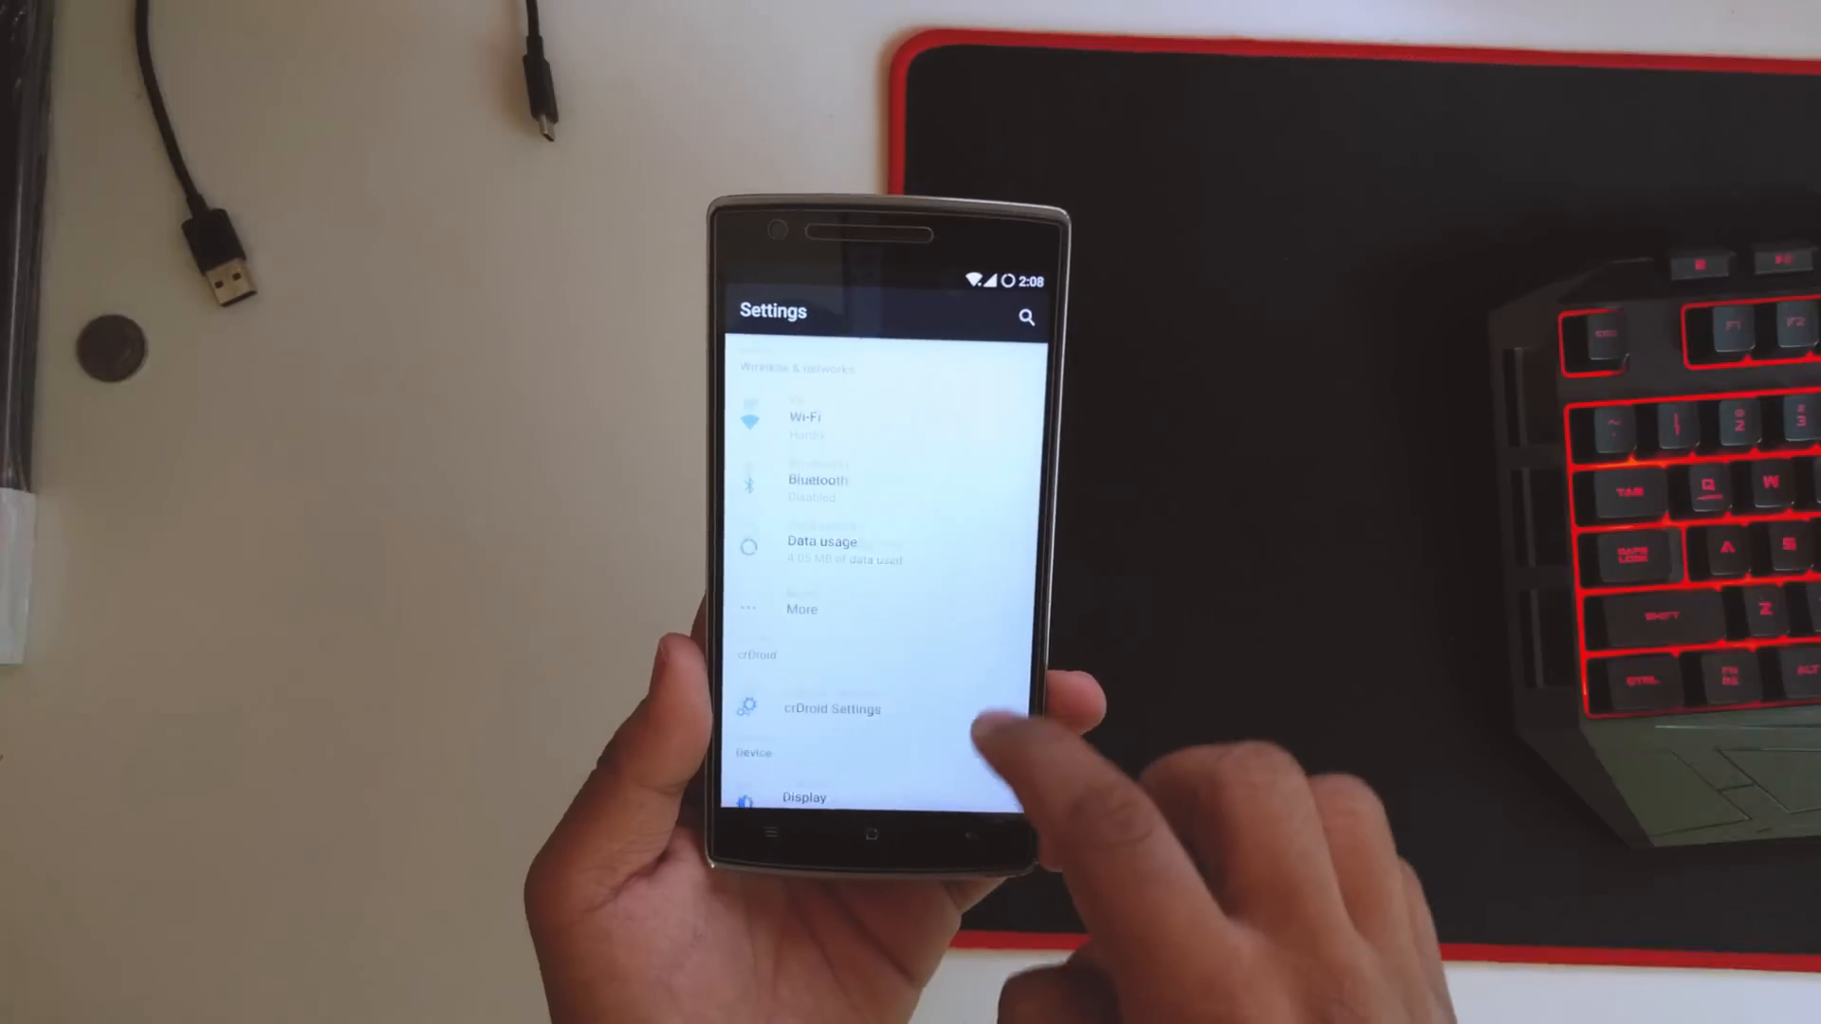
Set the status bar traffic monitor to Outgoing and incoming under Status Bar > Network traffic.
{"action": "left_click", "coordinate": [831, 707]}
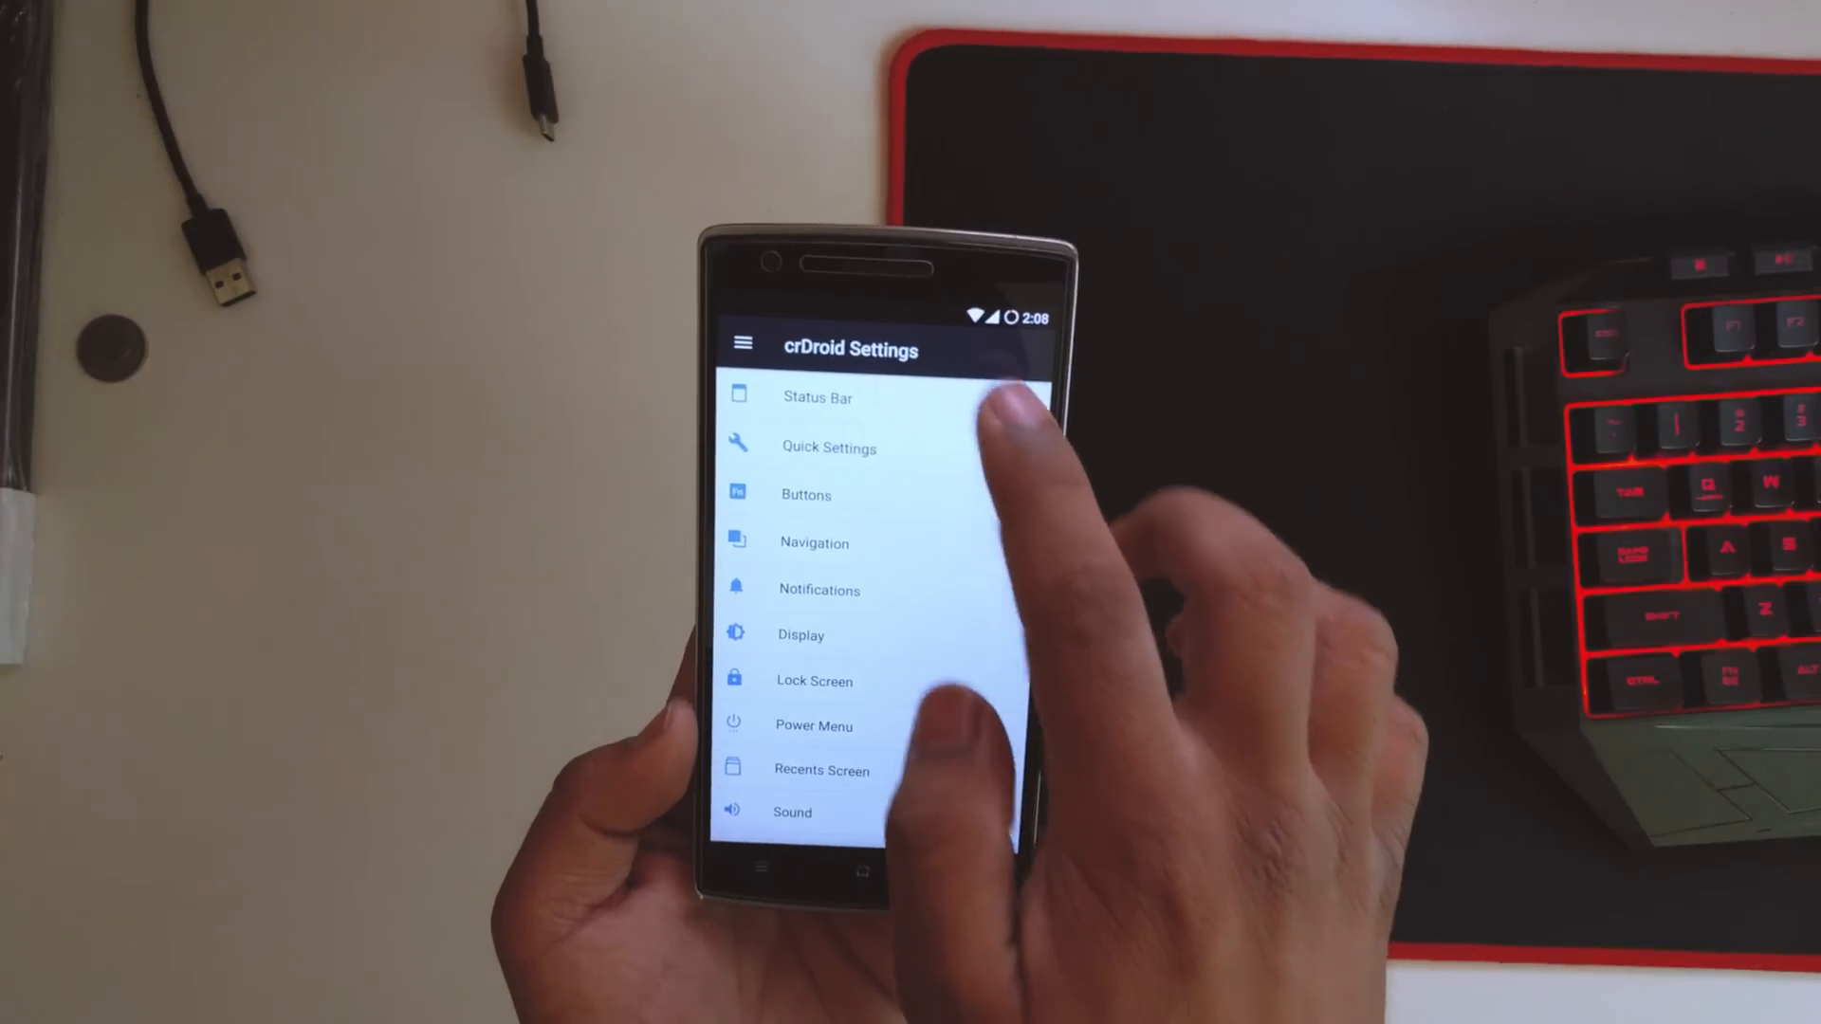
{"action": "left_click", "coordinate": [818, 396]}
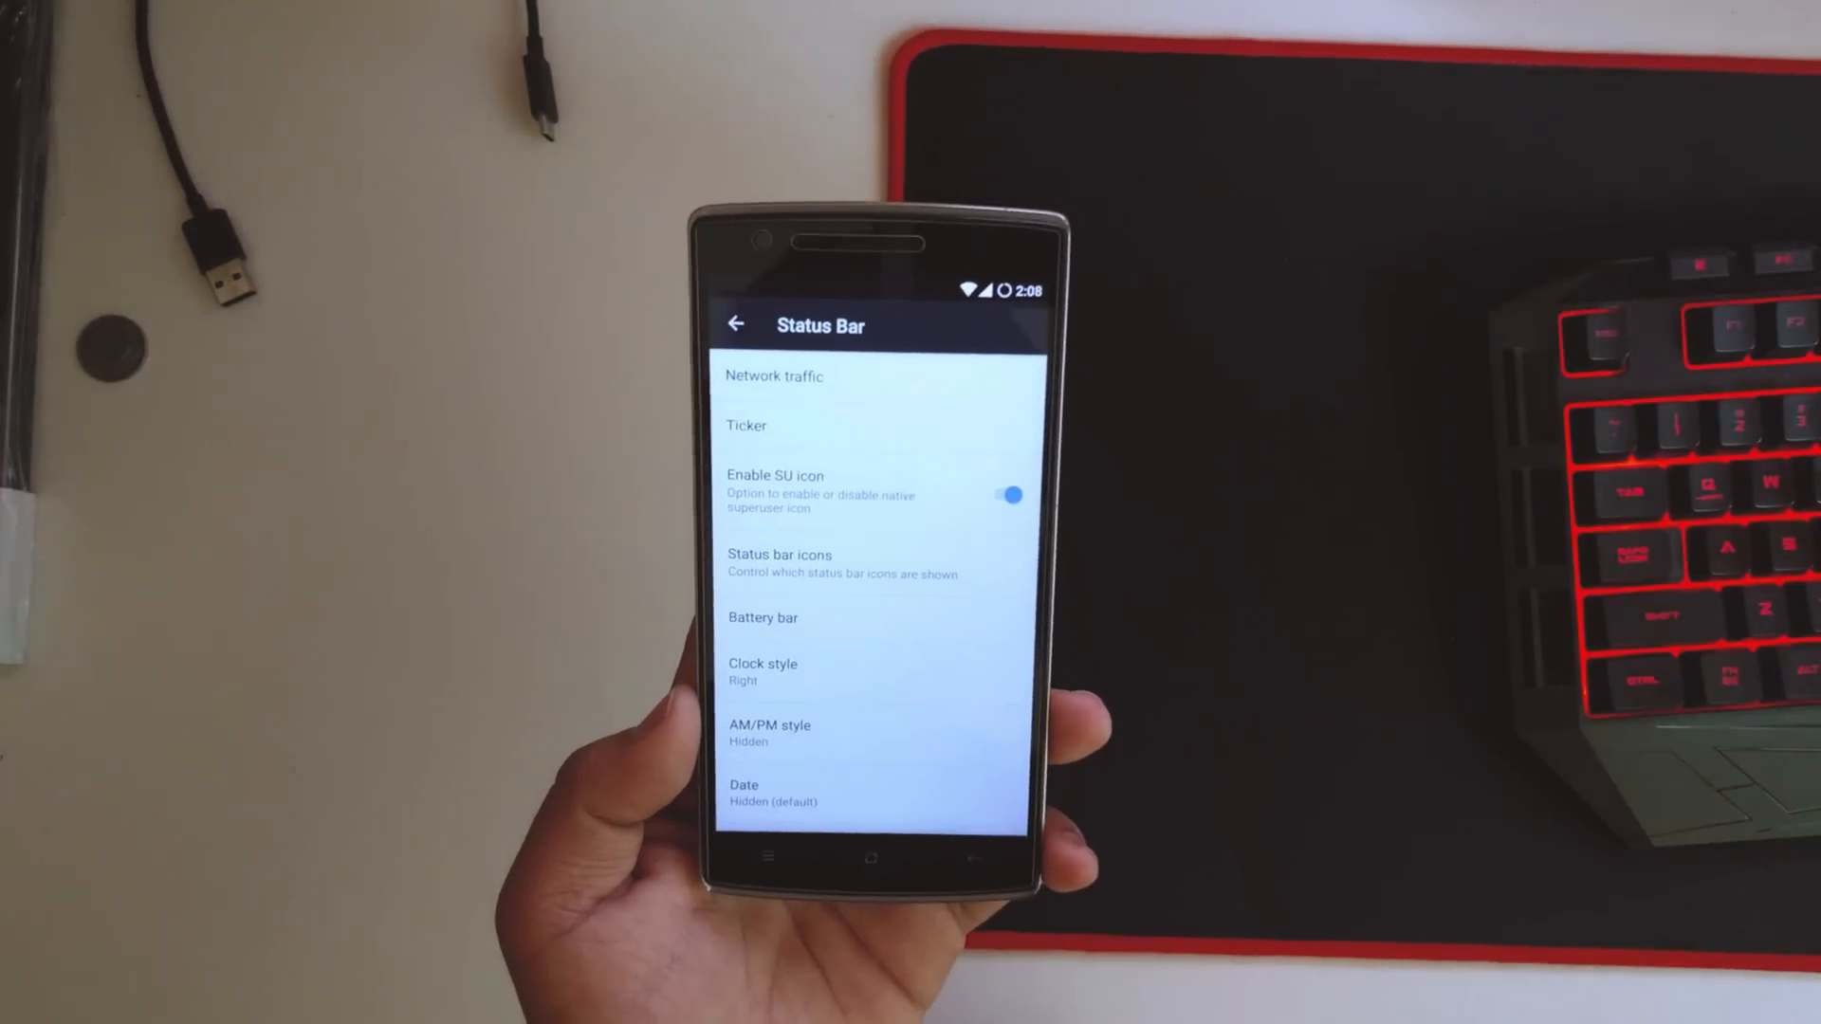
{"action": "left_click", "coordinate": [774, 375]}
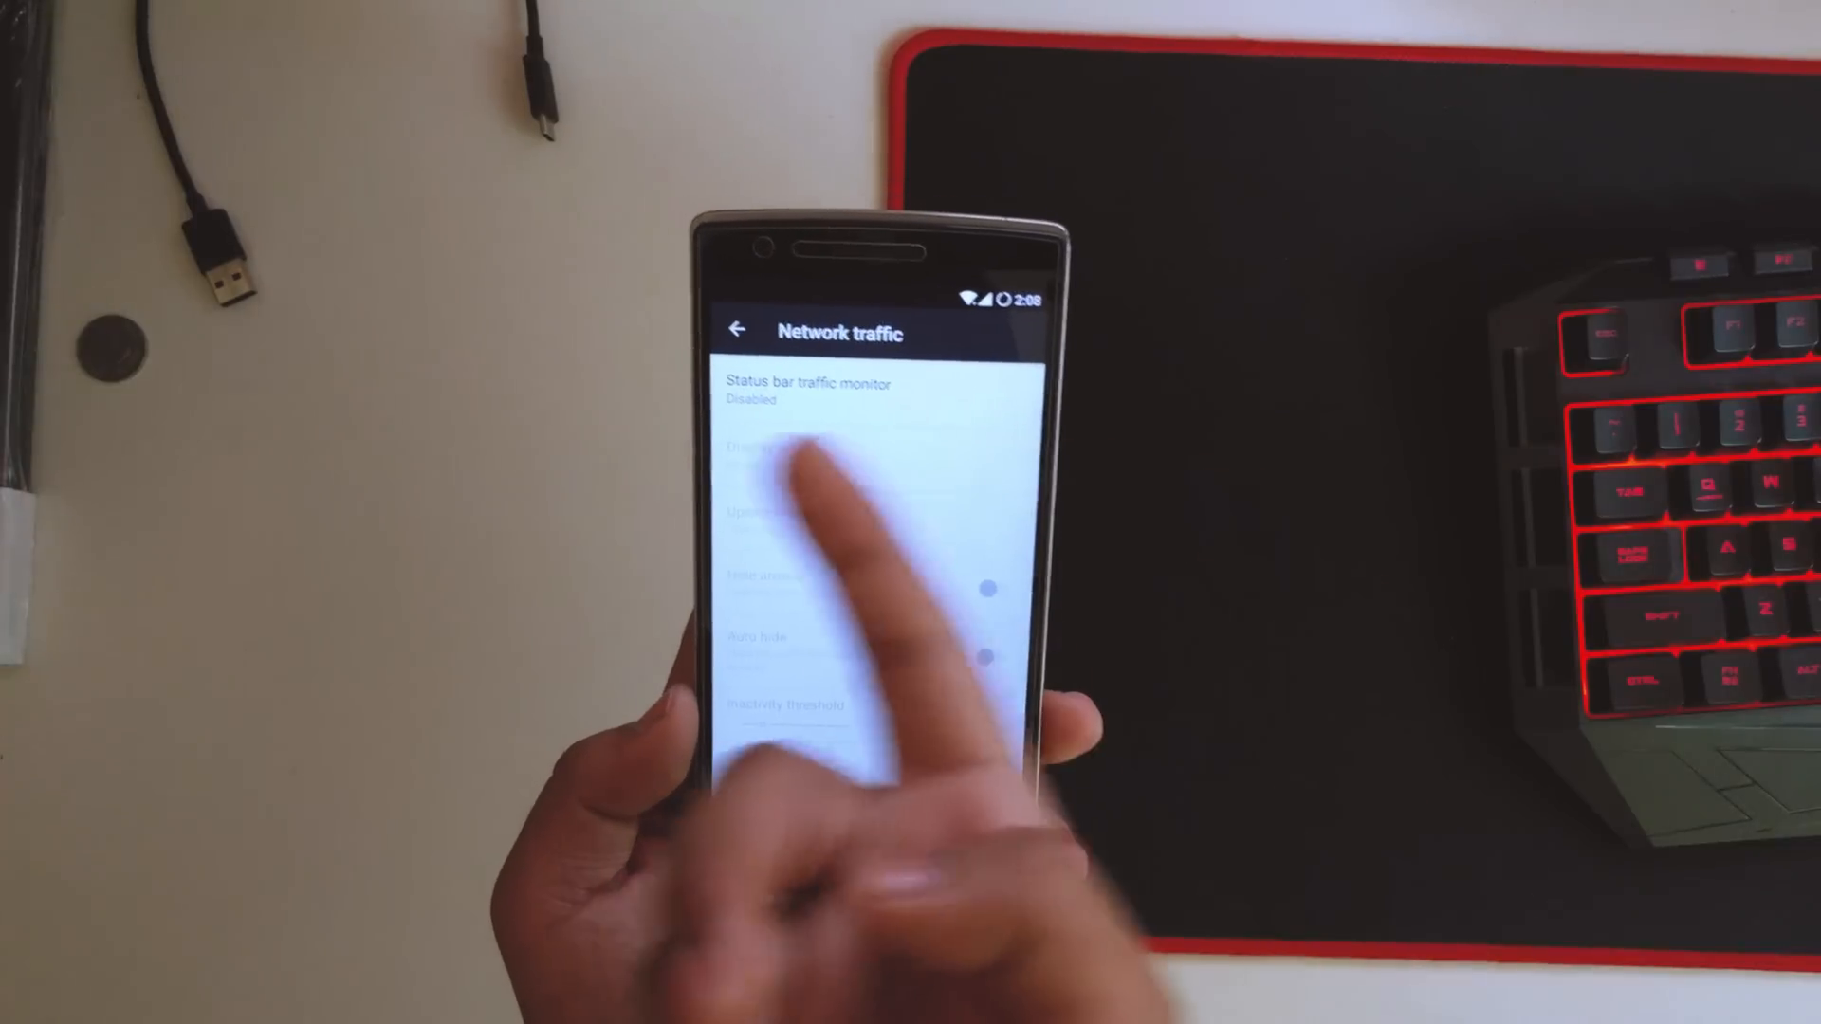
{"action": "left_click", "coordinate": [814, 389]}
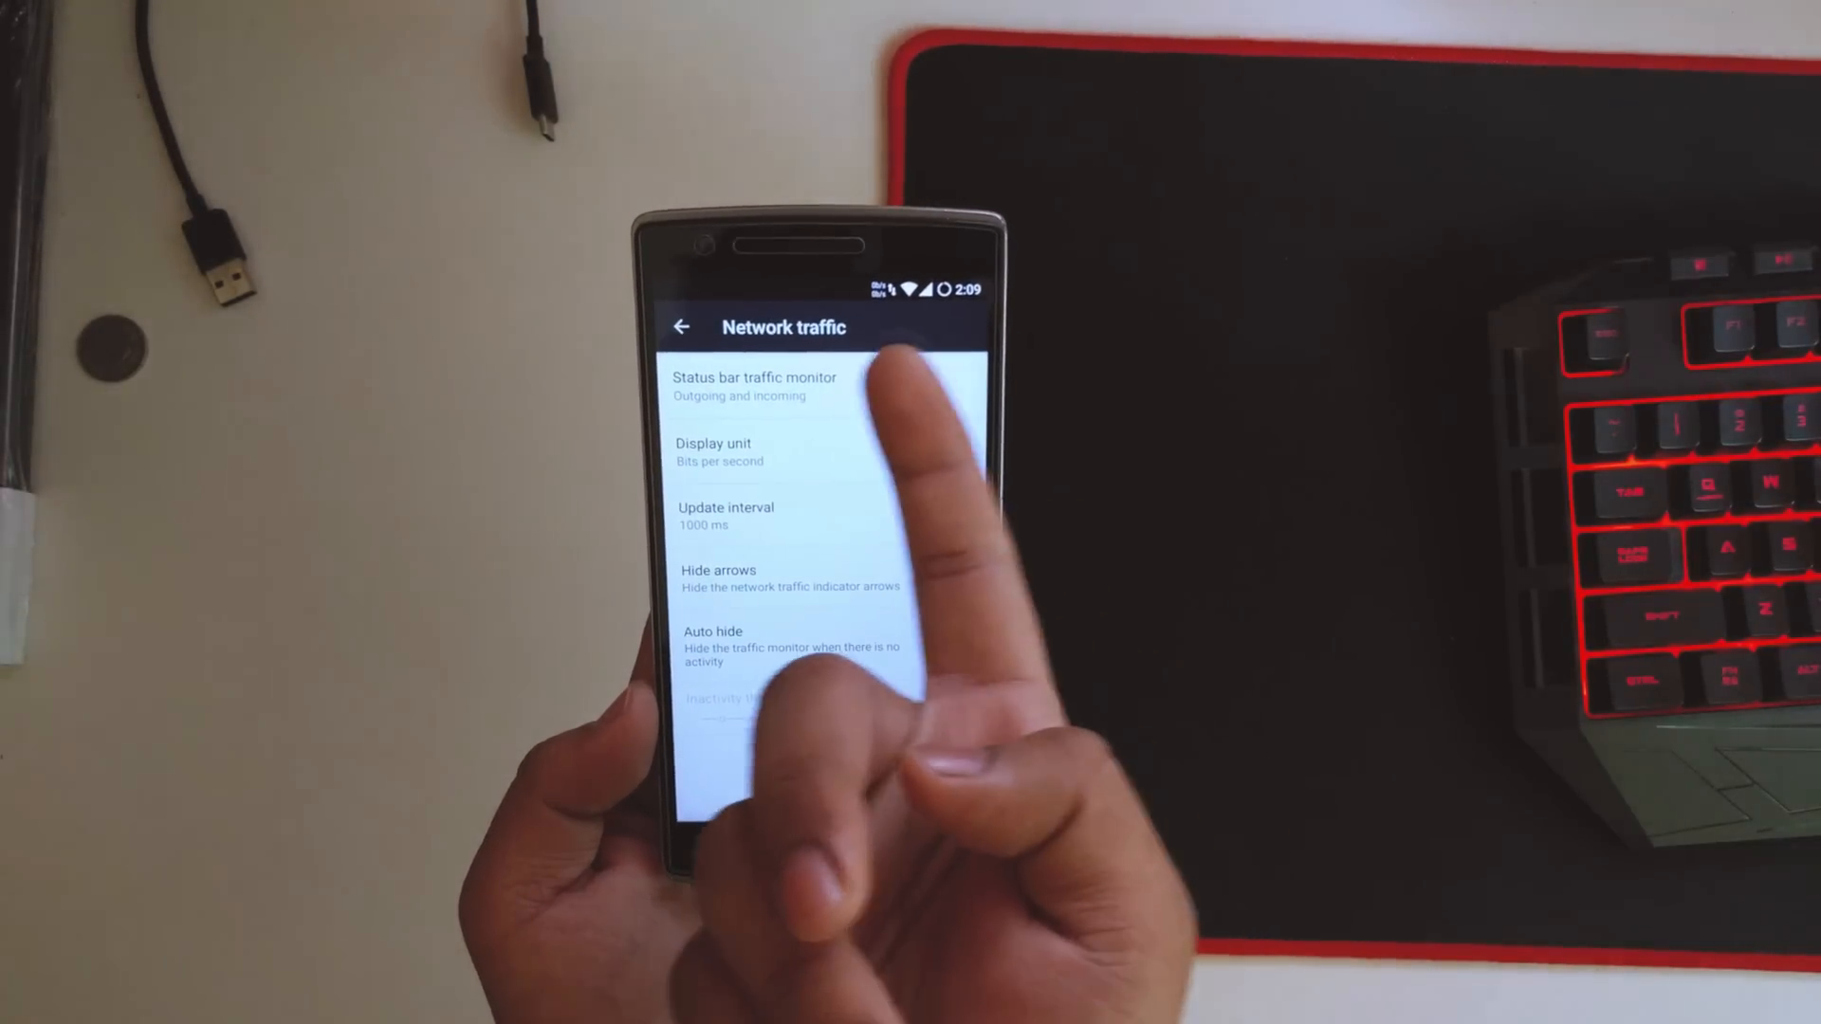
{"action": "left_click", "coordinate": [681, 326]}
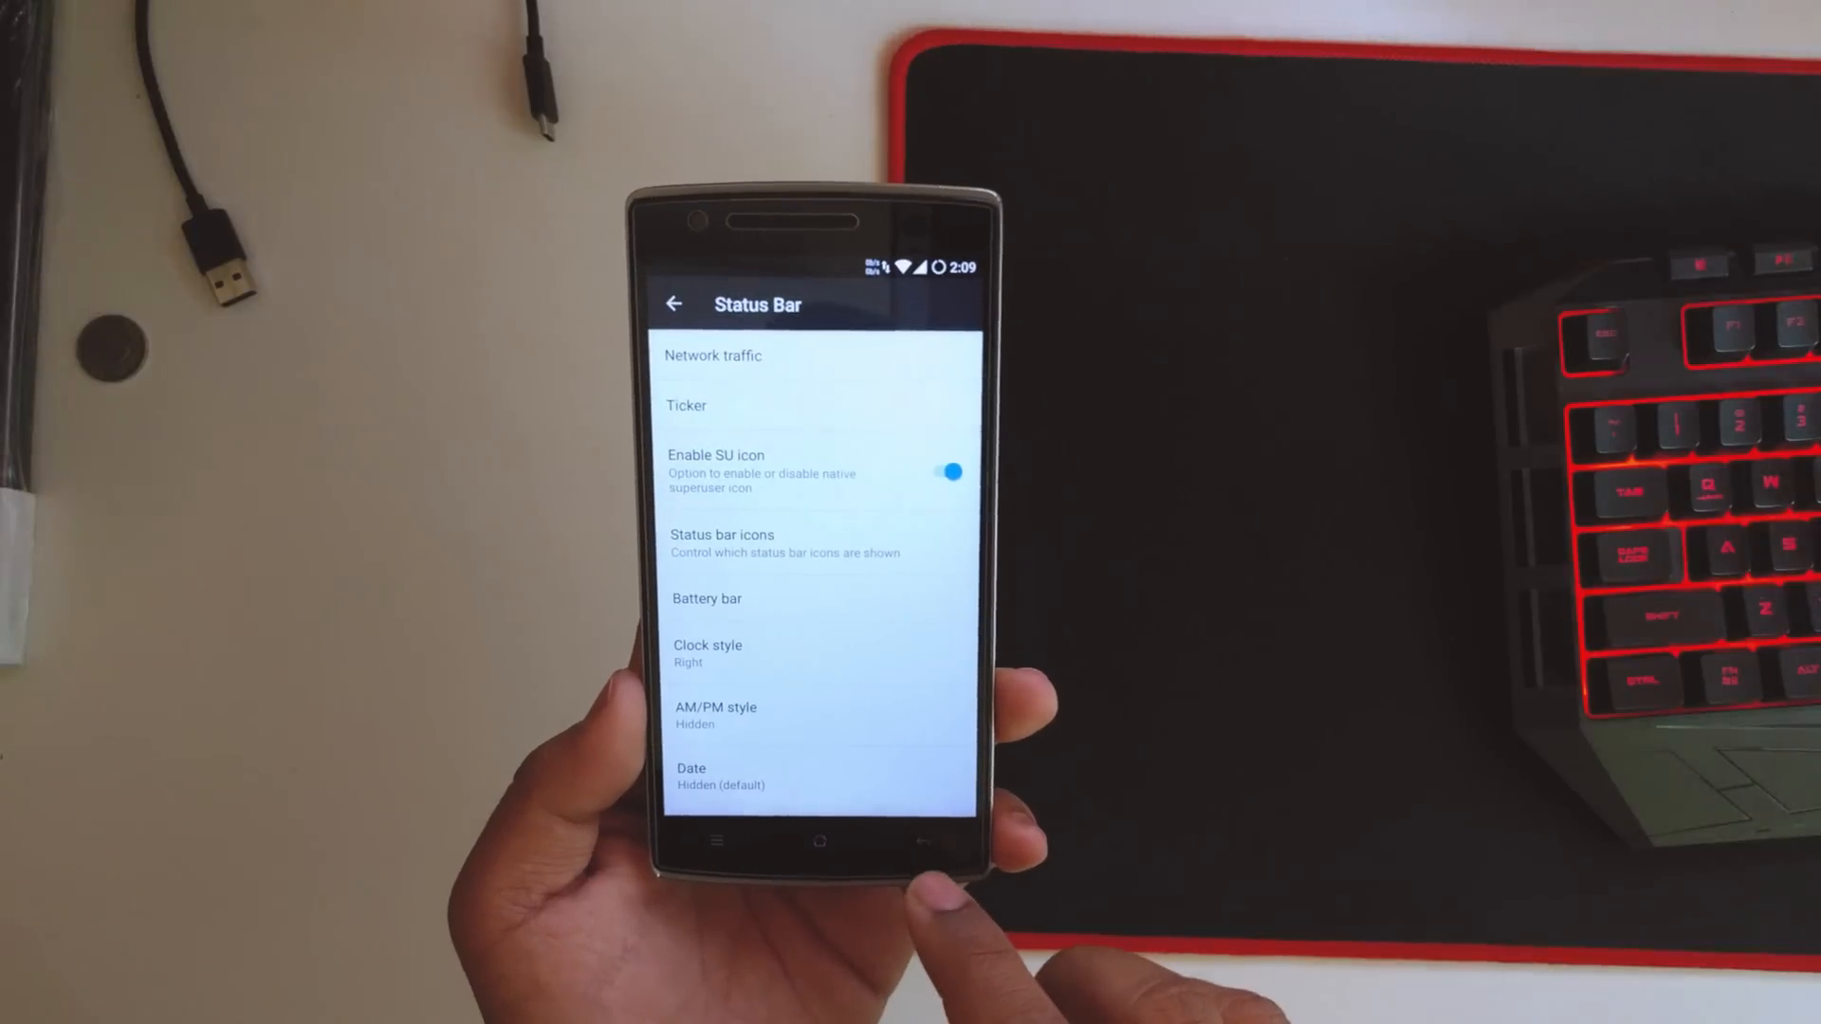
{"action": "left_click", "coordinate": [686, 406]}
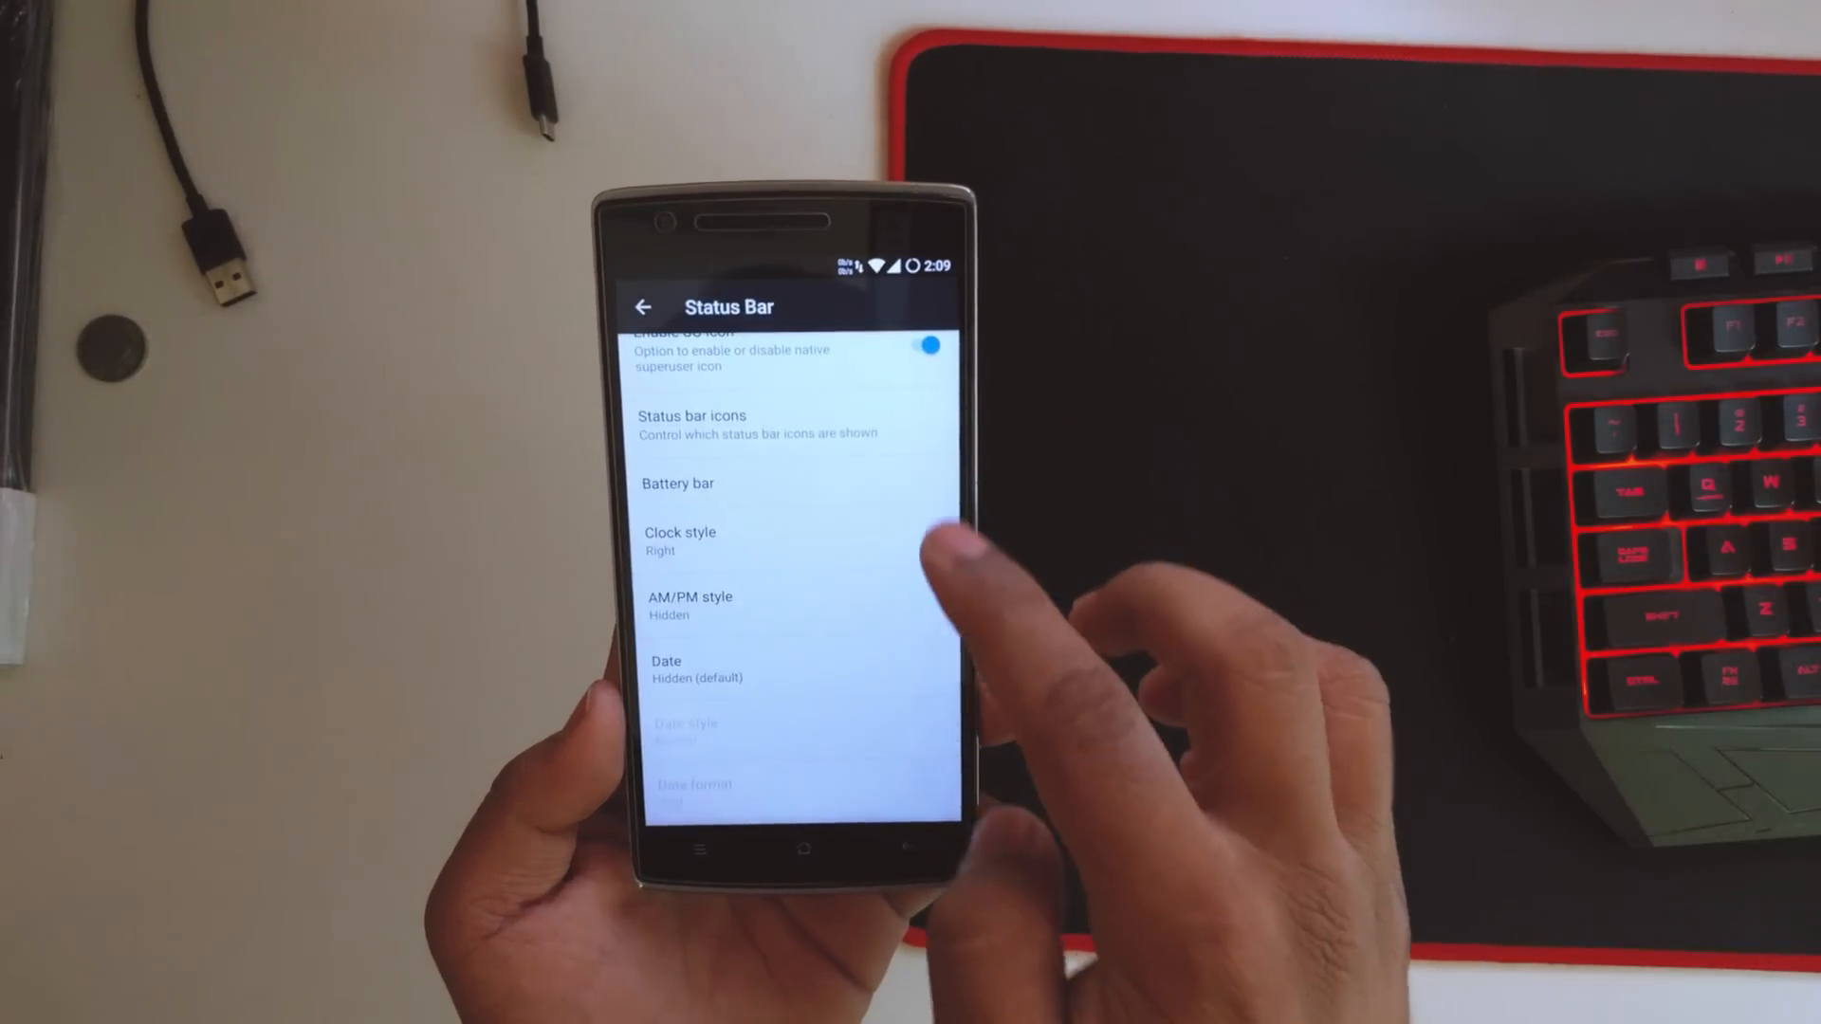
{"action": "left_click", "coordinate": [678, 484]}
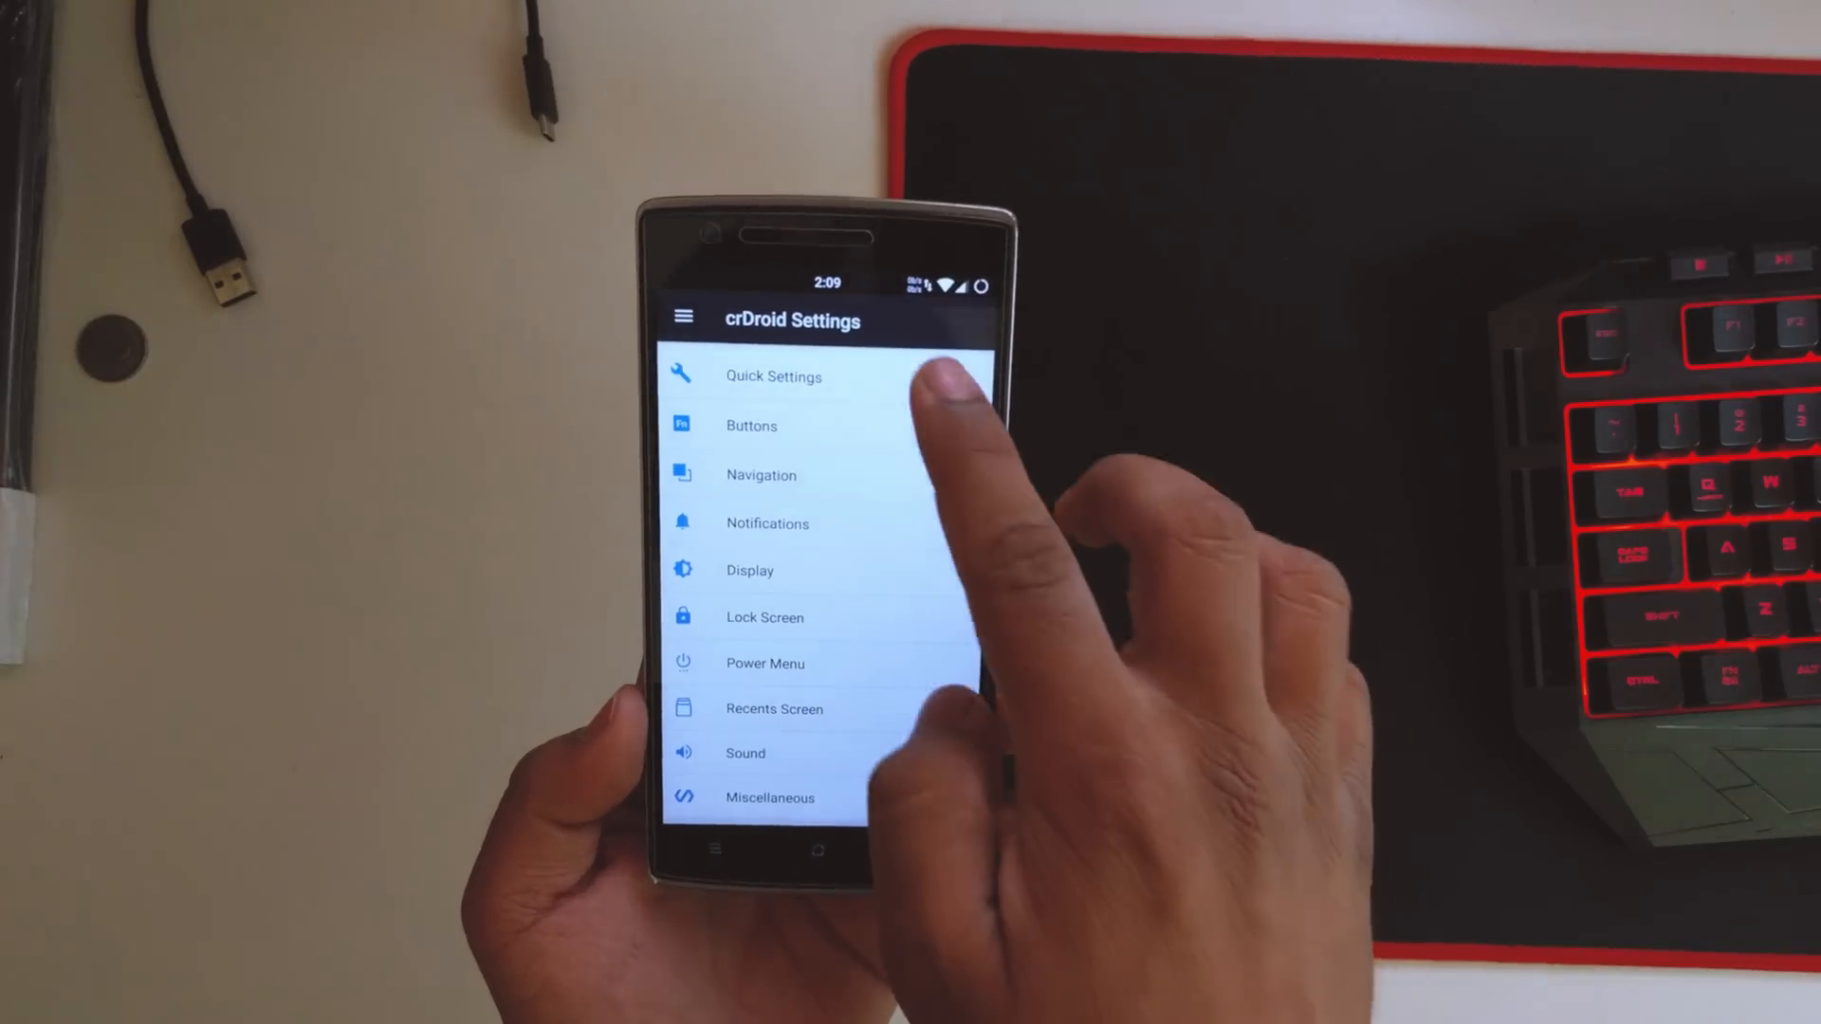
Switch on Vibrate on touch in the Quick Settings miscellaneous toggles.
{"action": "left_click", "coordinate": [772, 376]}
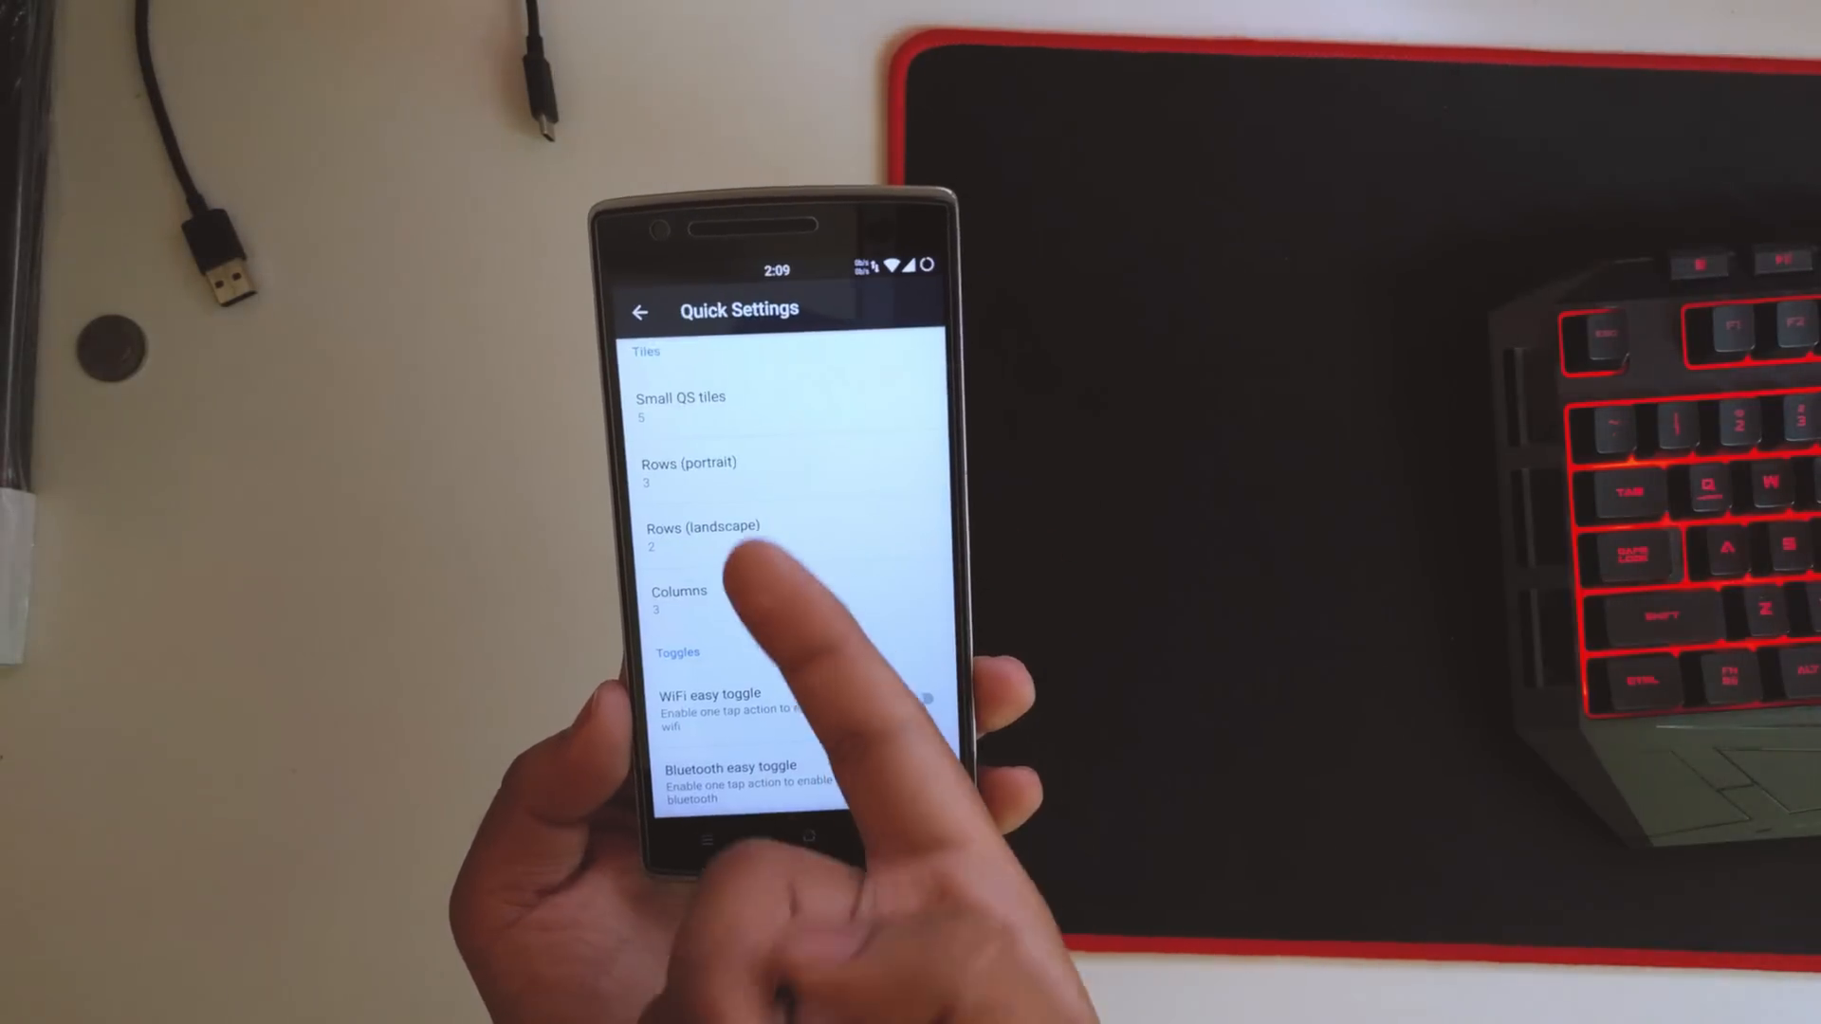
{"action": "scroll", "scroll_direction": "down", "scroll_amount": 3}
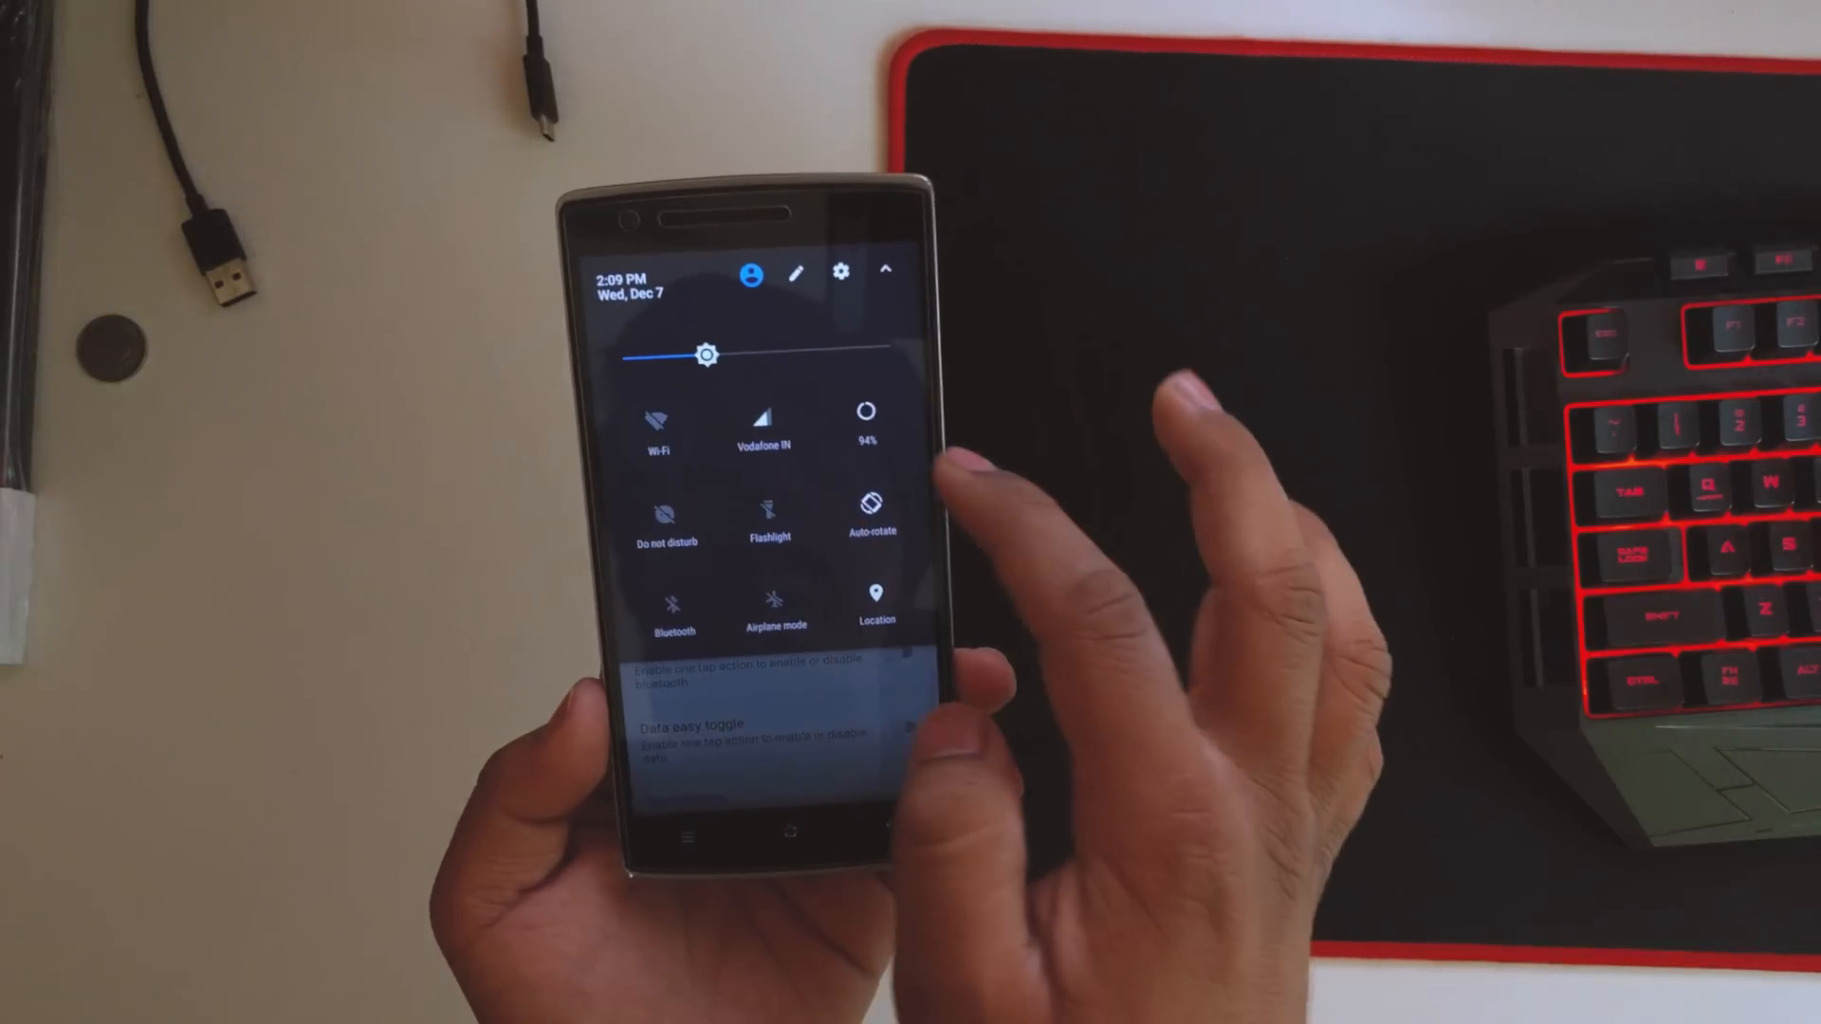
{"action": "left_click", "coordinate": [840, 271]}
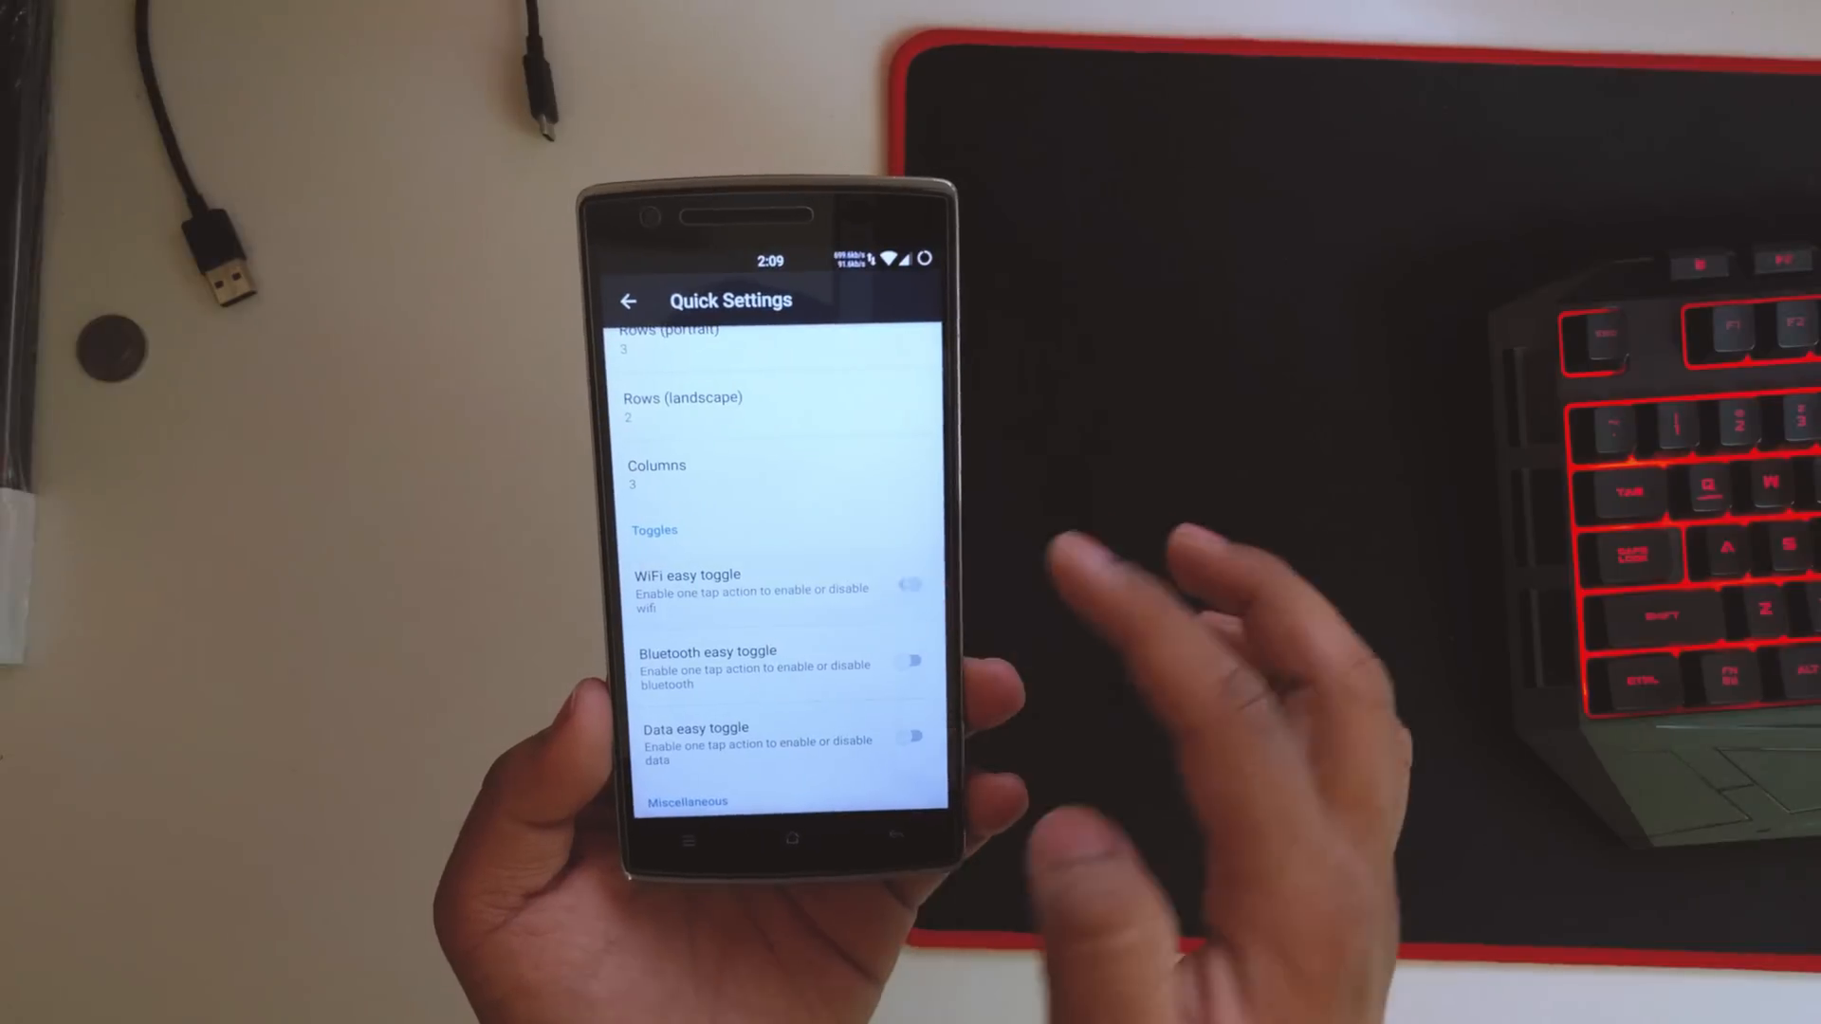
{"action": "left_click", "coordinate": [910, 584]}
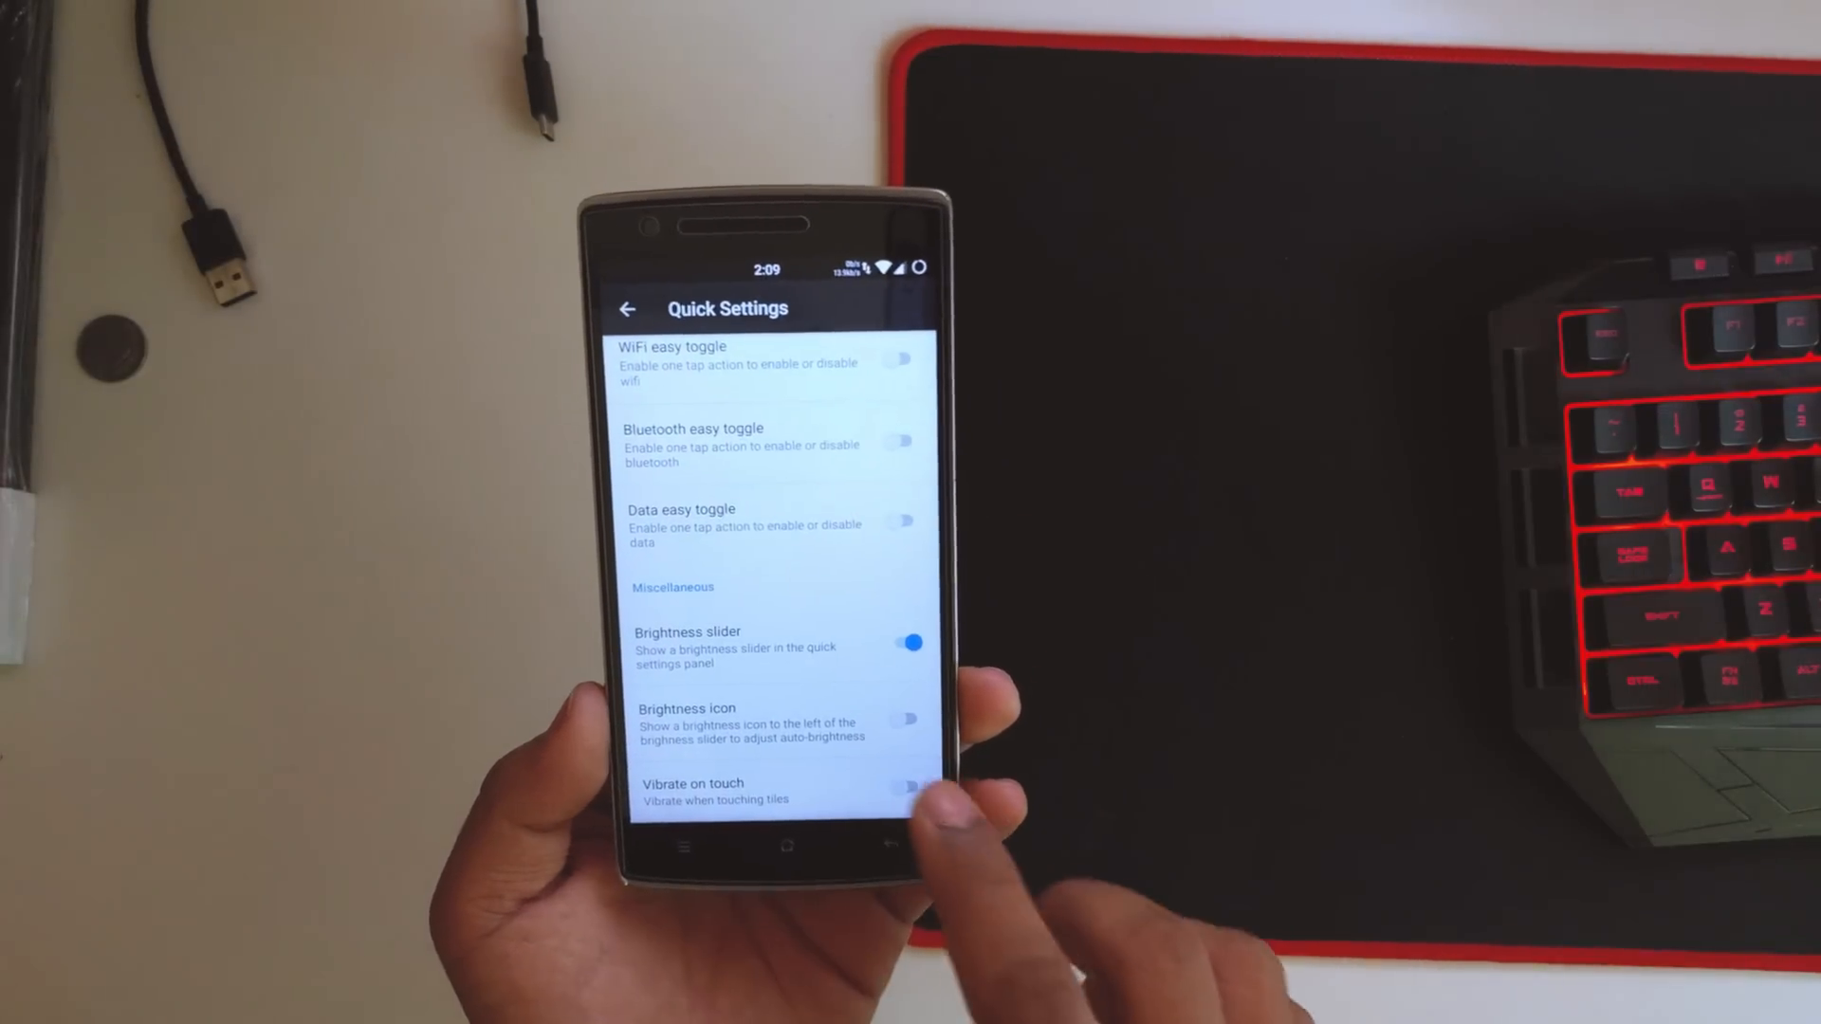
{"action": "left_click", "coordinate": [912, 783]}
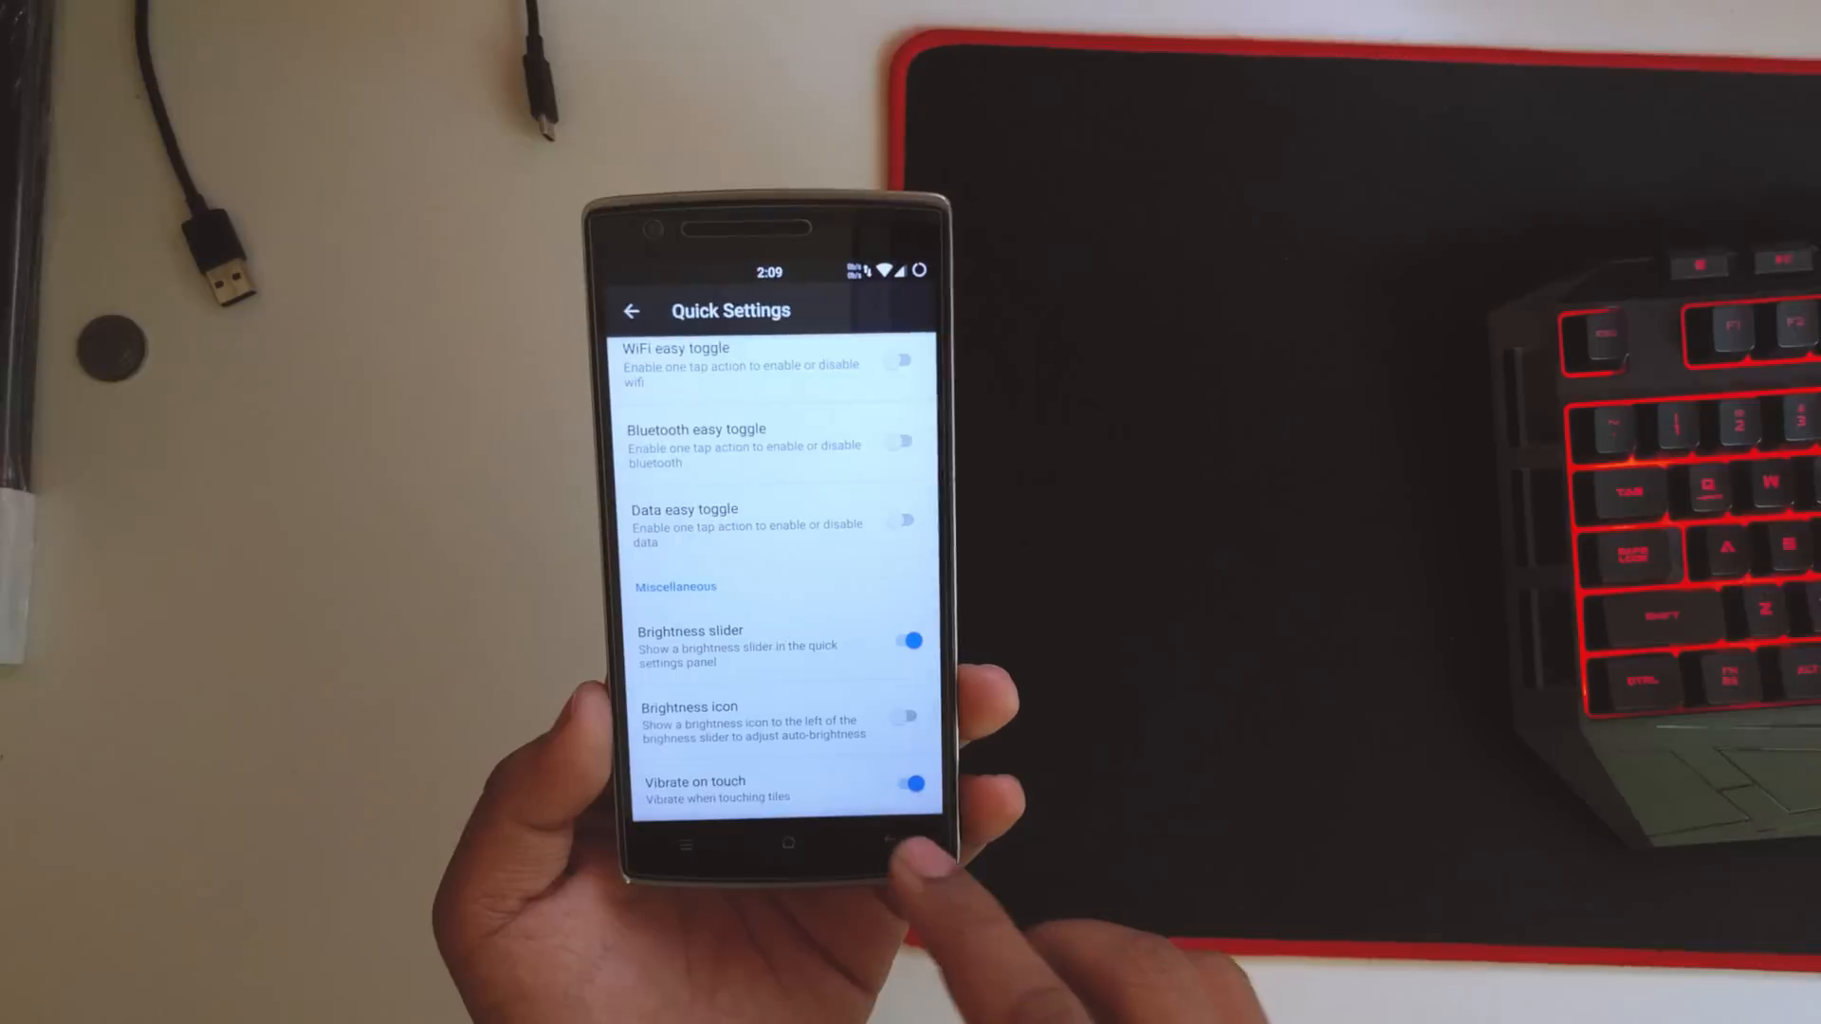
Browse through the hardware Buttons options.
{"action": "left_click", "coordinate": [629, 309]}
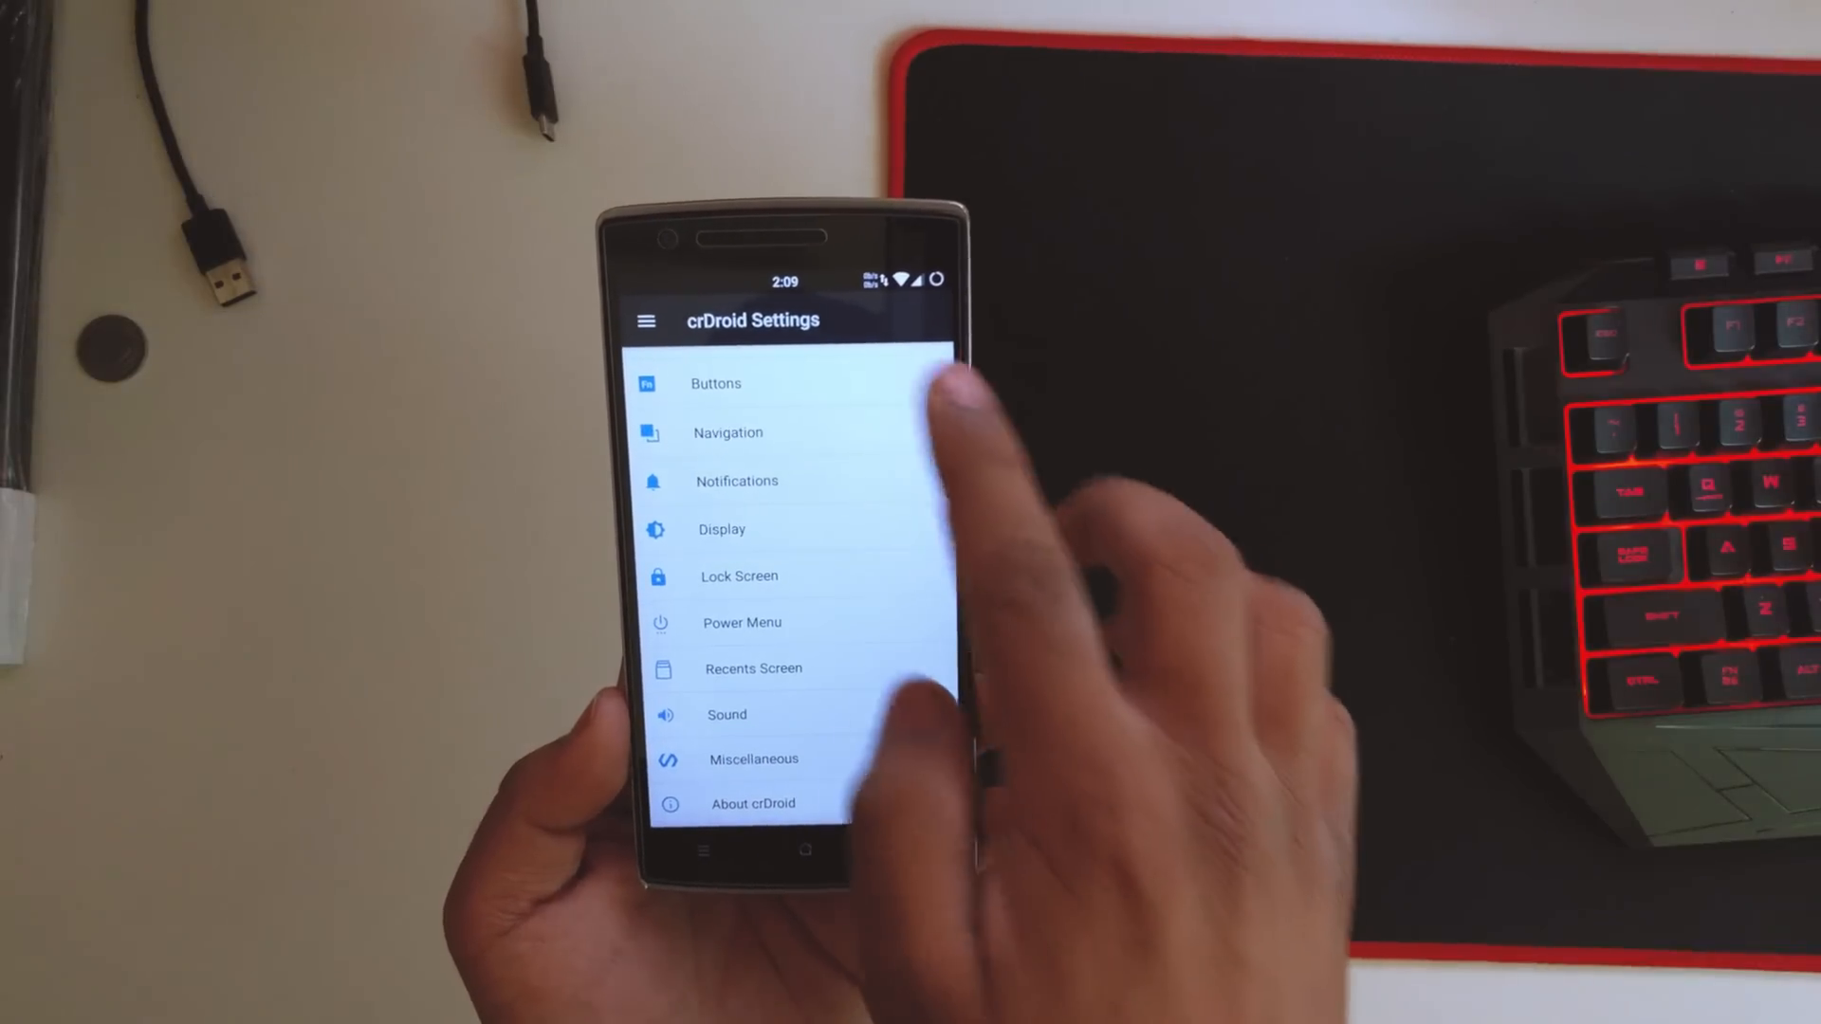
{"action": "left_click", "coordinate": [715, 383]}
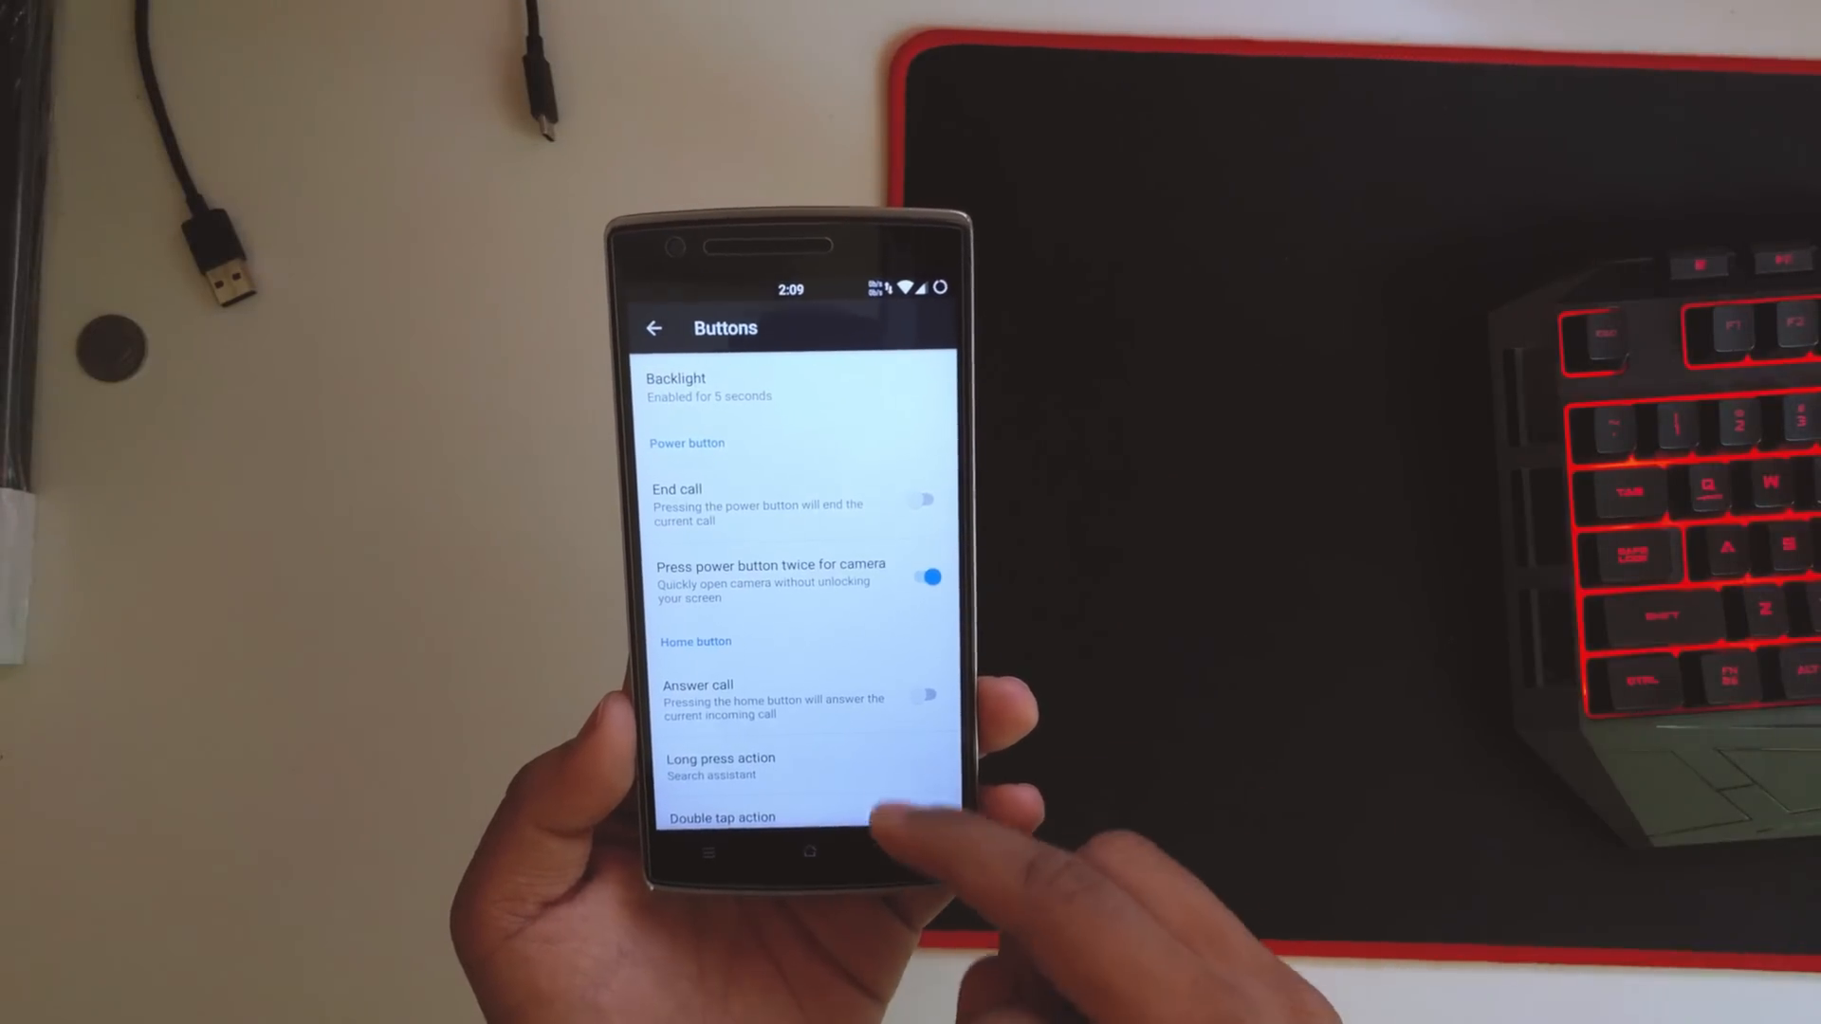
{"action": "scroll", "scroll_direction": "down", "scroll_amount": 3}
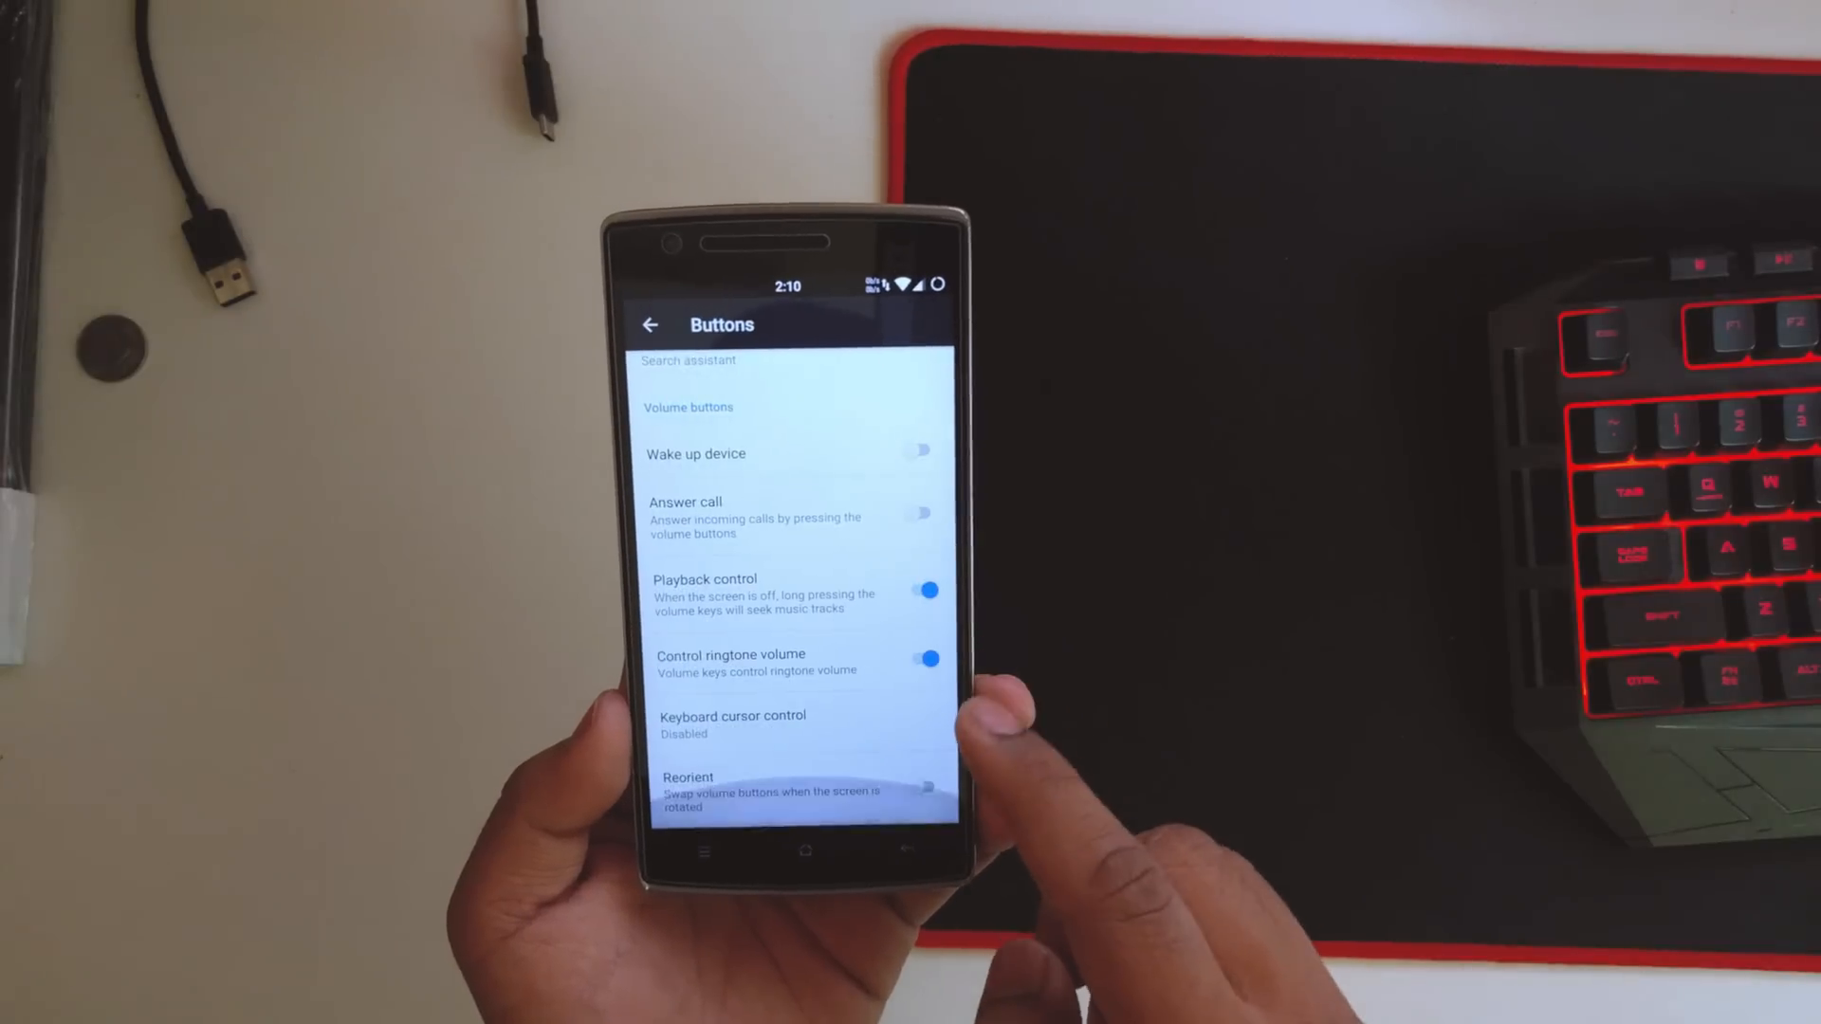
{"action": "scroll", "scroll_direction": "down", "scroll_amount": 3}
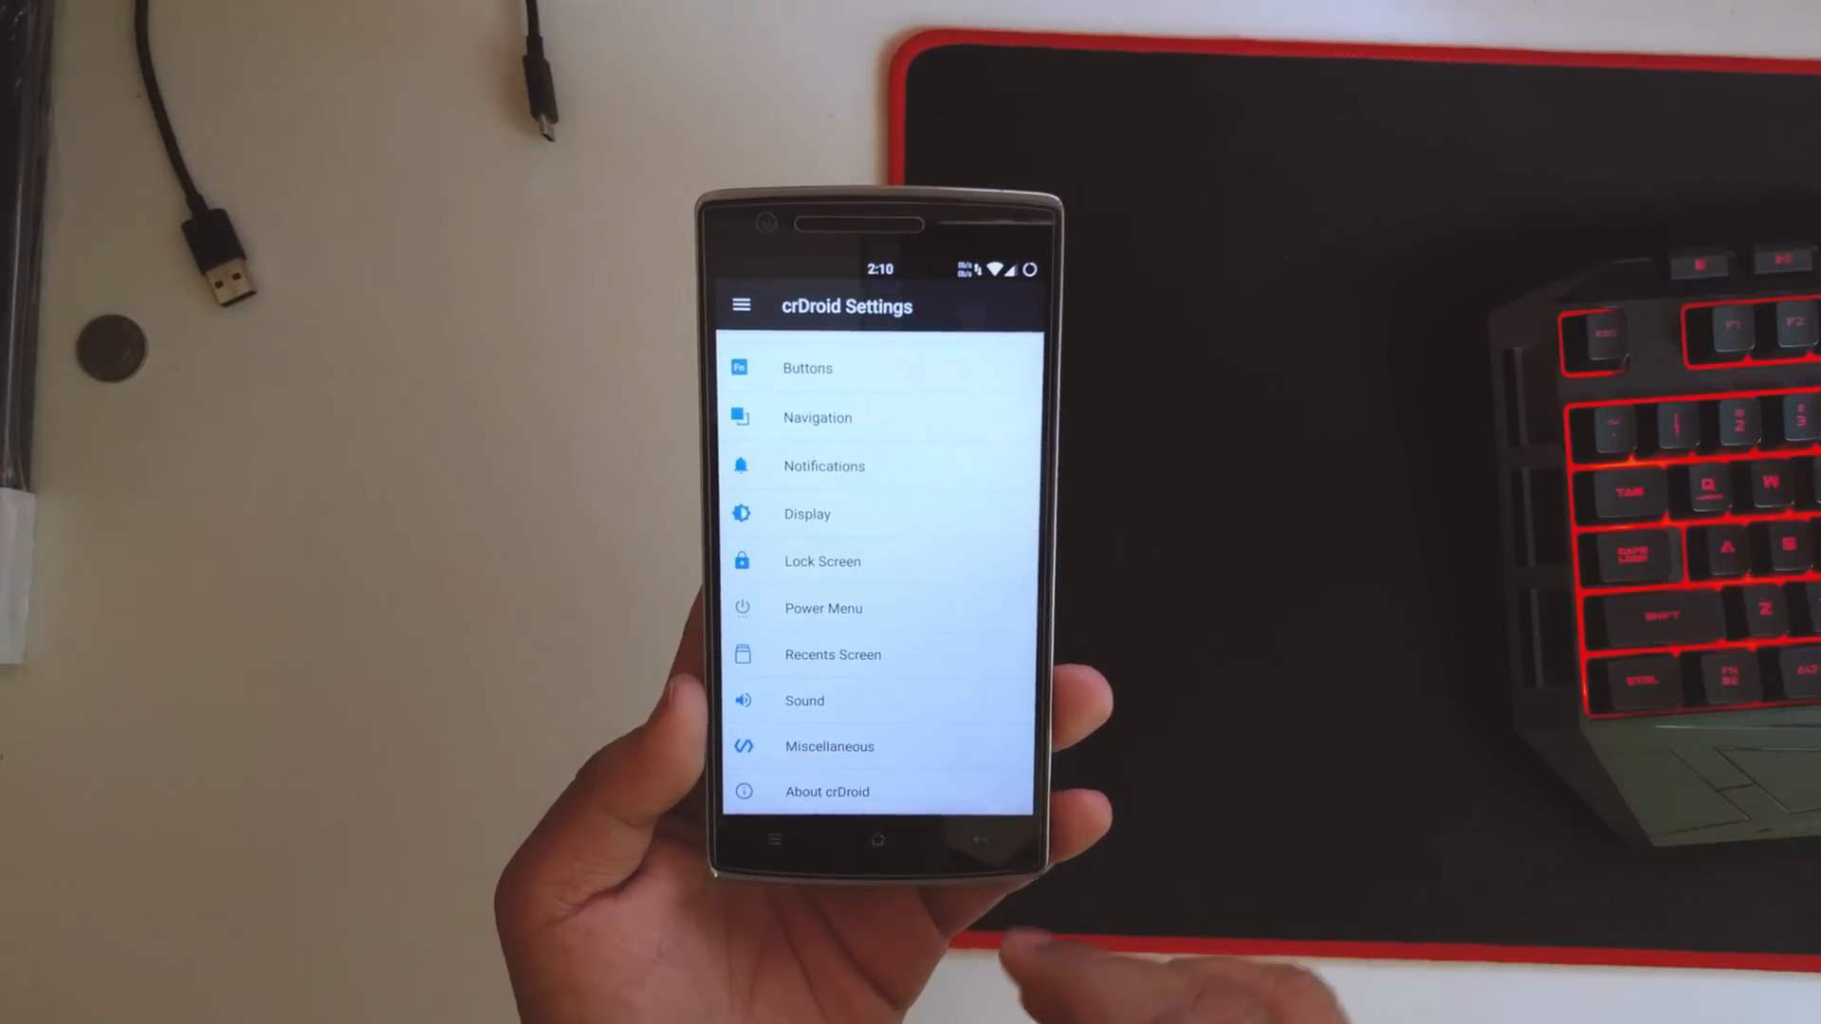
Enable the on-screen navigation bar in Navigation, then disable it again.
{"action": "left_click", "coordinate": [816, 417]}
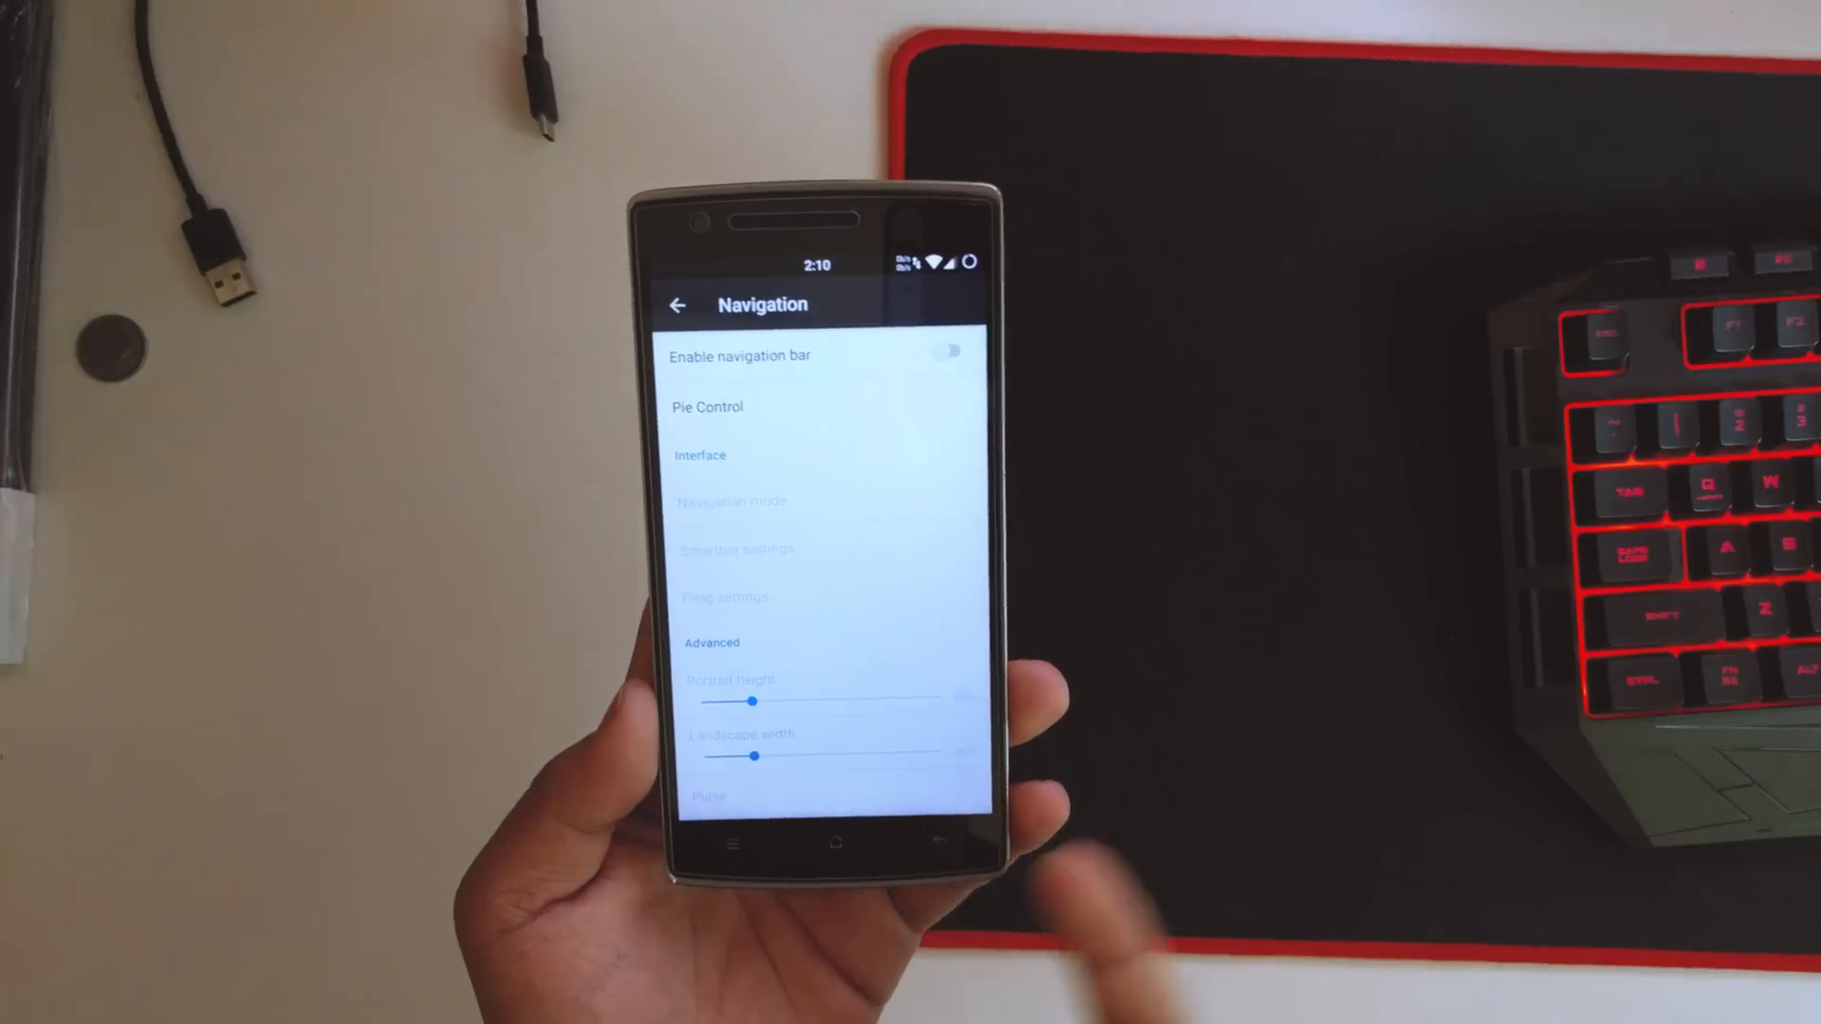
{"action": "left_click", "coordinate": [952, 361]}
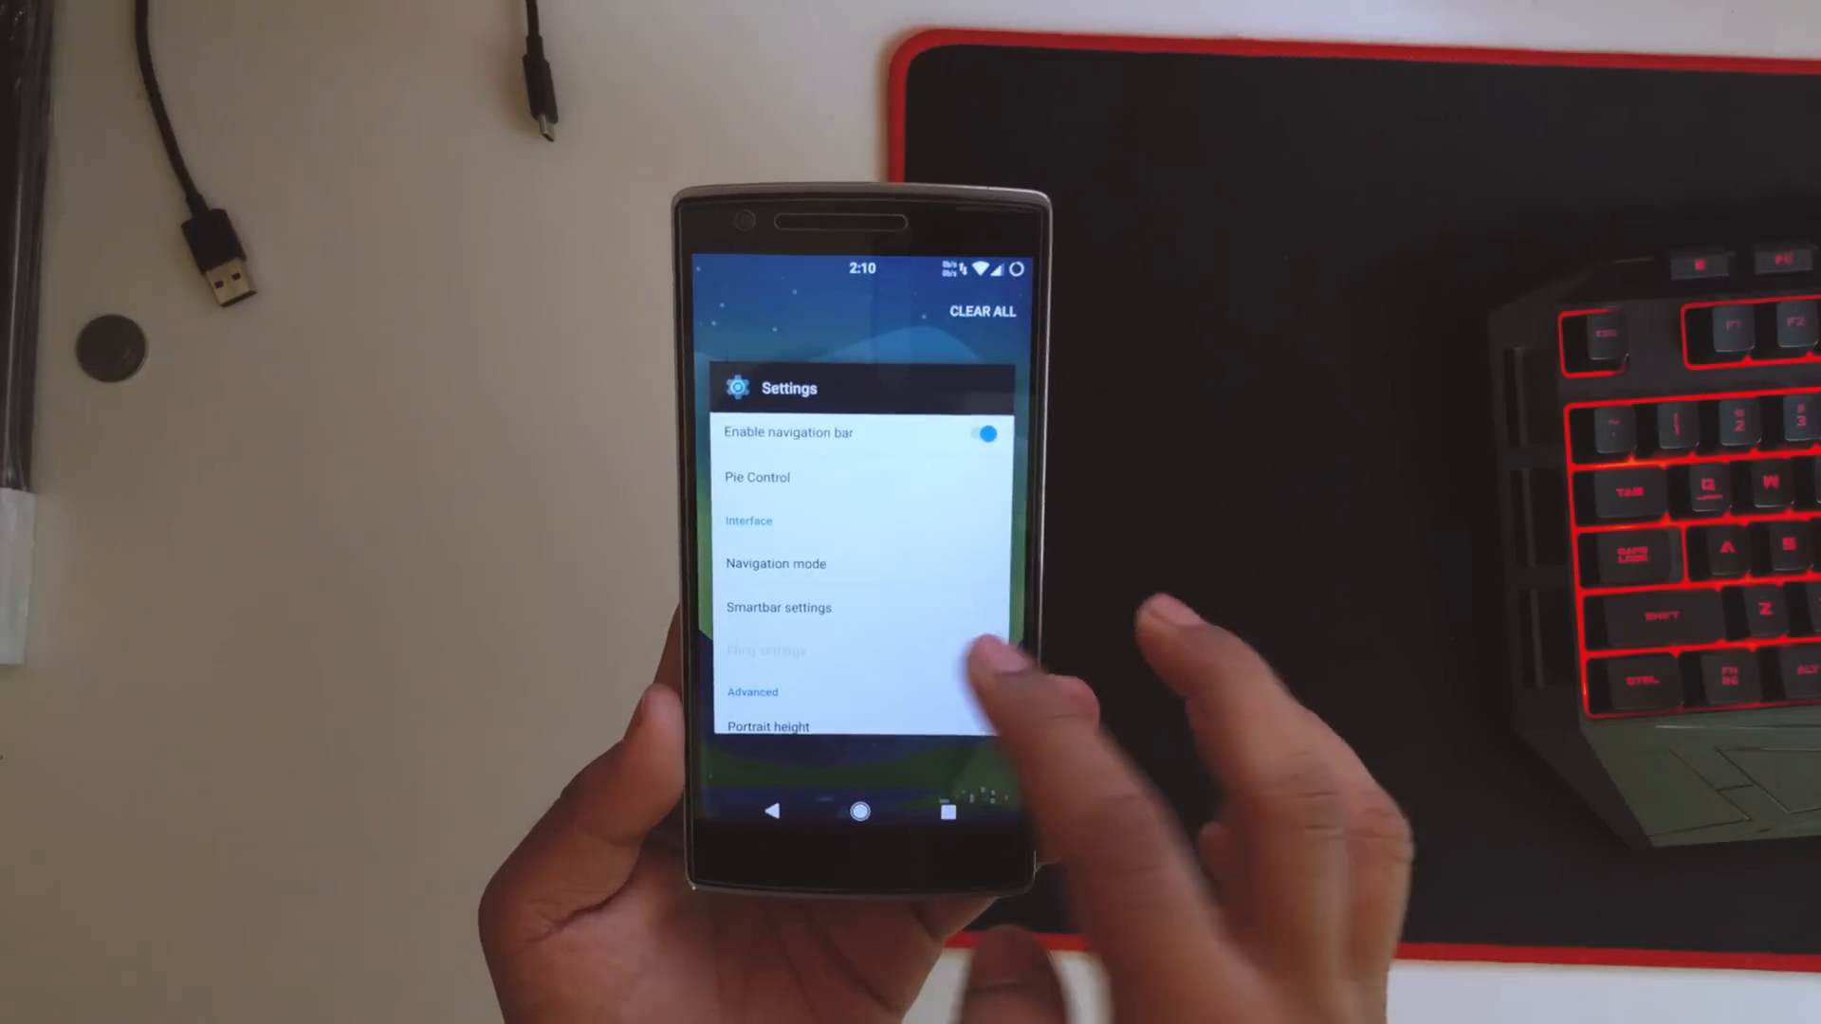
{"action": "left_click", "coordinate": [987, 432]}
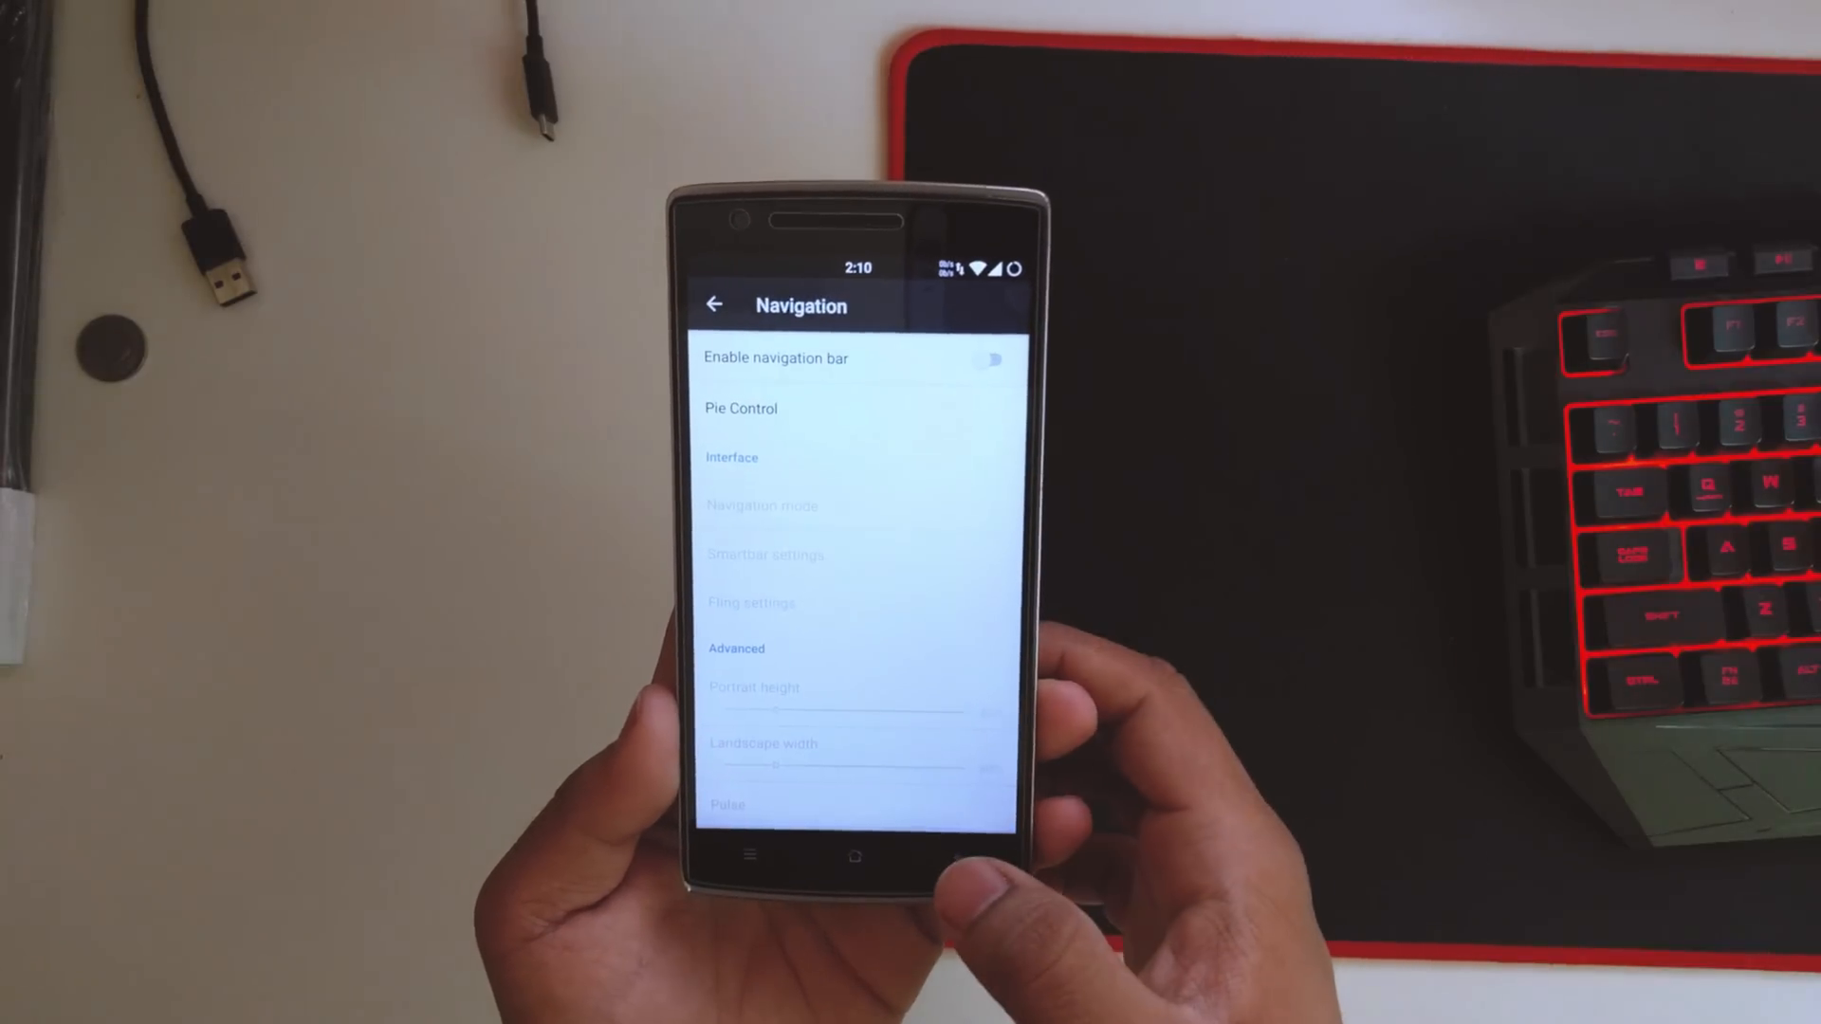
Glance at the Notifications toggles, then move on to the Display options.
{"action": "left_click", "coordinate": [717, 306]}
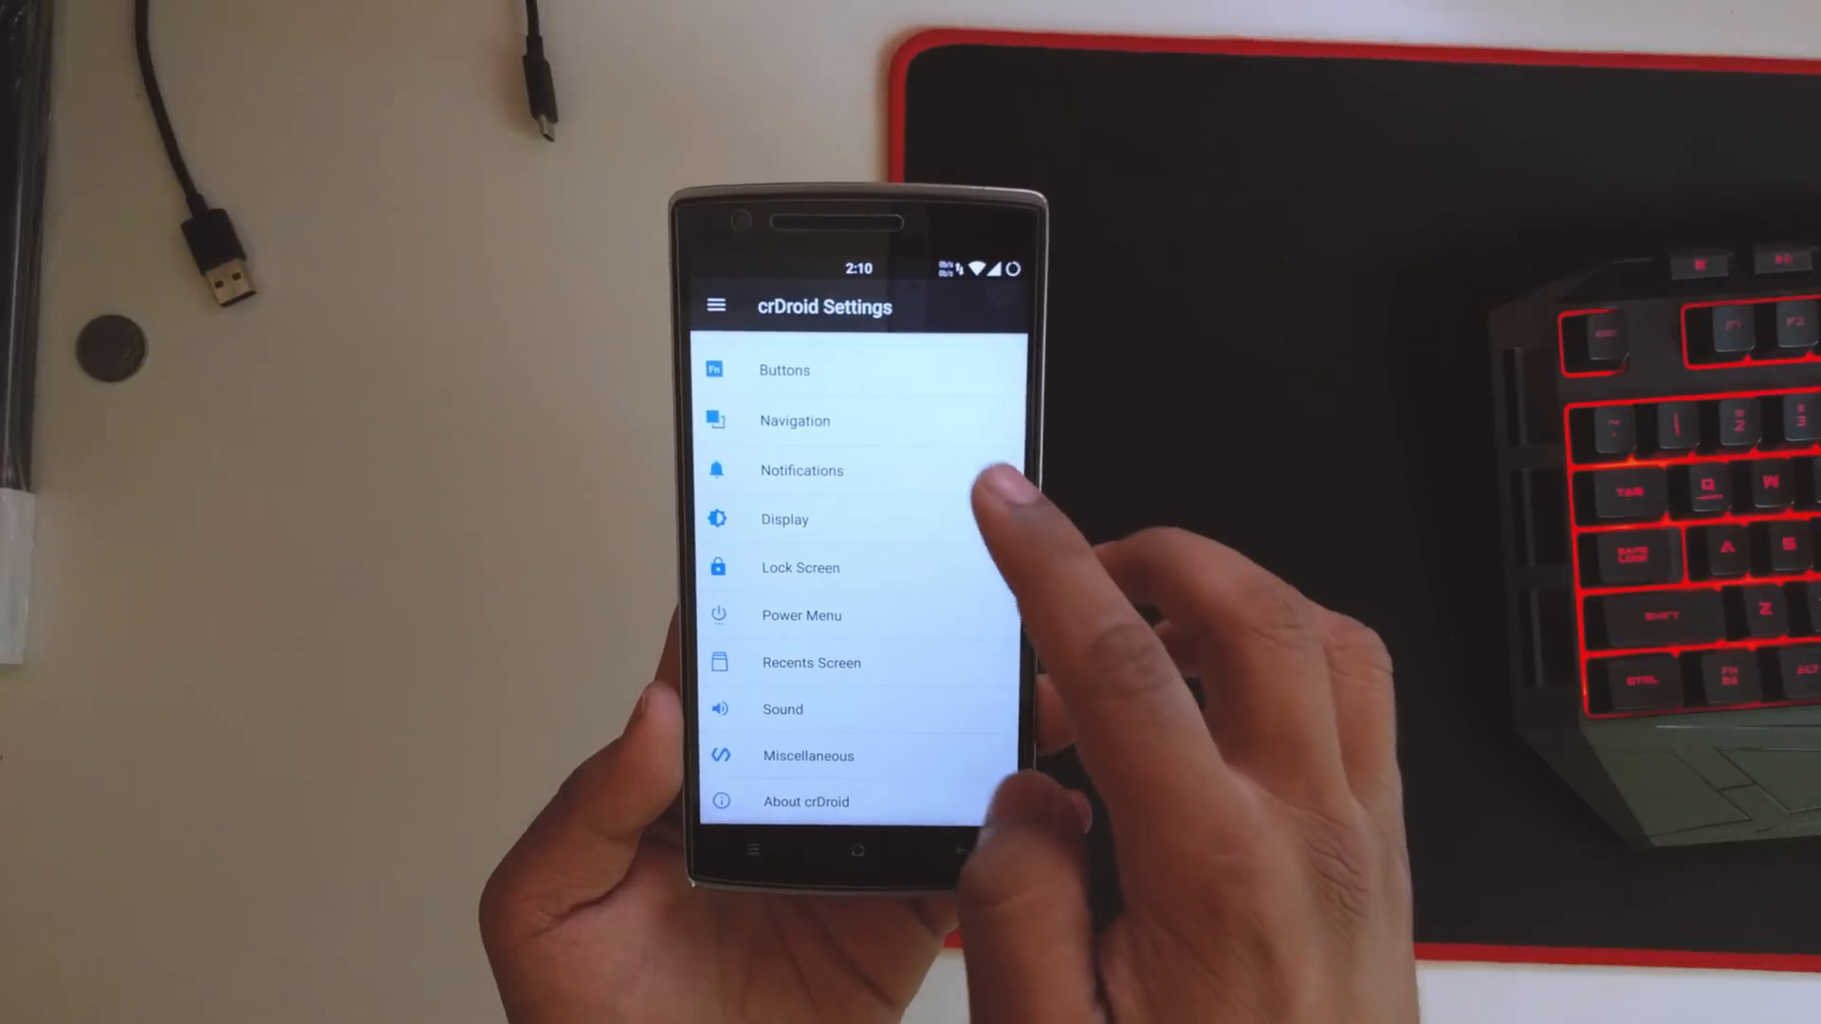
{"action": "left_click", "coordinate": [800, 471]}
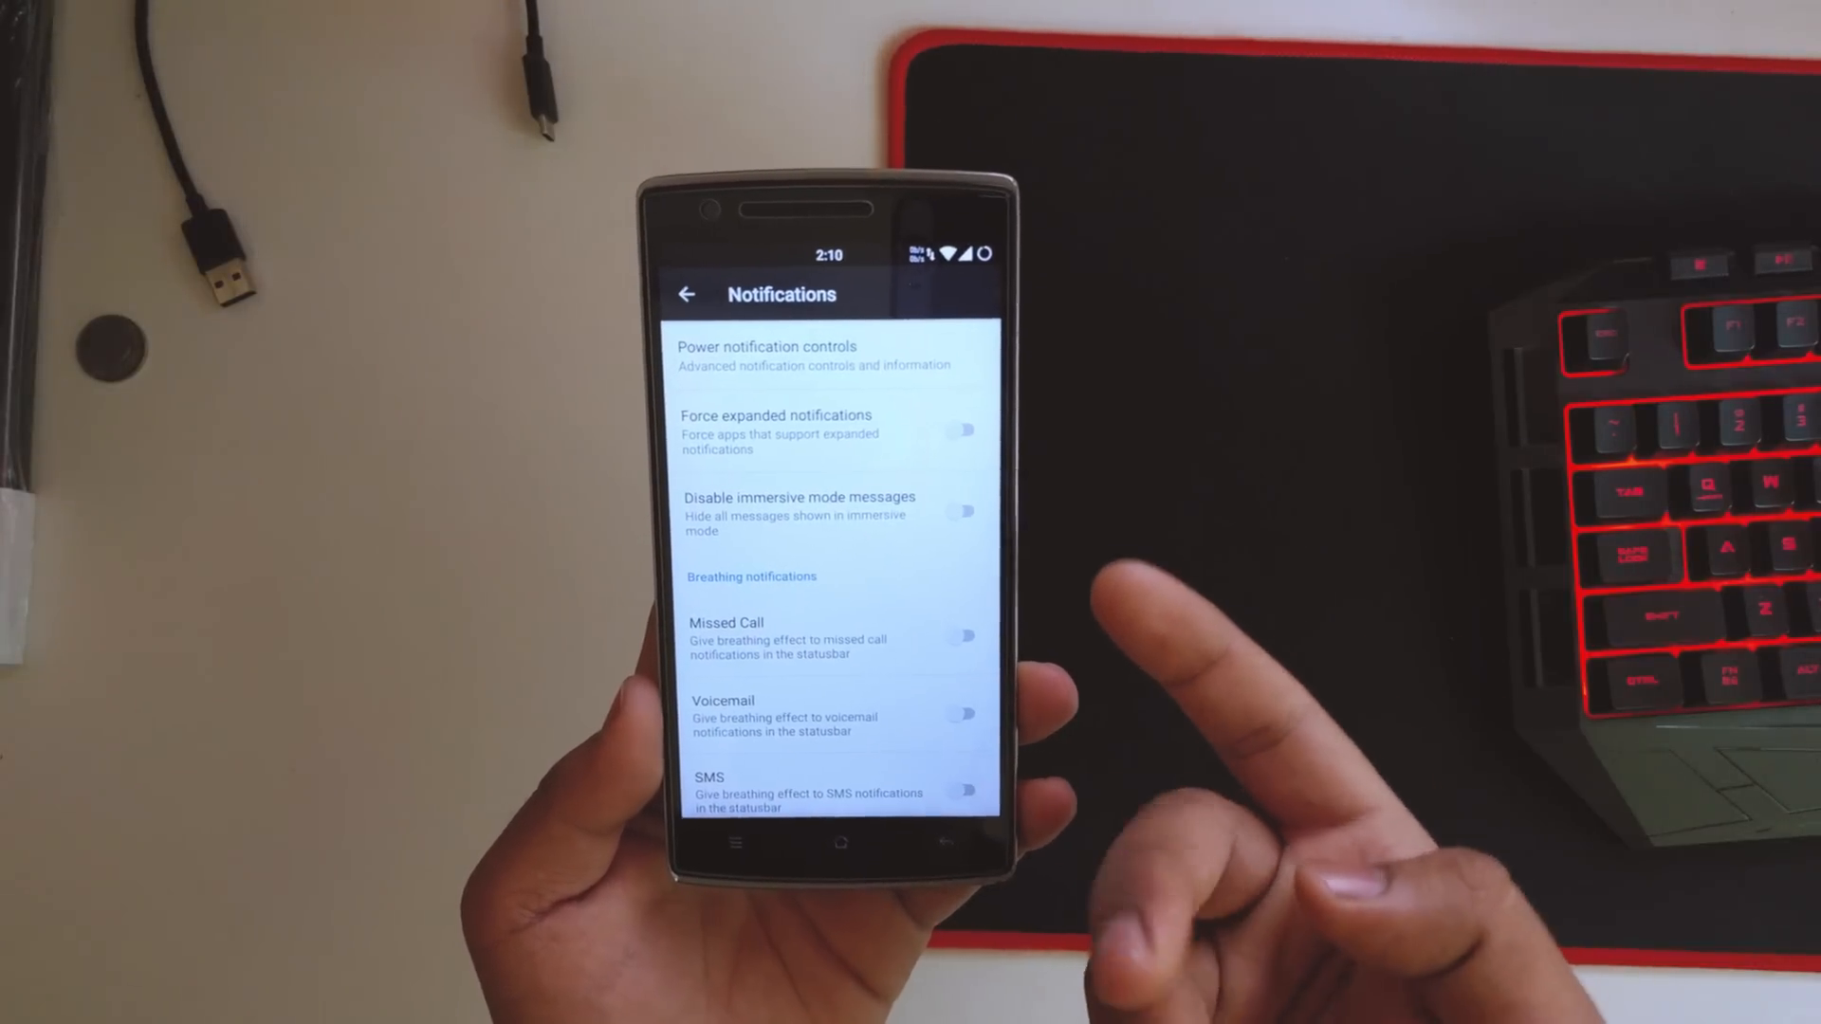
{"action": "left_click", "coordinate": [685, 294]}
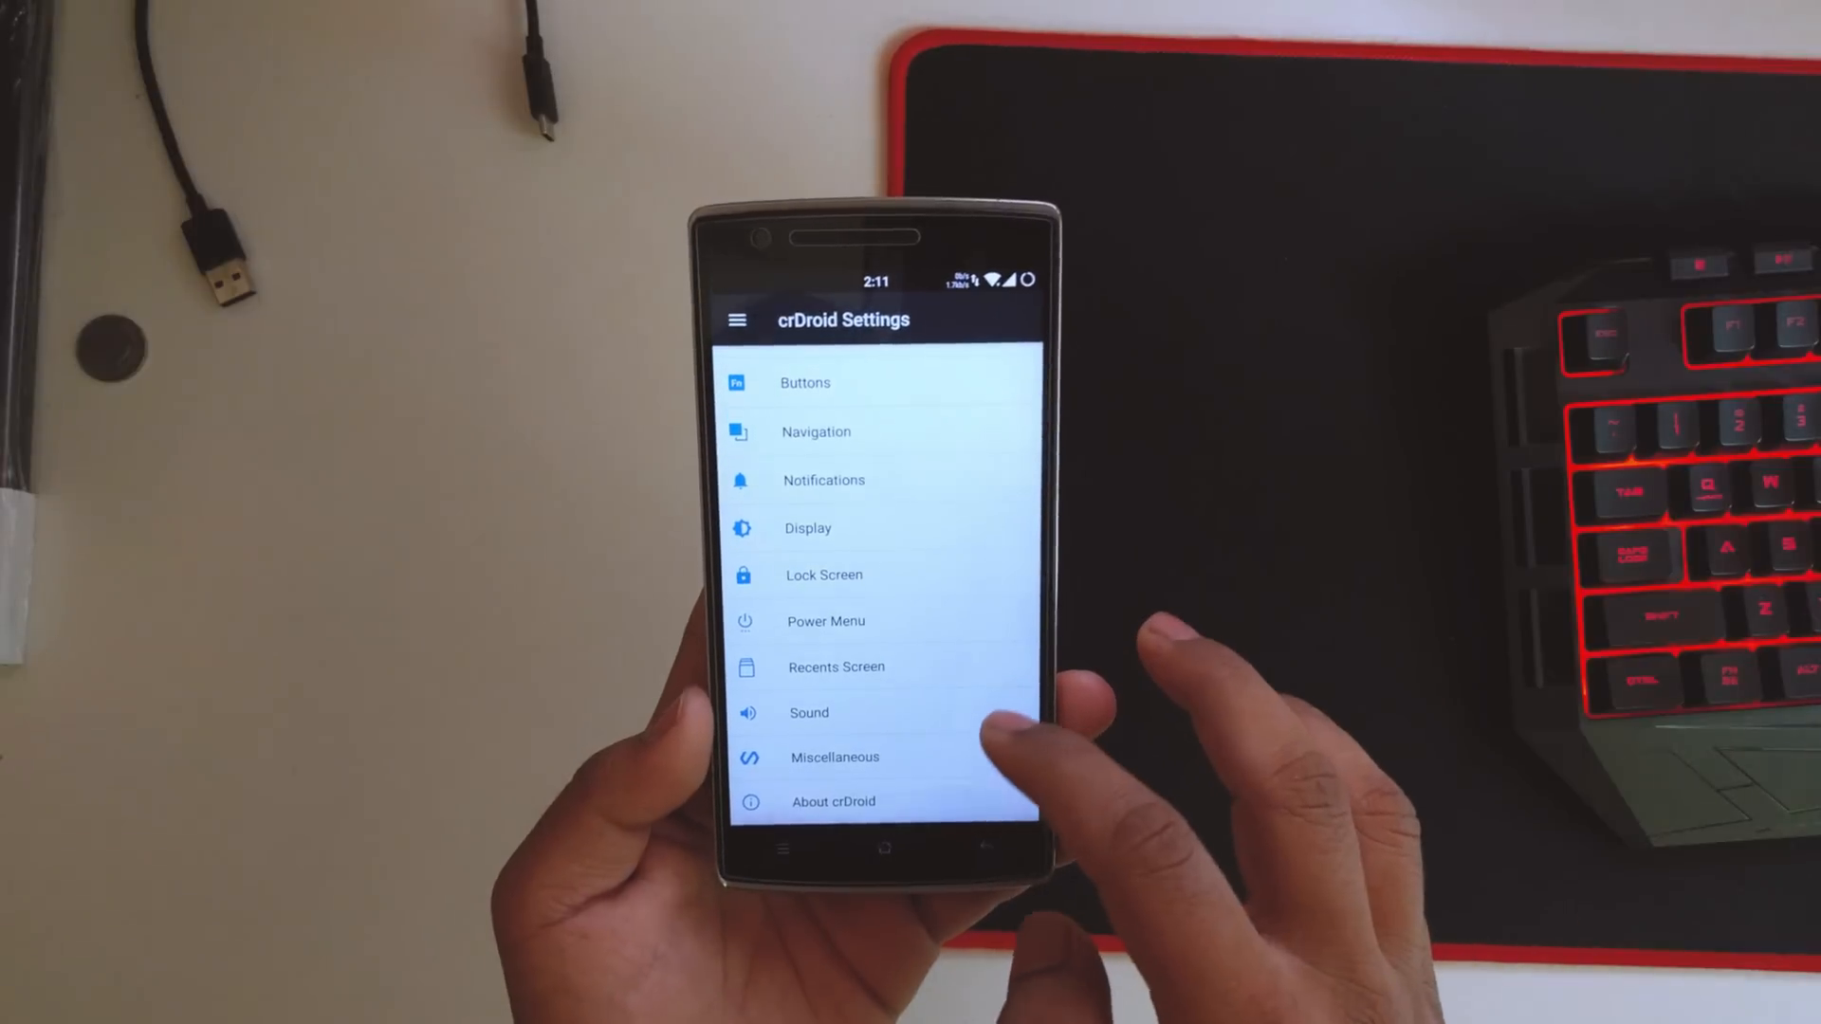
{"action": "left_click", "coordinate": [808, 529]}
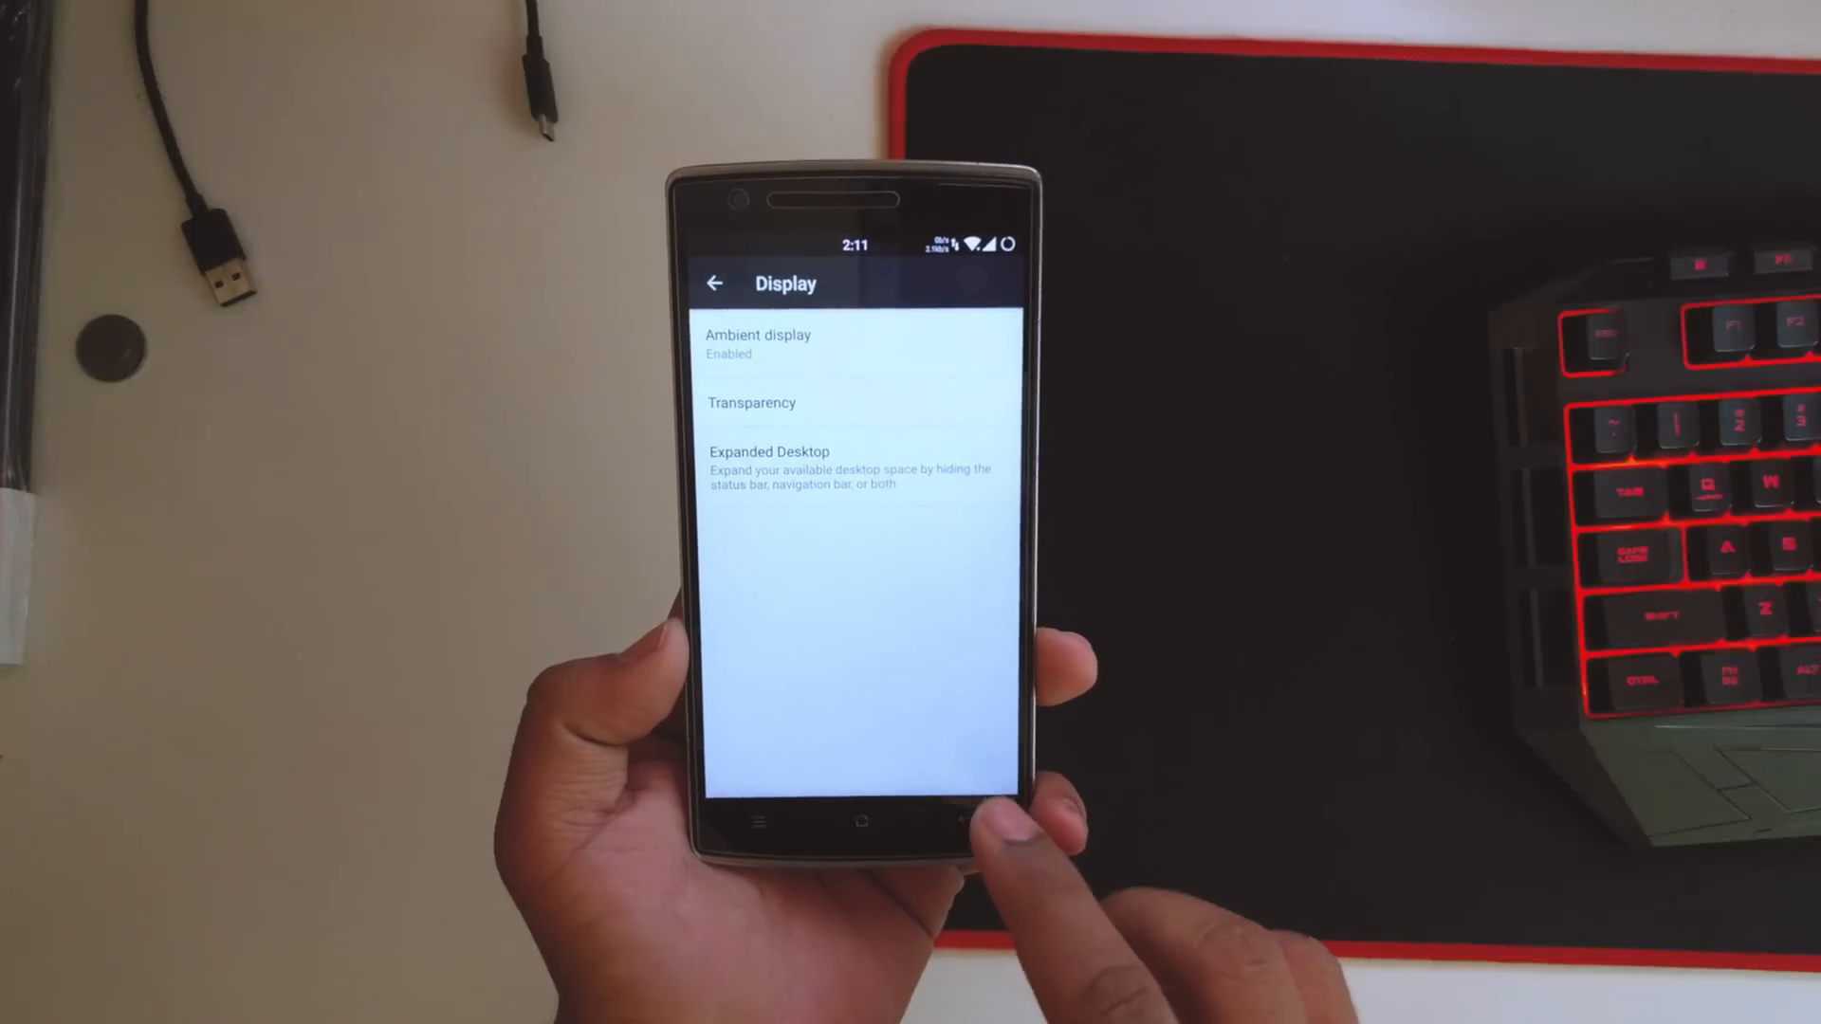
Tick Screenshot in the Power Menu options alongside Restart menu and Airplane mode.
{"action": "left_click", "coordinate": [715, 283]}
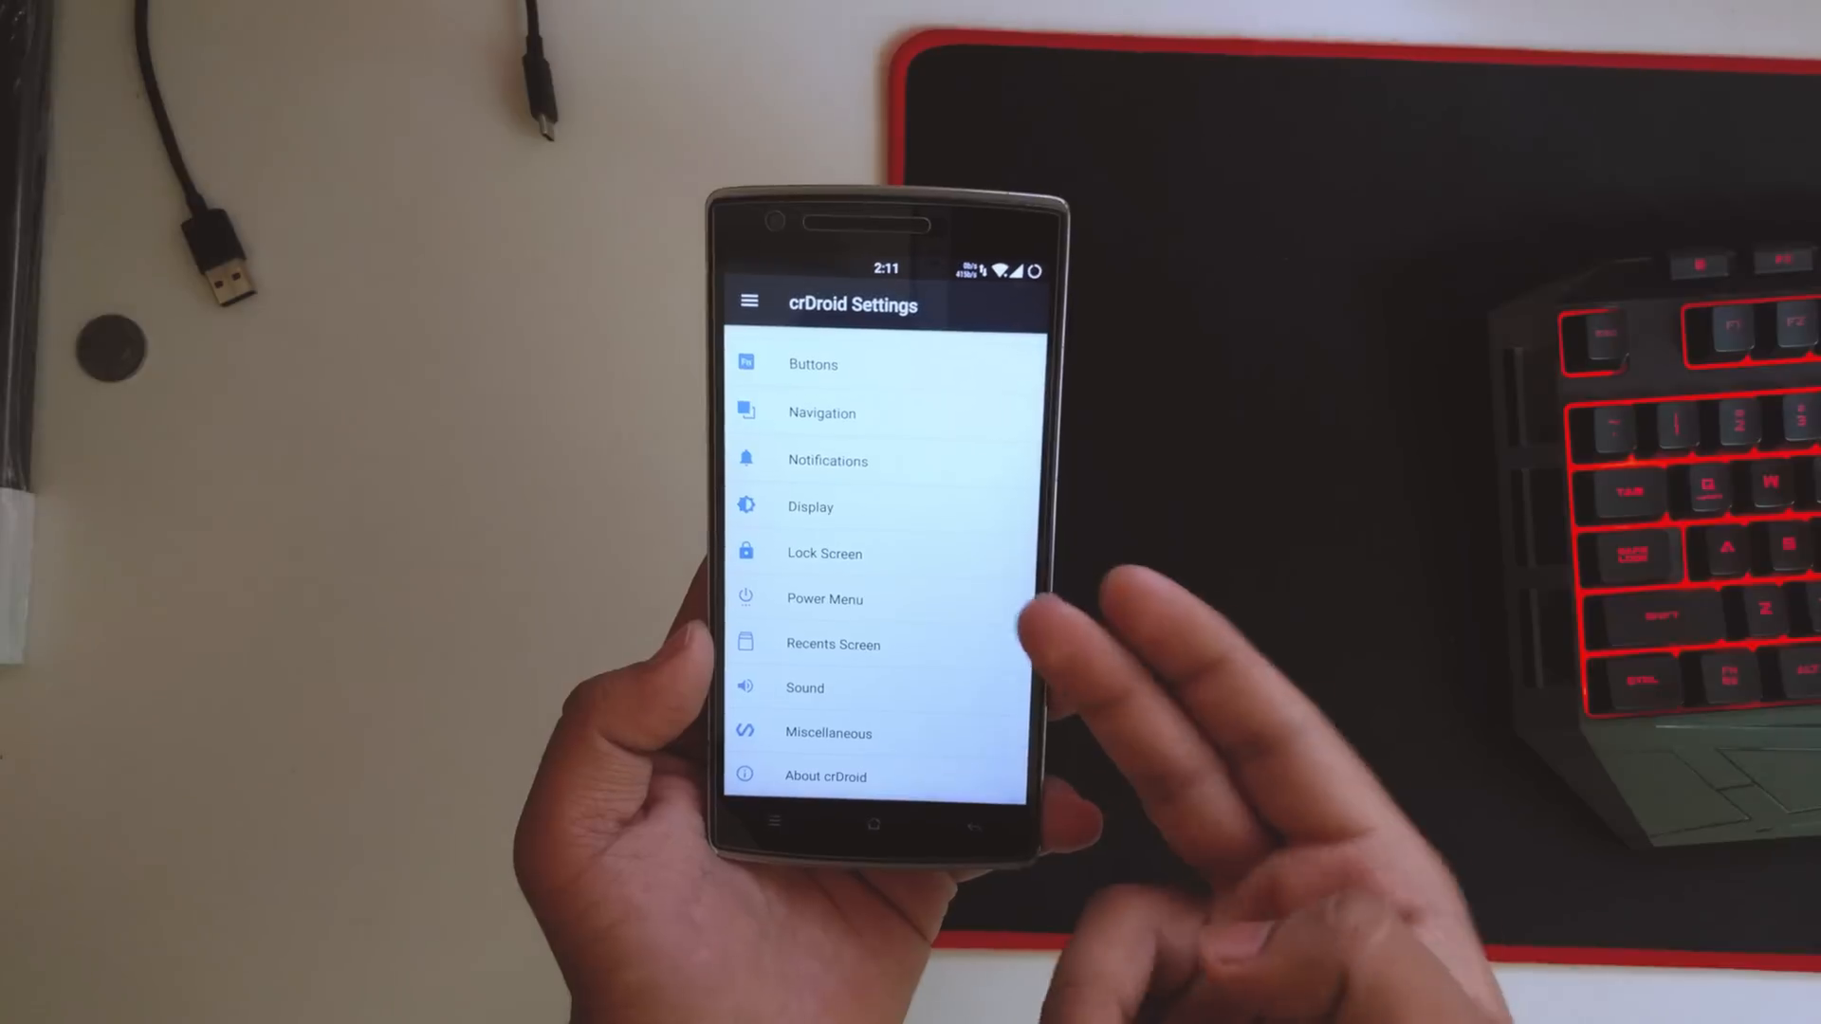
{"action": "left_click", "coordinate": [823, 597]}
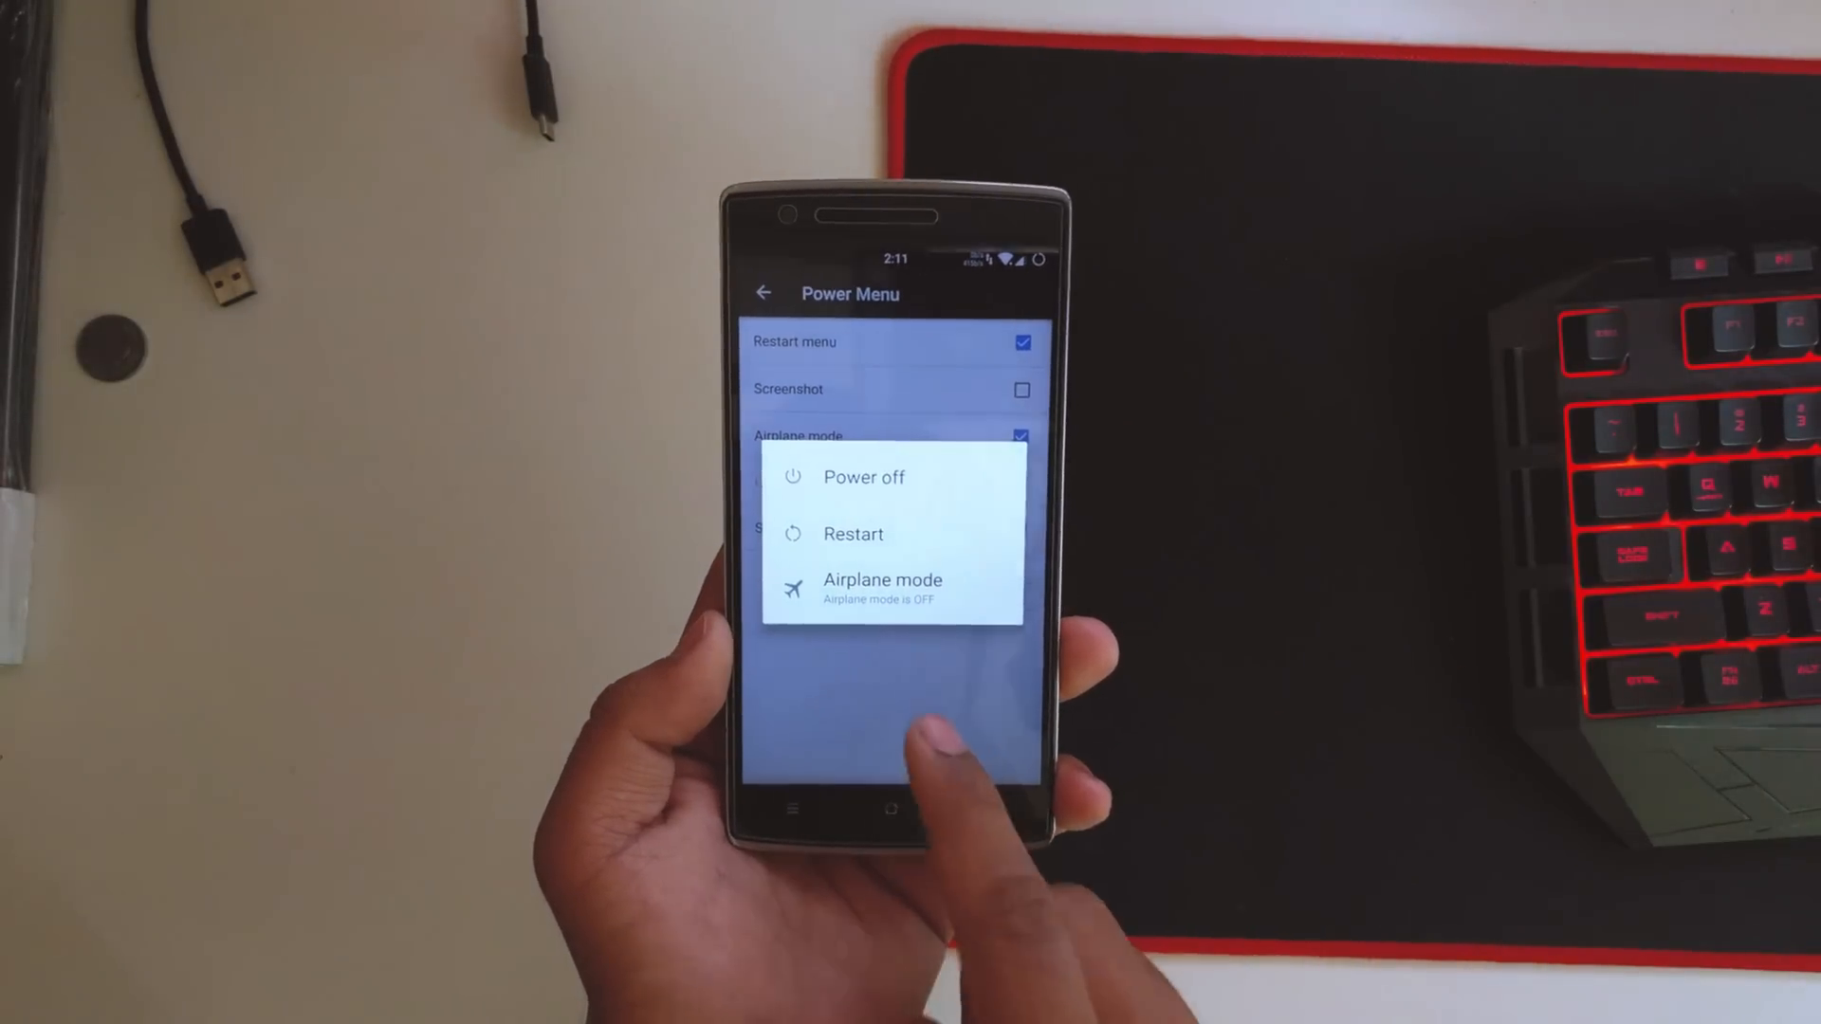
{"action": "left_click", "coordinate": [893, 697]}
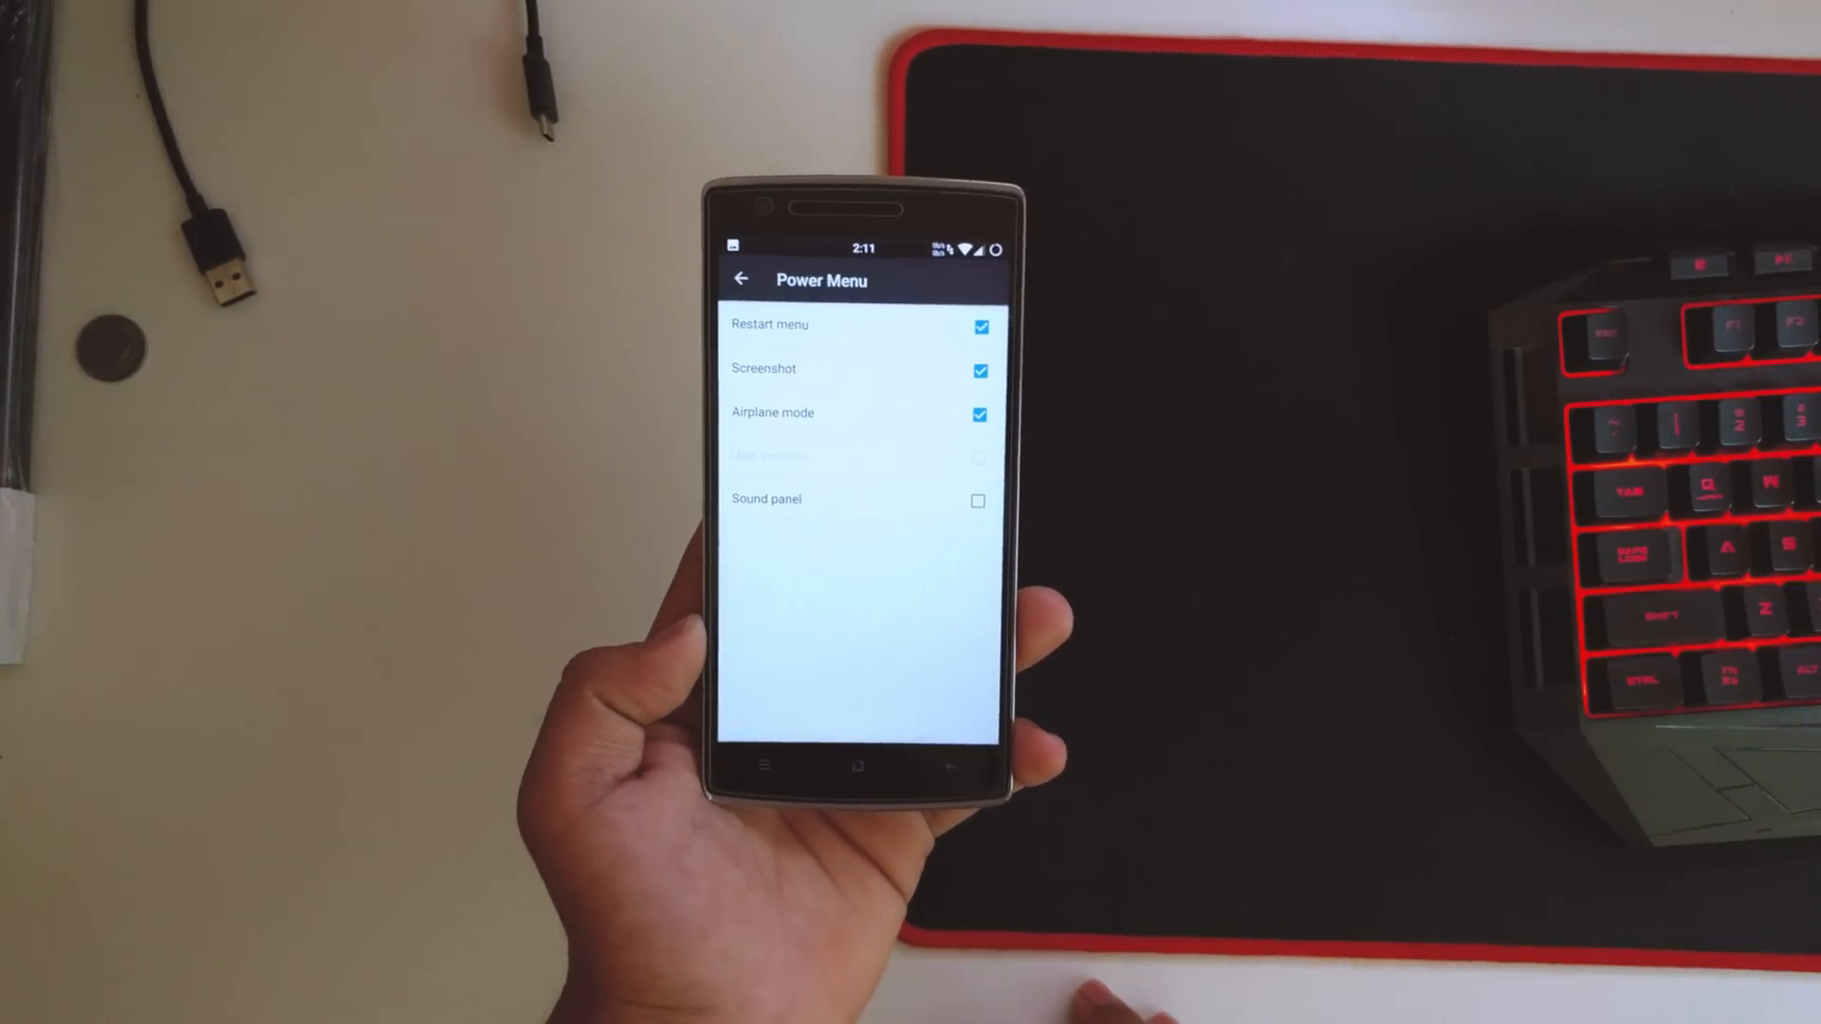
Try the Fullscreen immersive recents view, then leave Immersive Recents at Default.
{"action": "left_click", "coordinate": [742, 279]}
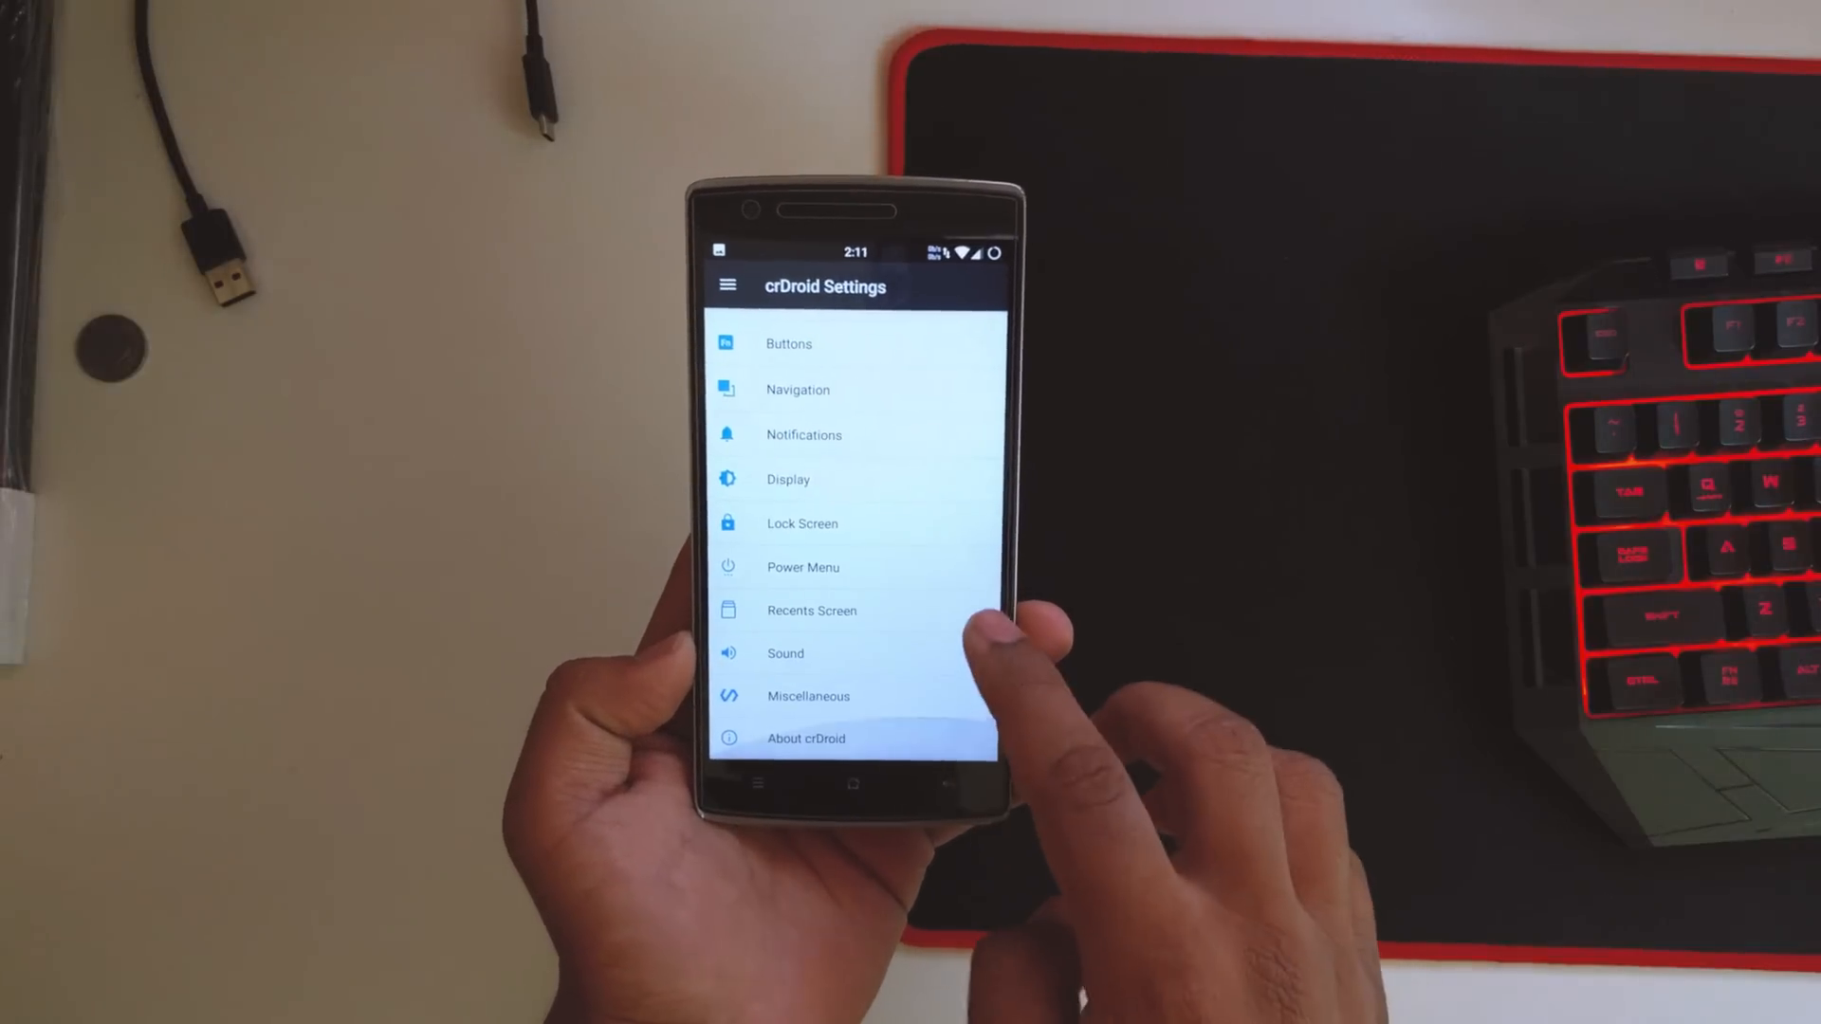
{"action": "left_click", "coordinate": [785, 652]}
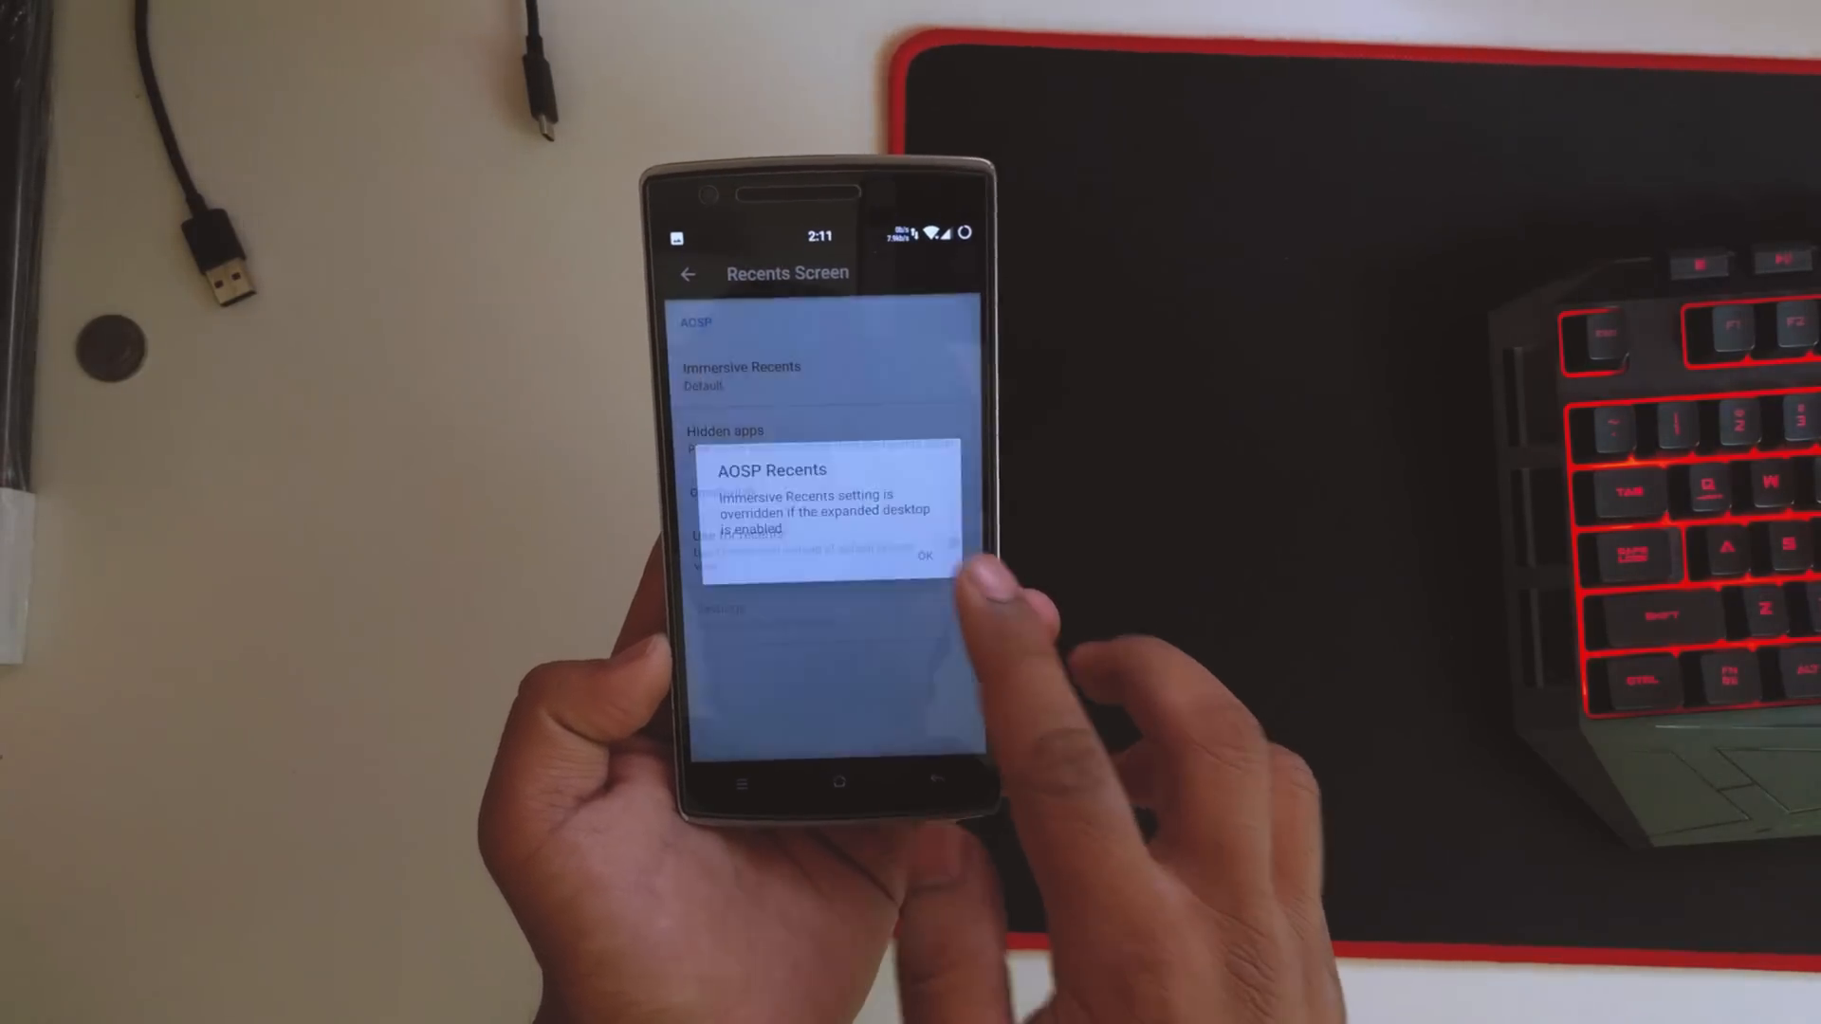
{"action": "left_click", "coordinate": [923, 554]}
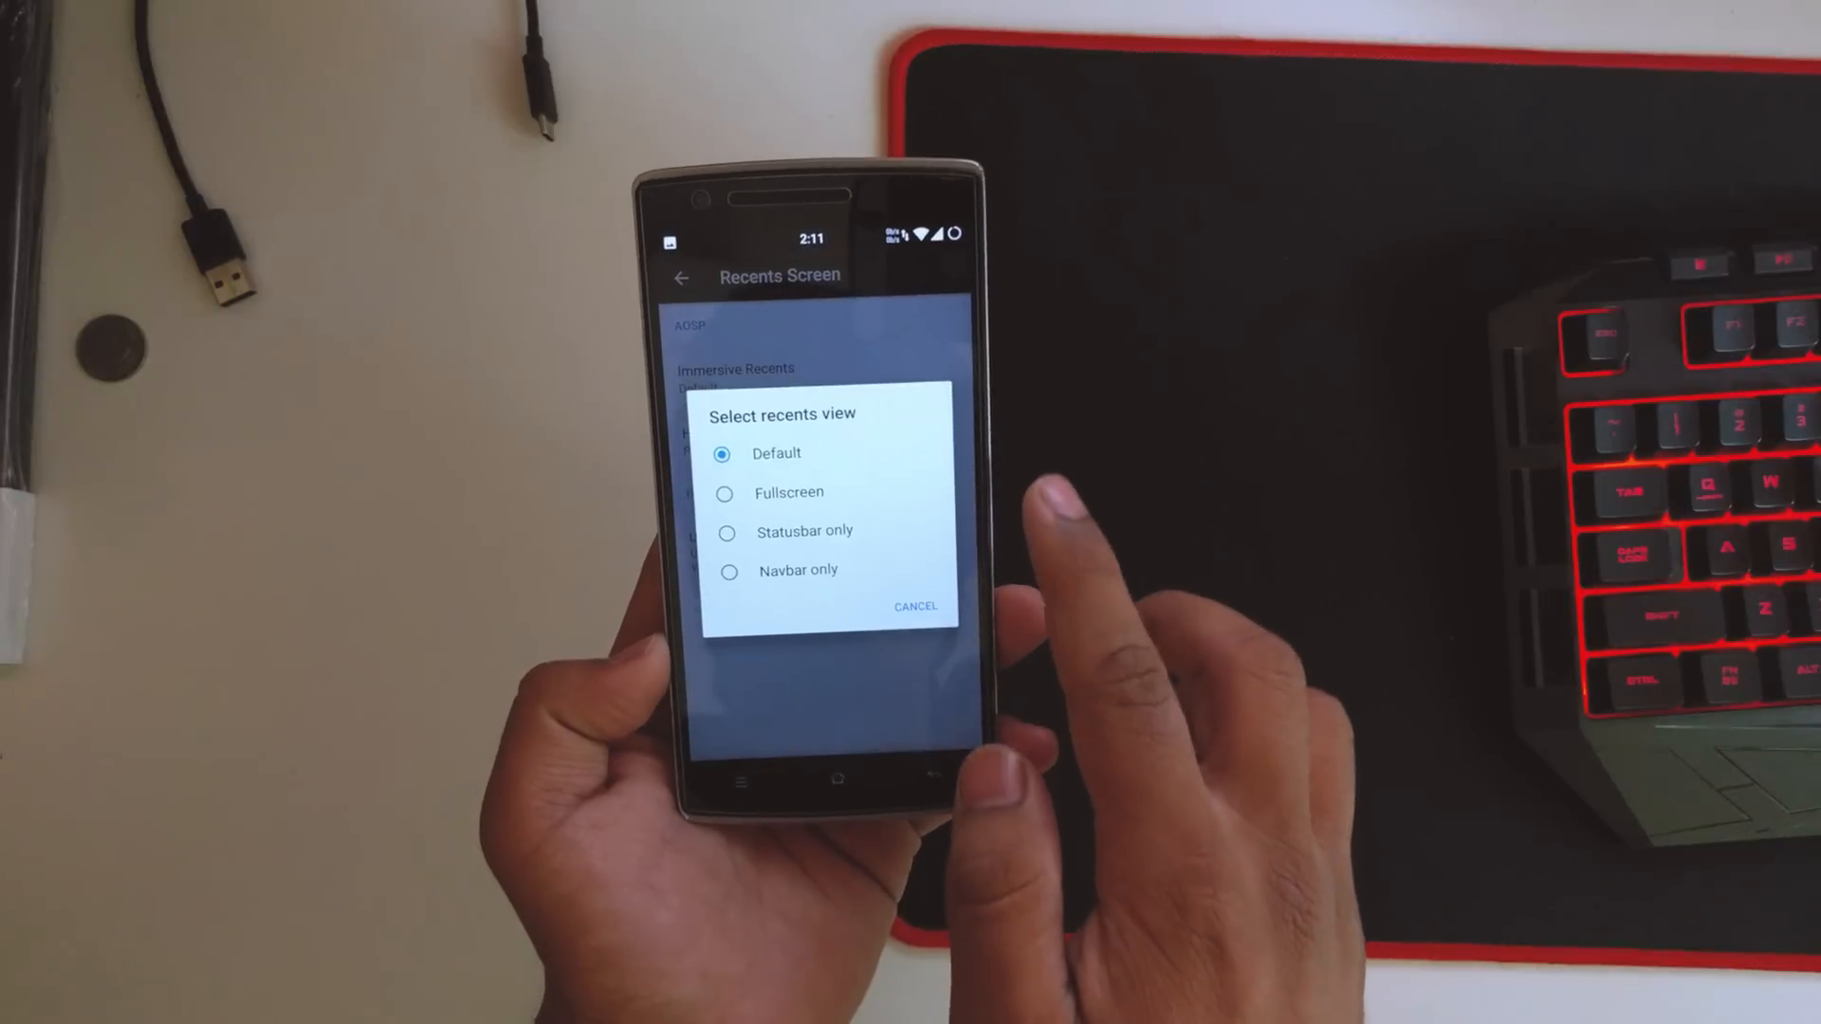
{"action": "left_click", "coordinate": [787, 493]}
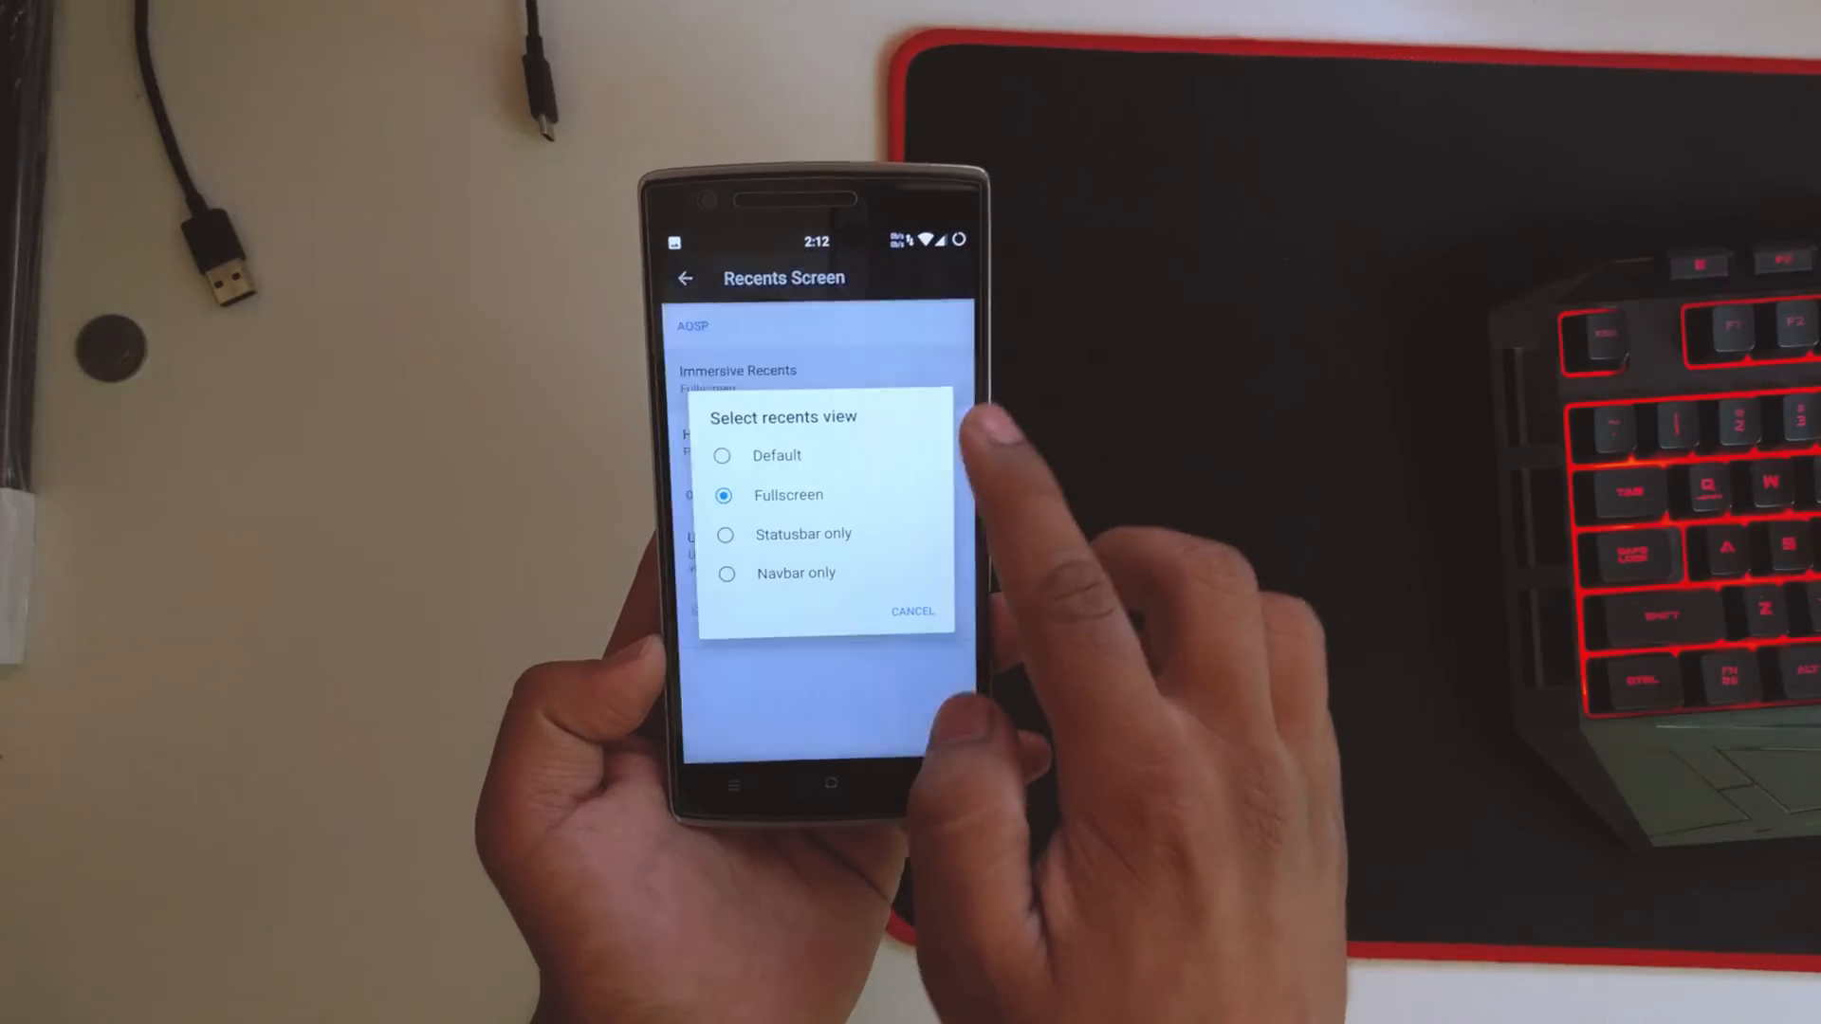
{"action": "left_click", "coordinate": [777, 456]}
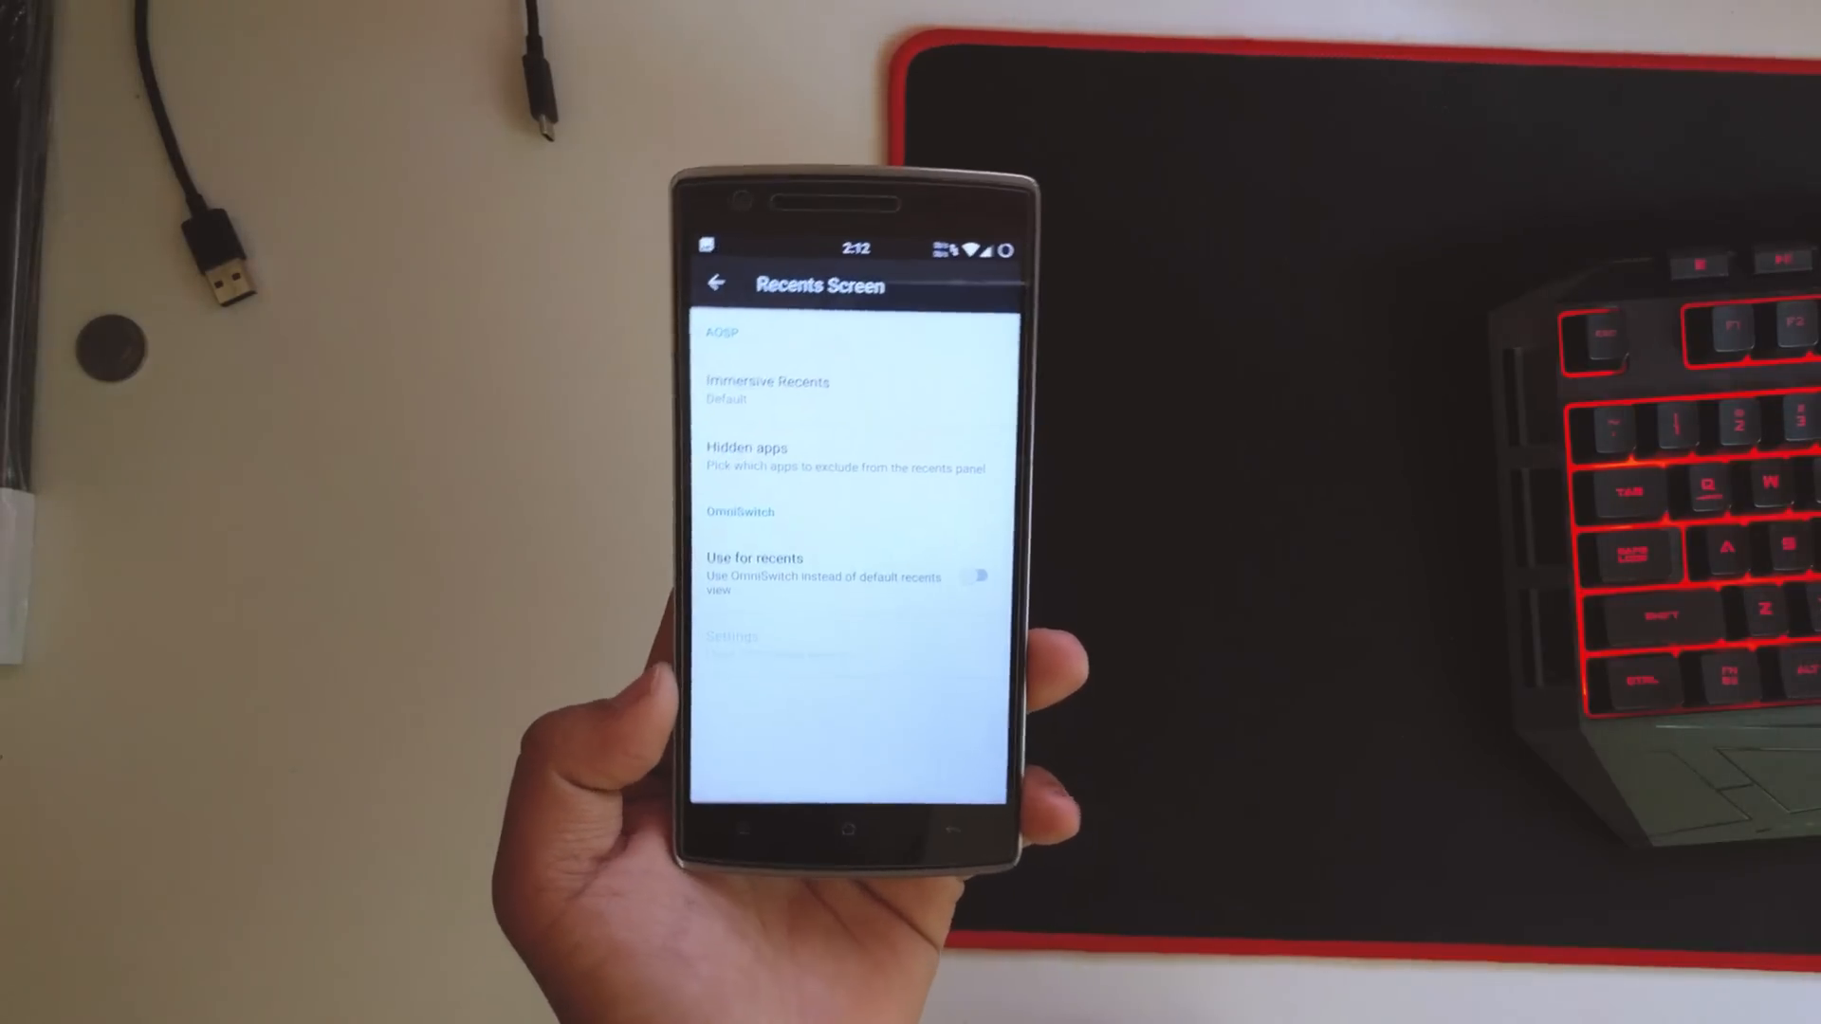
Visit the Miscellaneous options and toggle the CPU info overlay on and back off.
{"action": "left_click", "coordinate": [717, 283]}
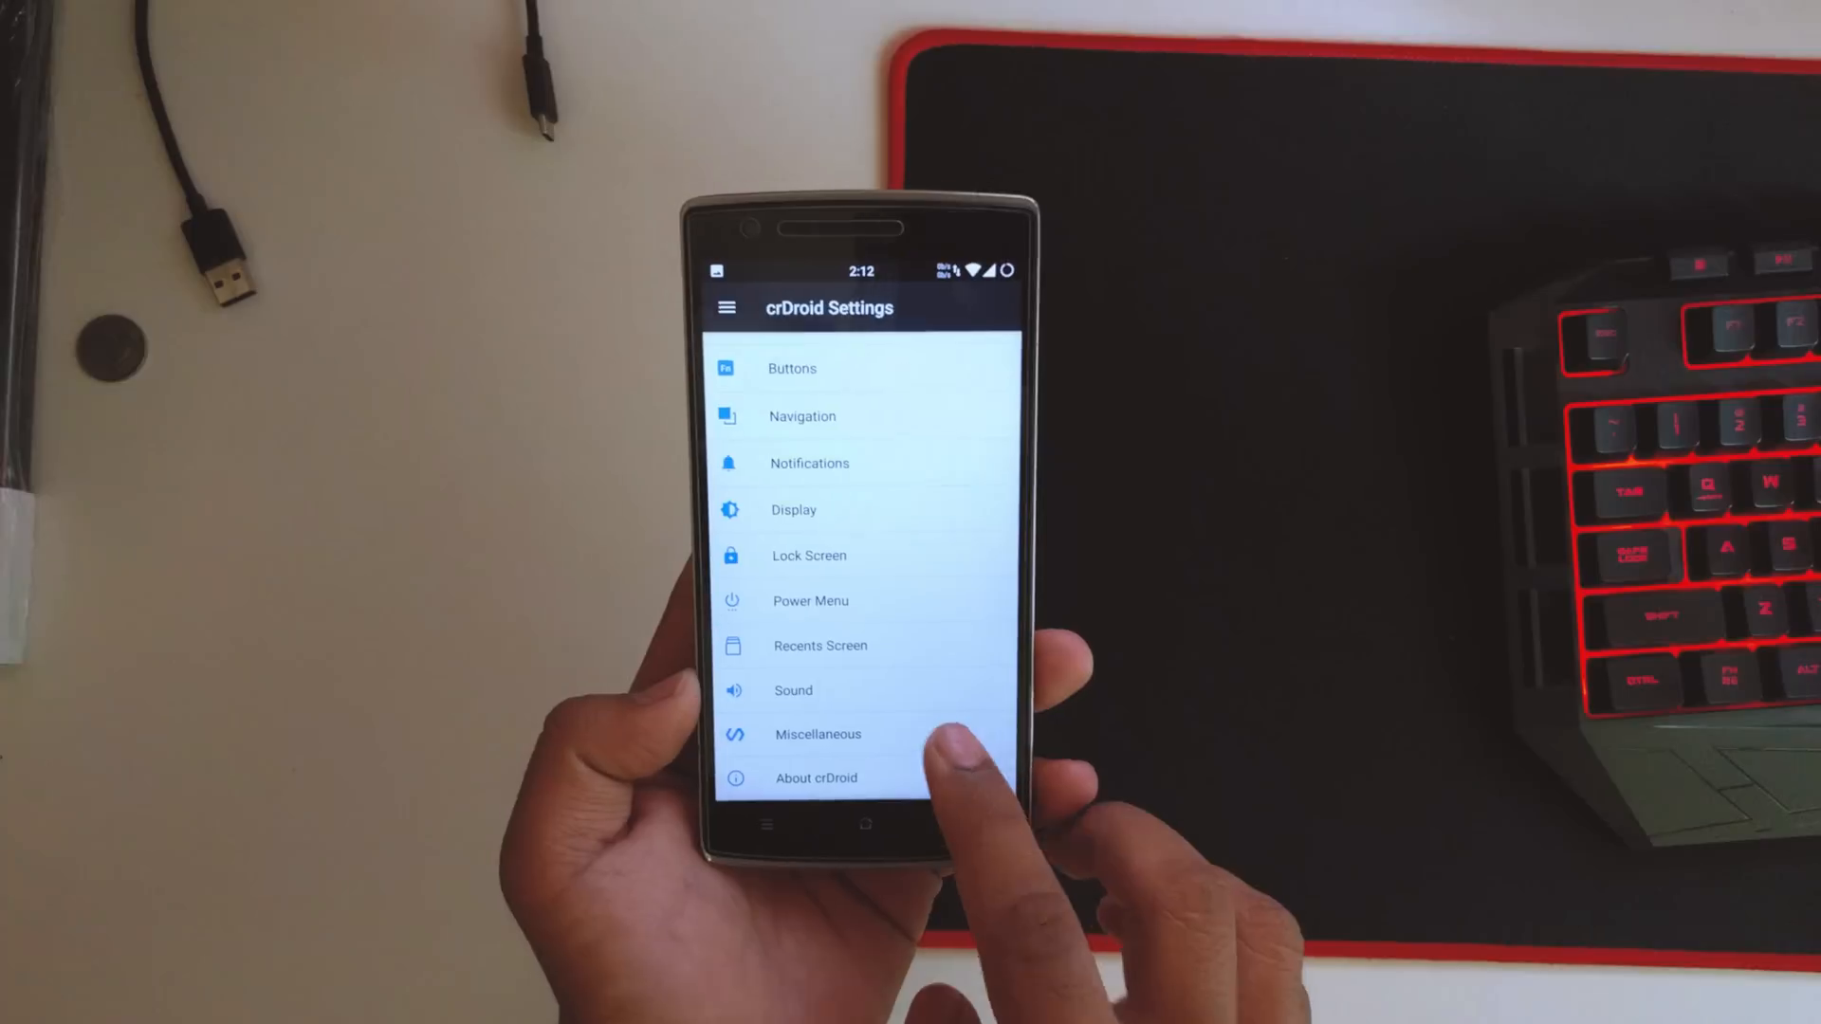
{"action": "left_click", "coordinate": [817, 734]}
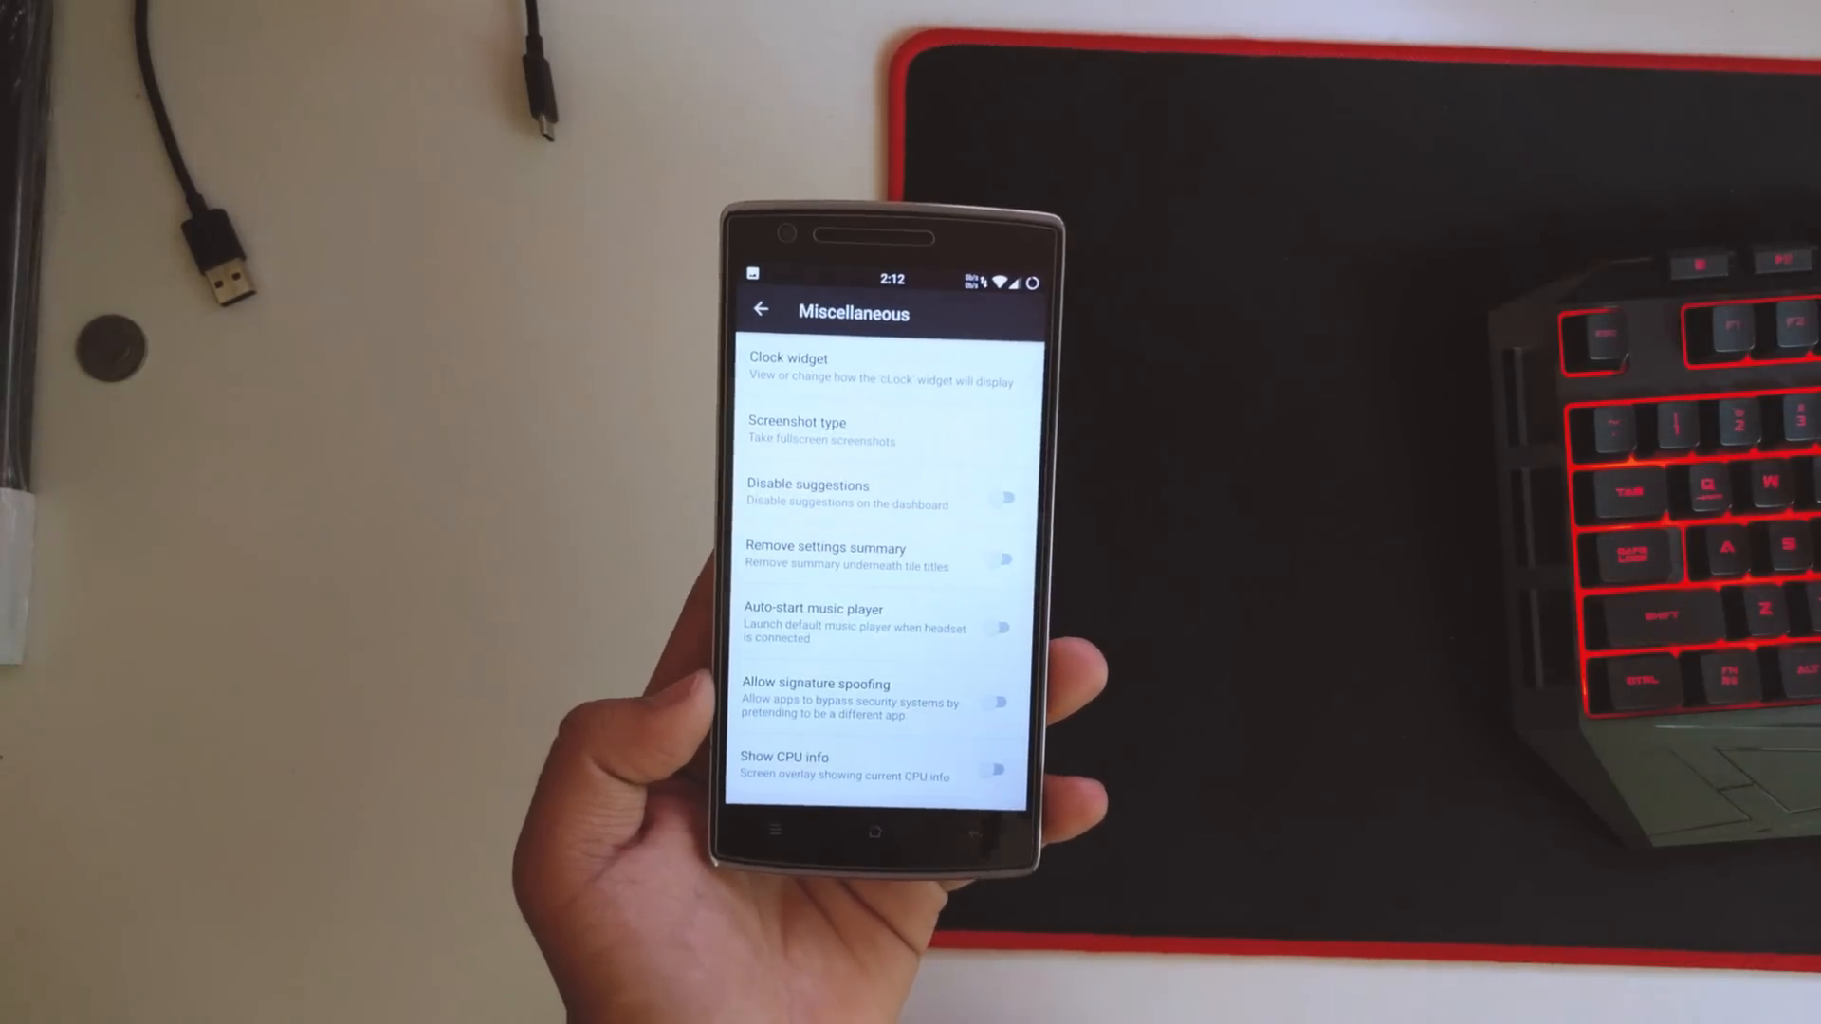
{"action": "left_click", "coordinate": [996, 770]}
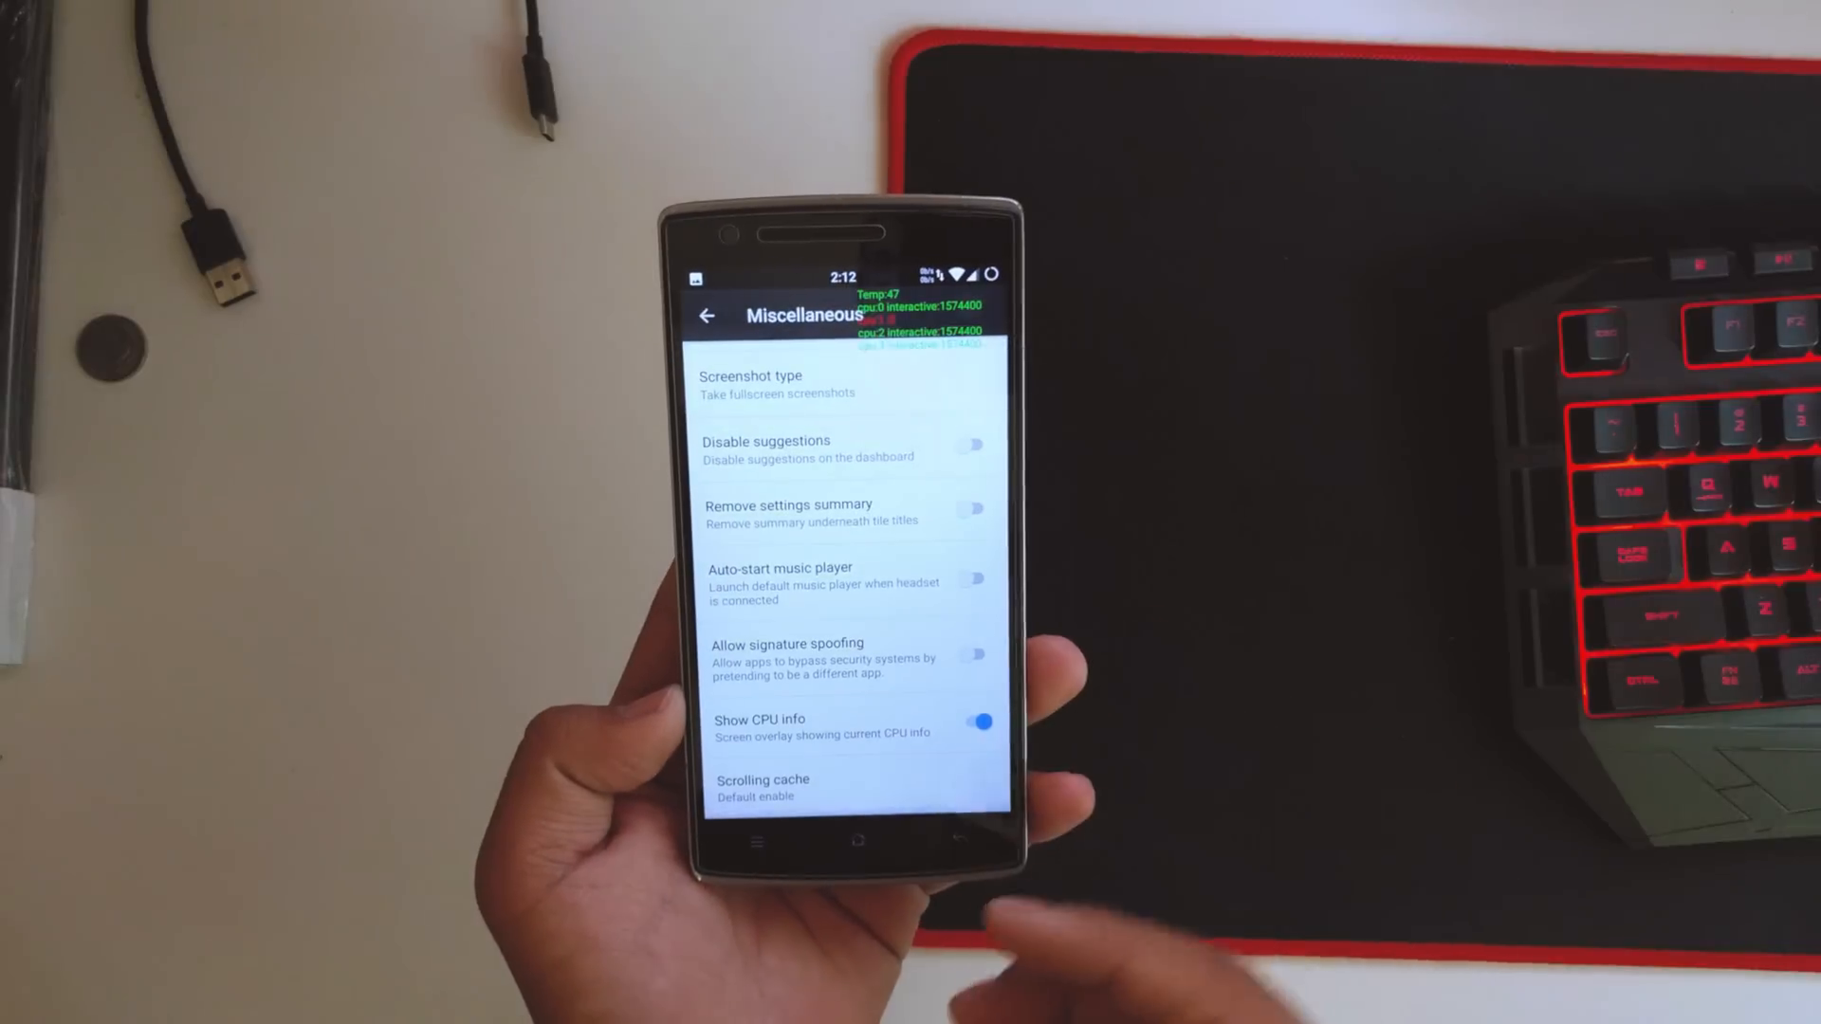
{"action": "left_click", "coordinate": [979, 721]}
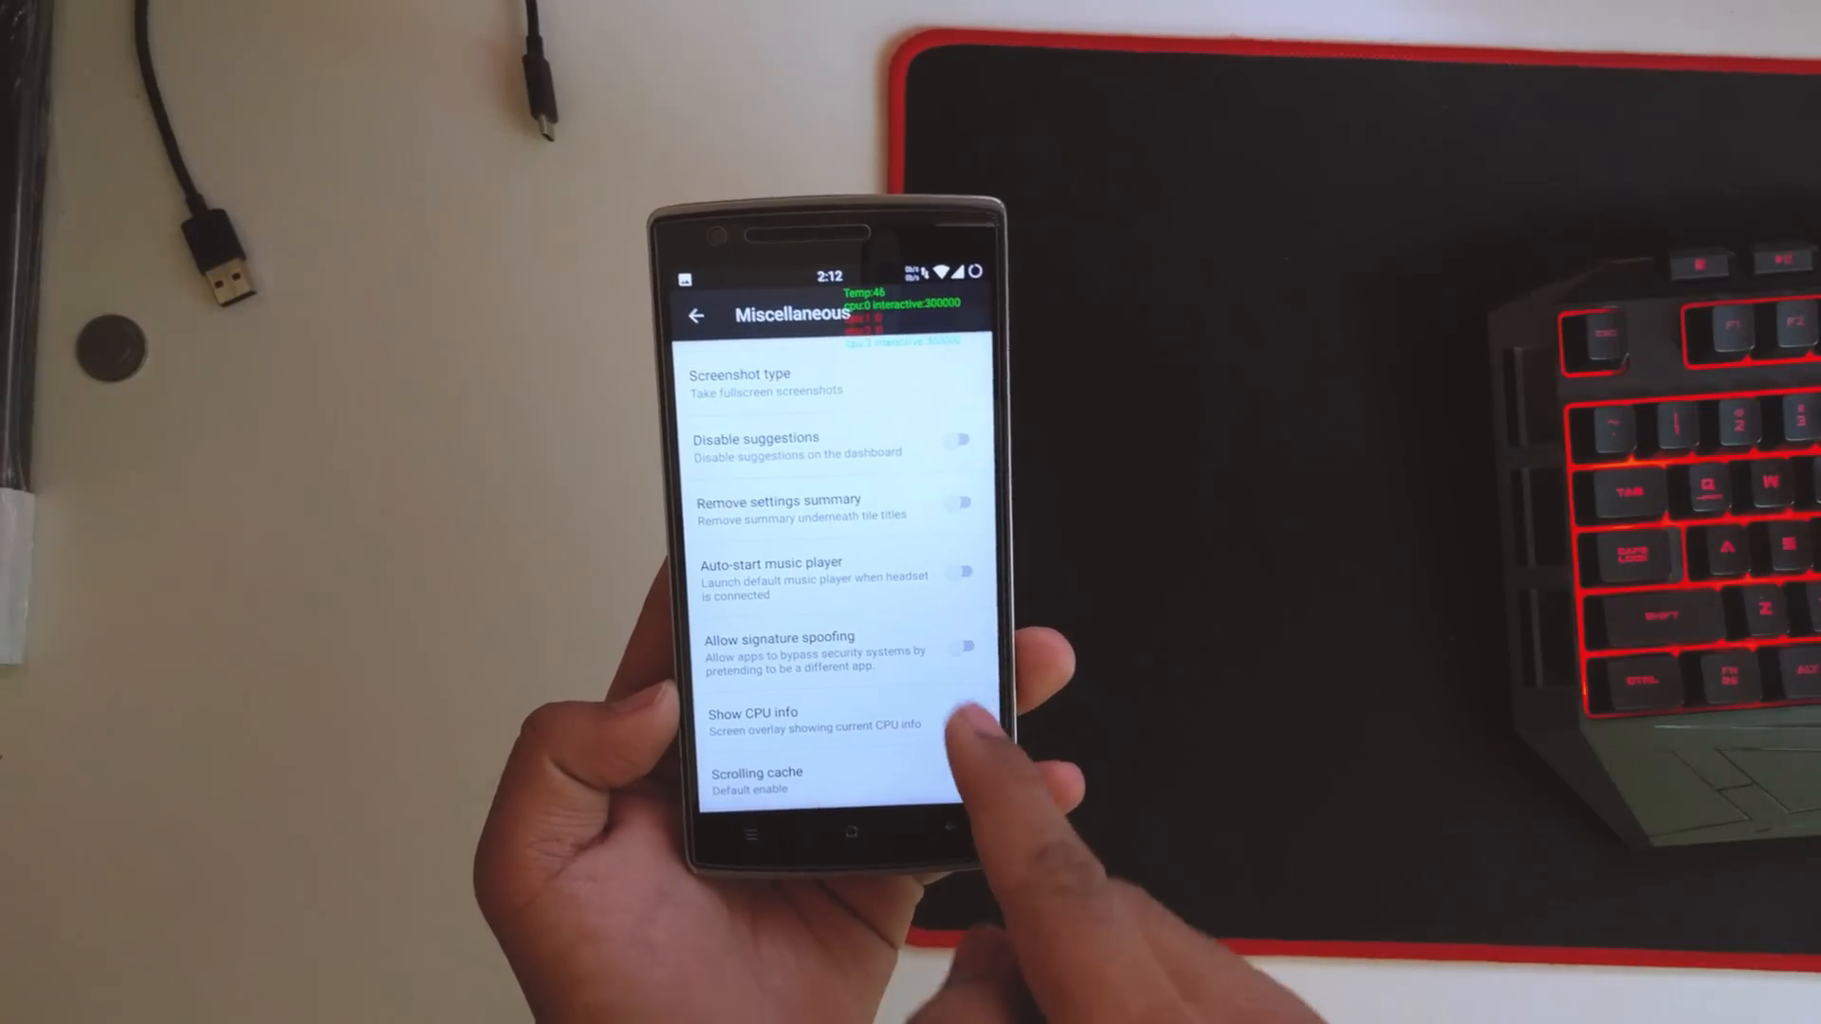
Open the About crDroid page with changelog, sharing, Github, Google+ and maintainers entries.
{"action": "scroll", "scroll_direction": "down", "scroll_amount": 3}
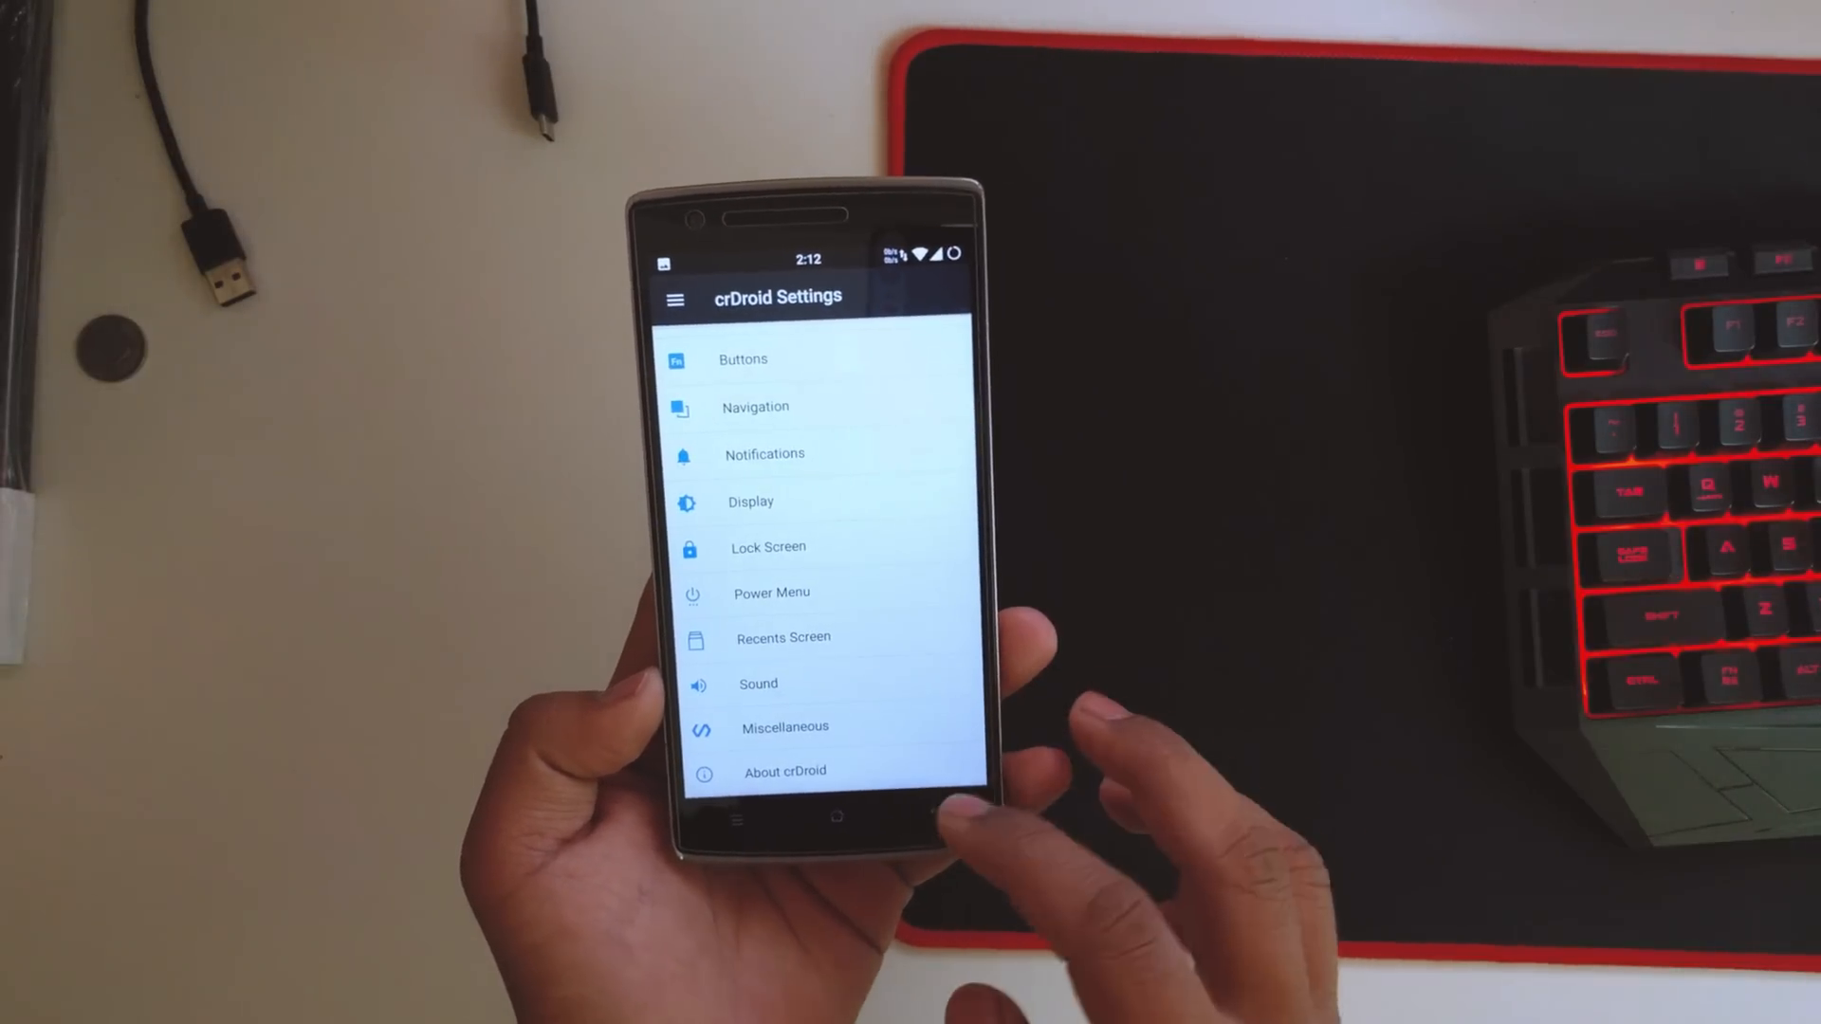
{"action": "left_click", "coordinate": [783, 770]}
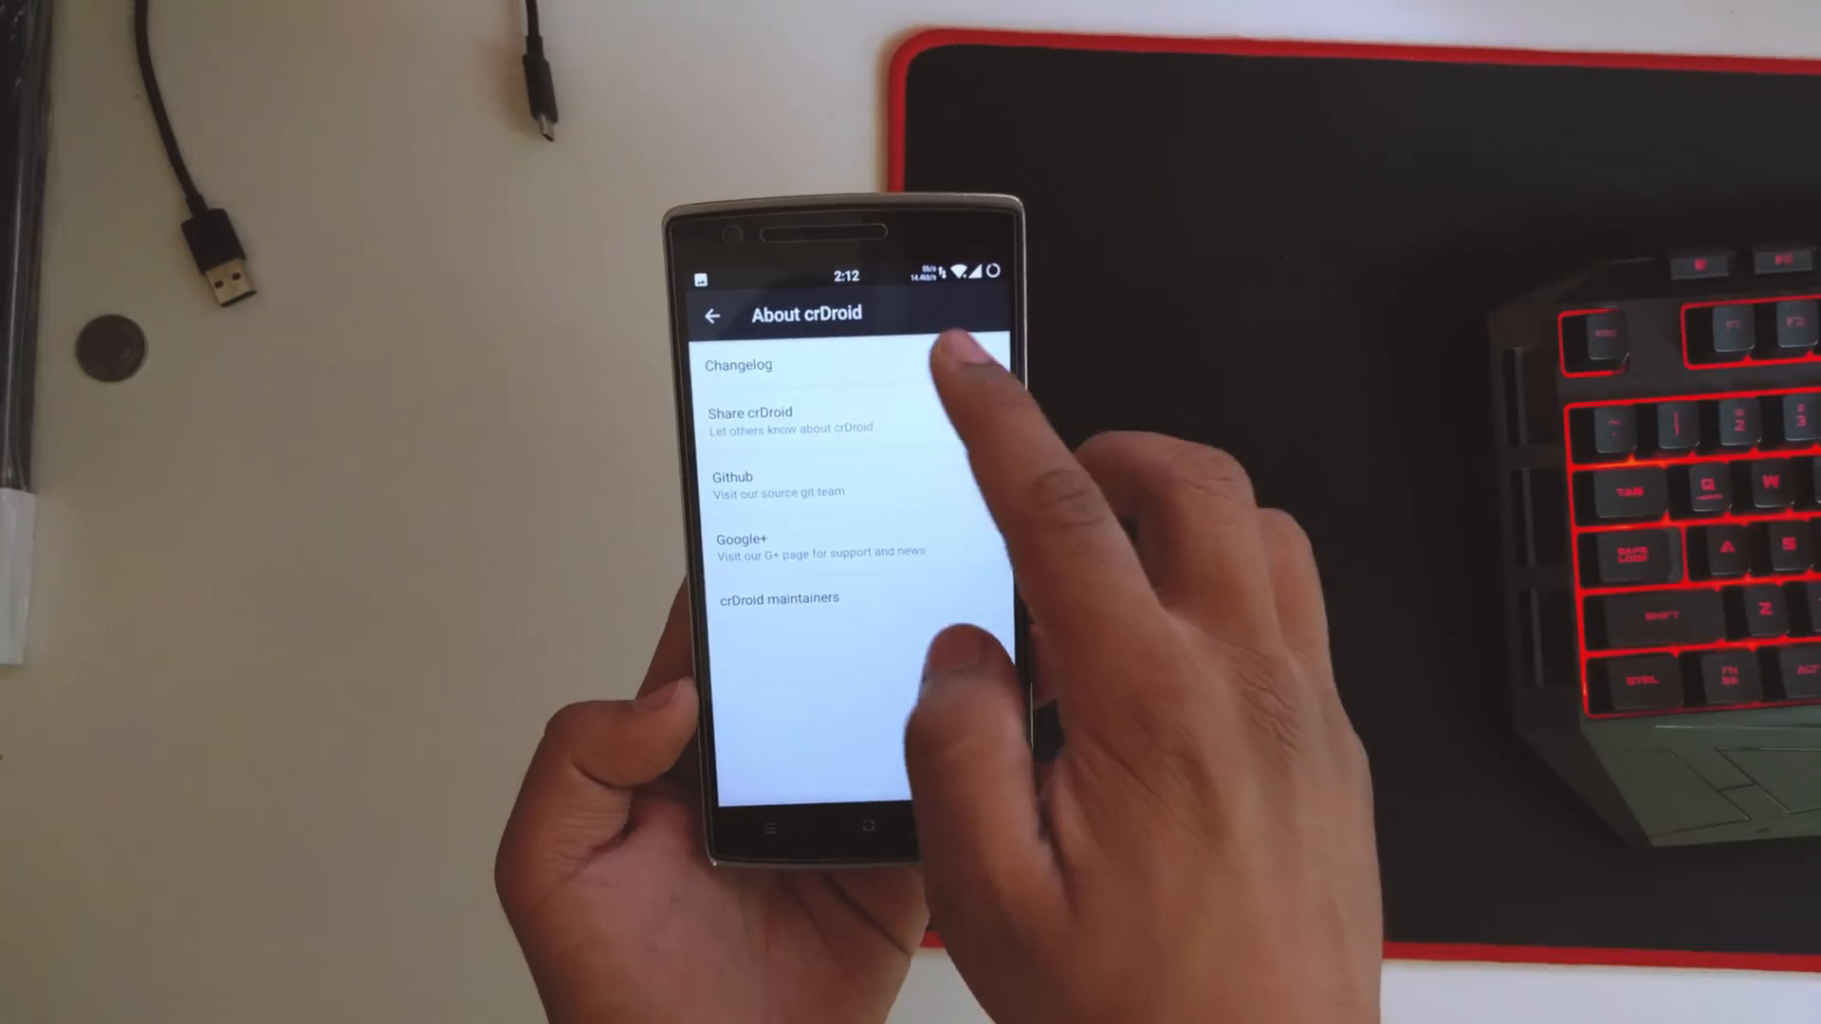
Browse the Display options page in Android Settings.
{"action": "left_click", "coordinate": [738, 364]}
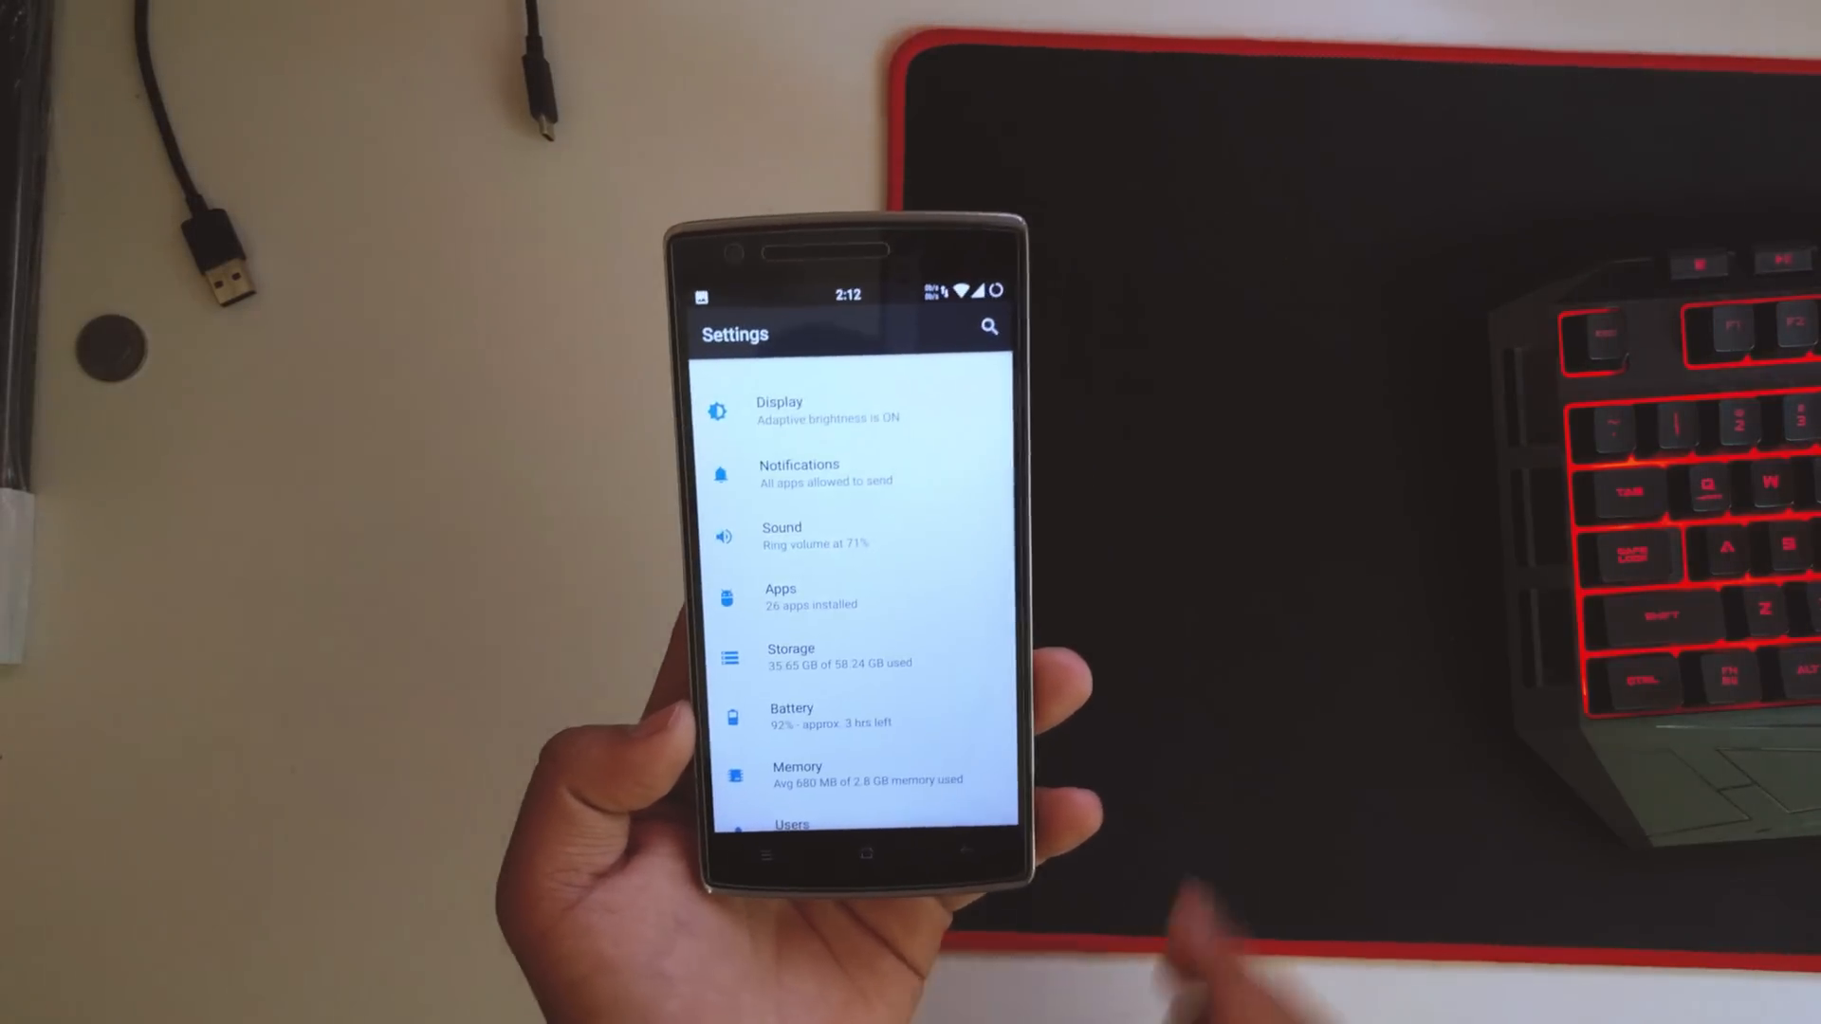
{"action": "left_click", "coordinate": [780, 410]}
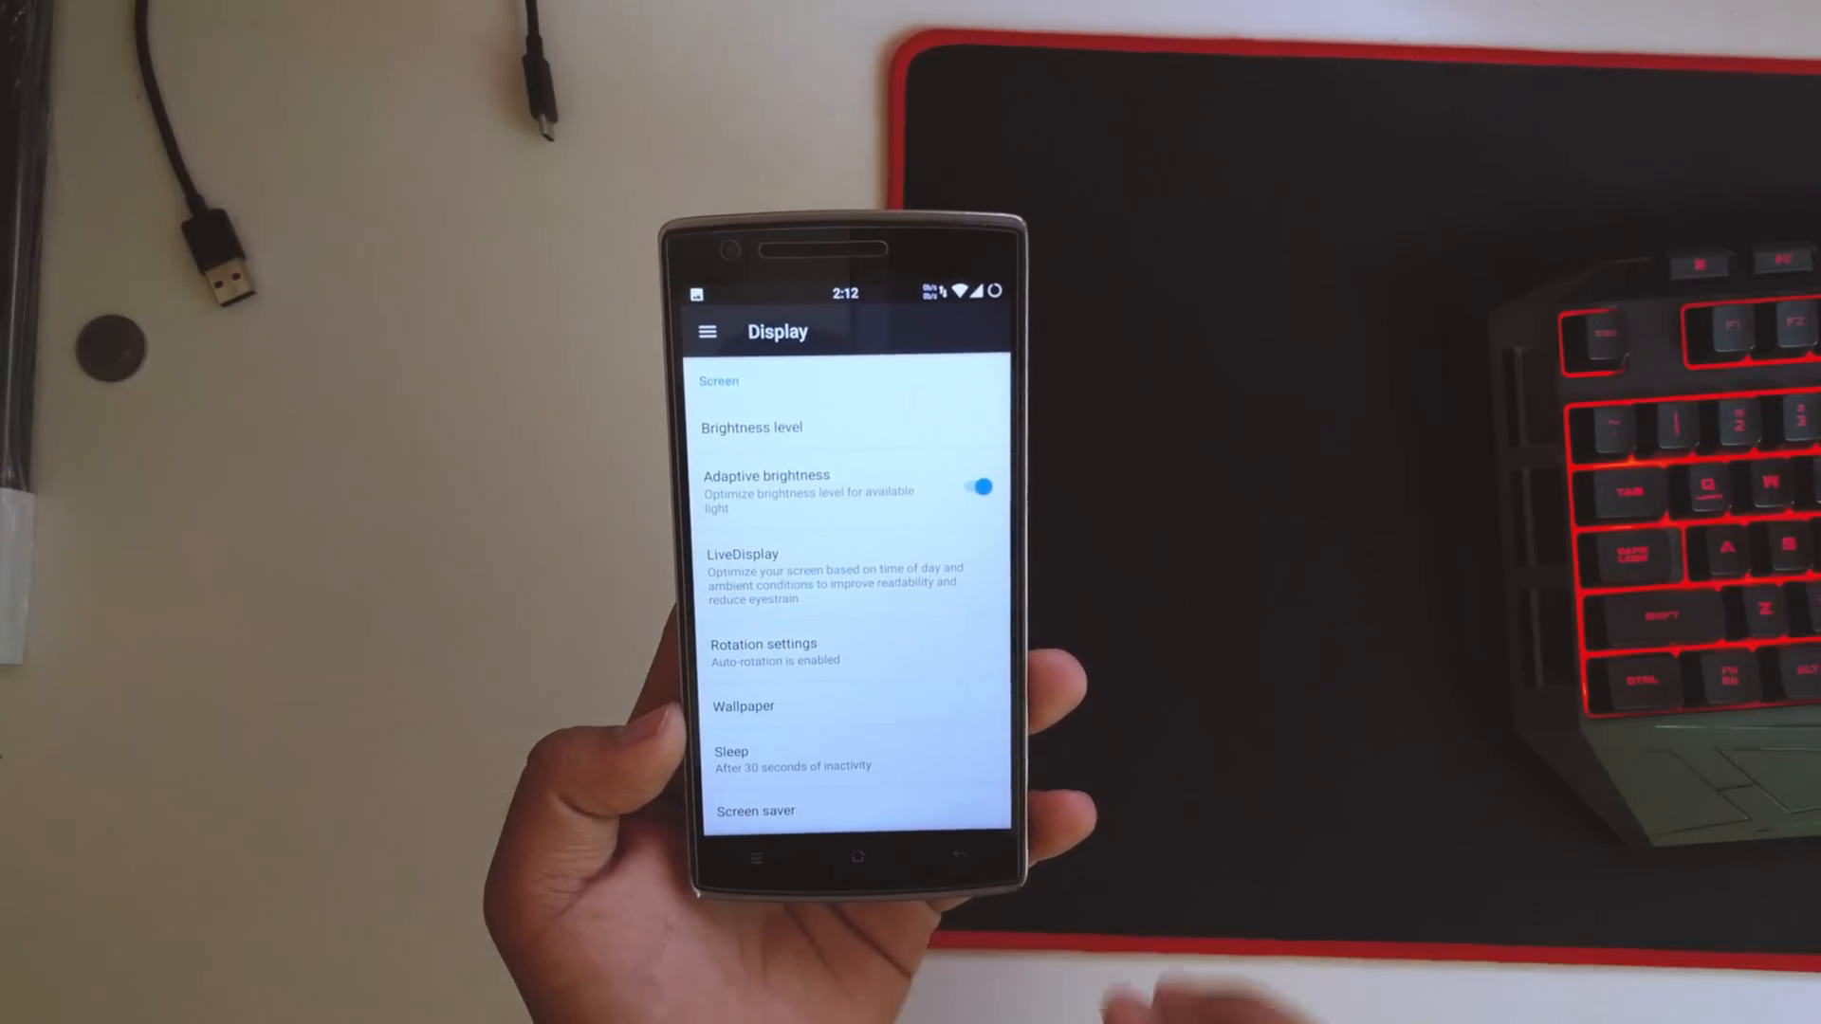
{"action": "scroll", "scroll_direction": "down", "scroll_amount": 3}
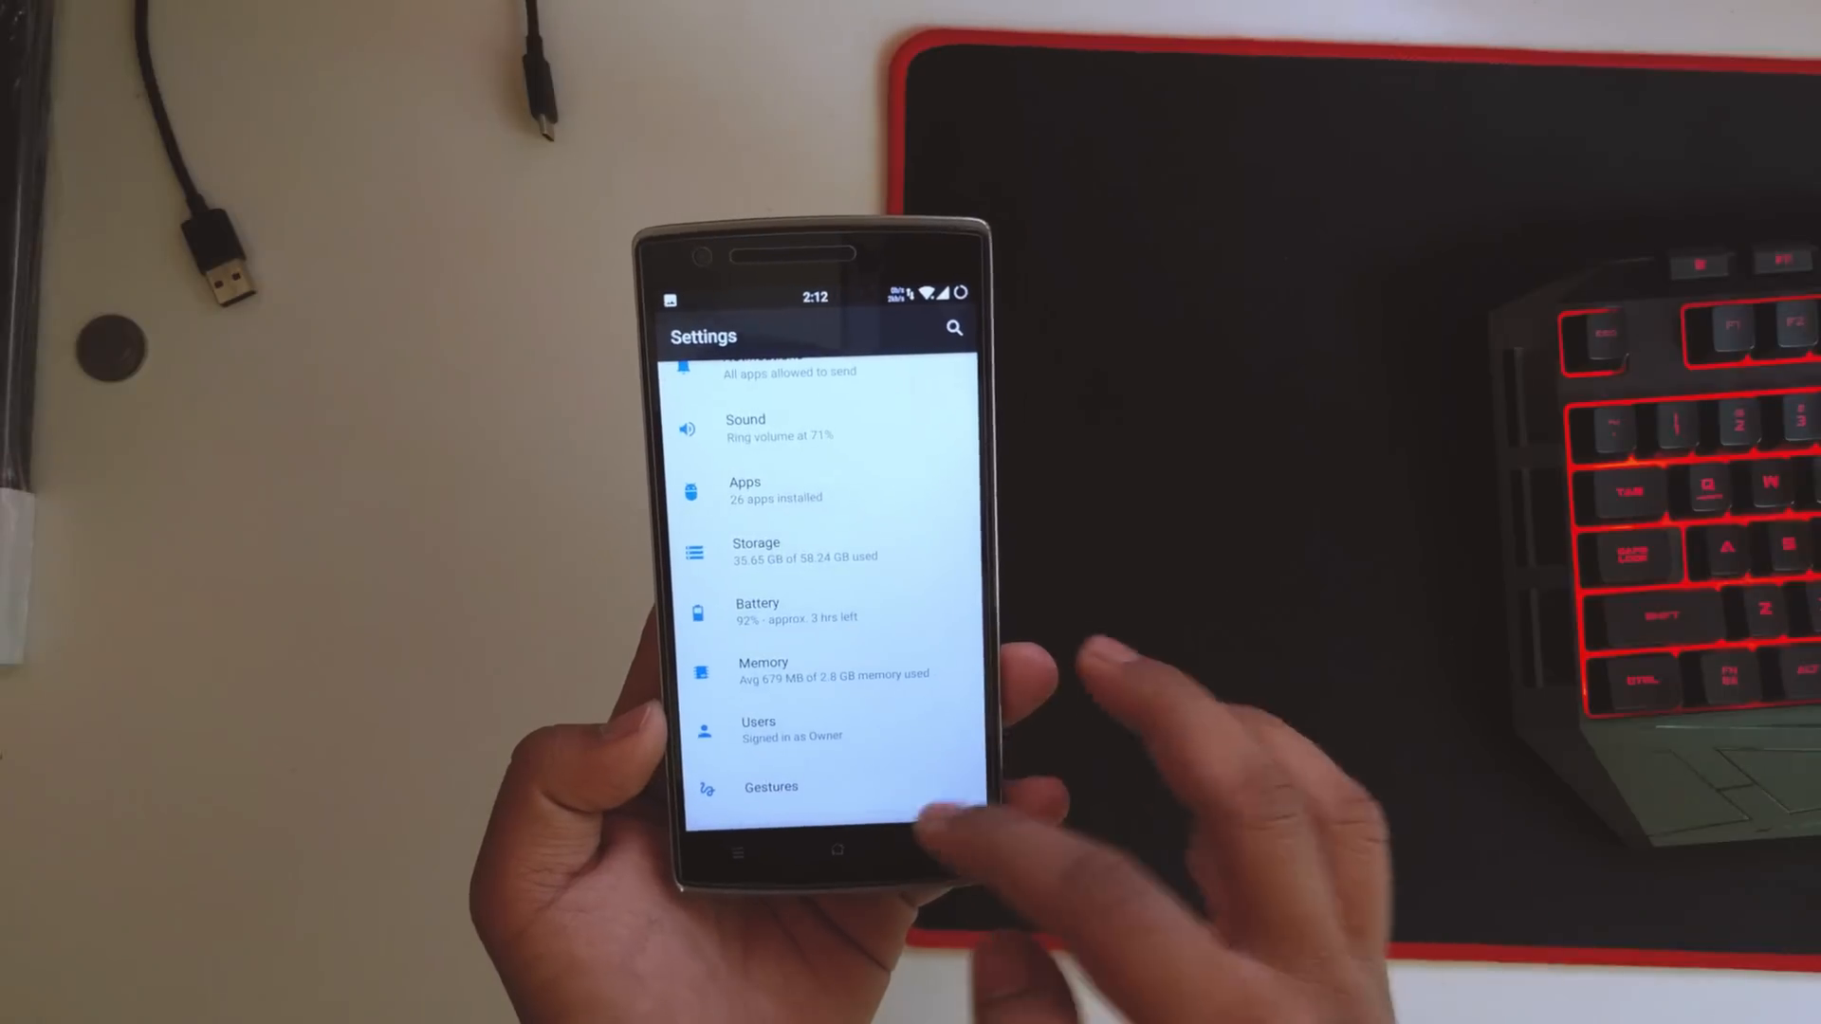
{"action": "scroll", "scroll_direction": "down", "scroll_amount": 3}
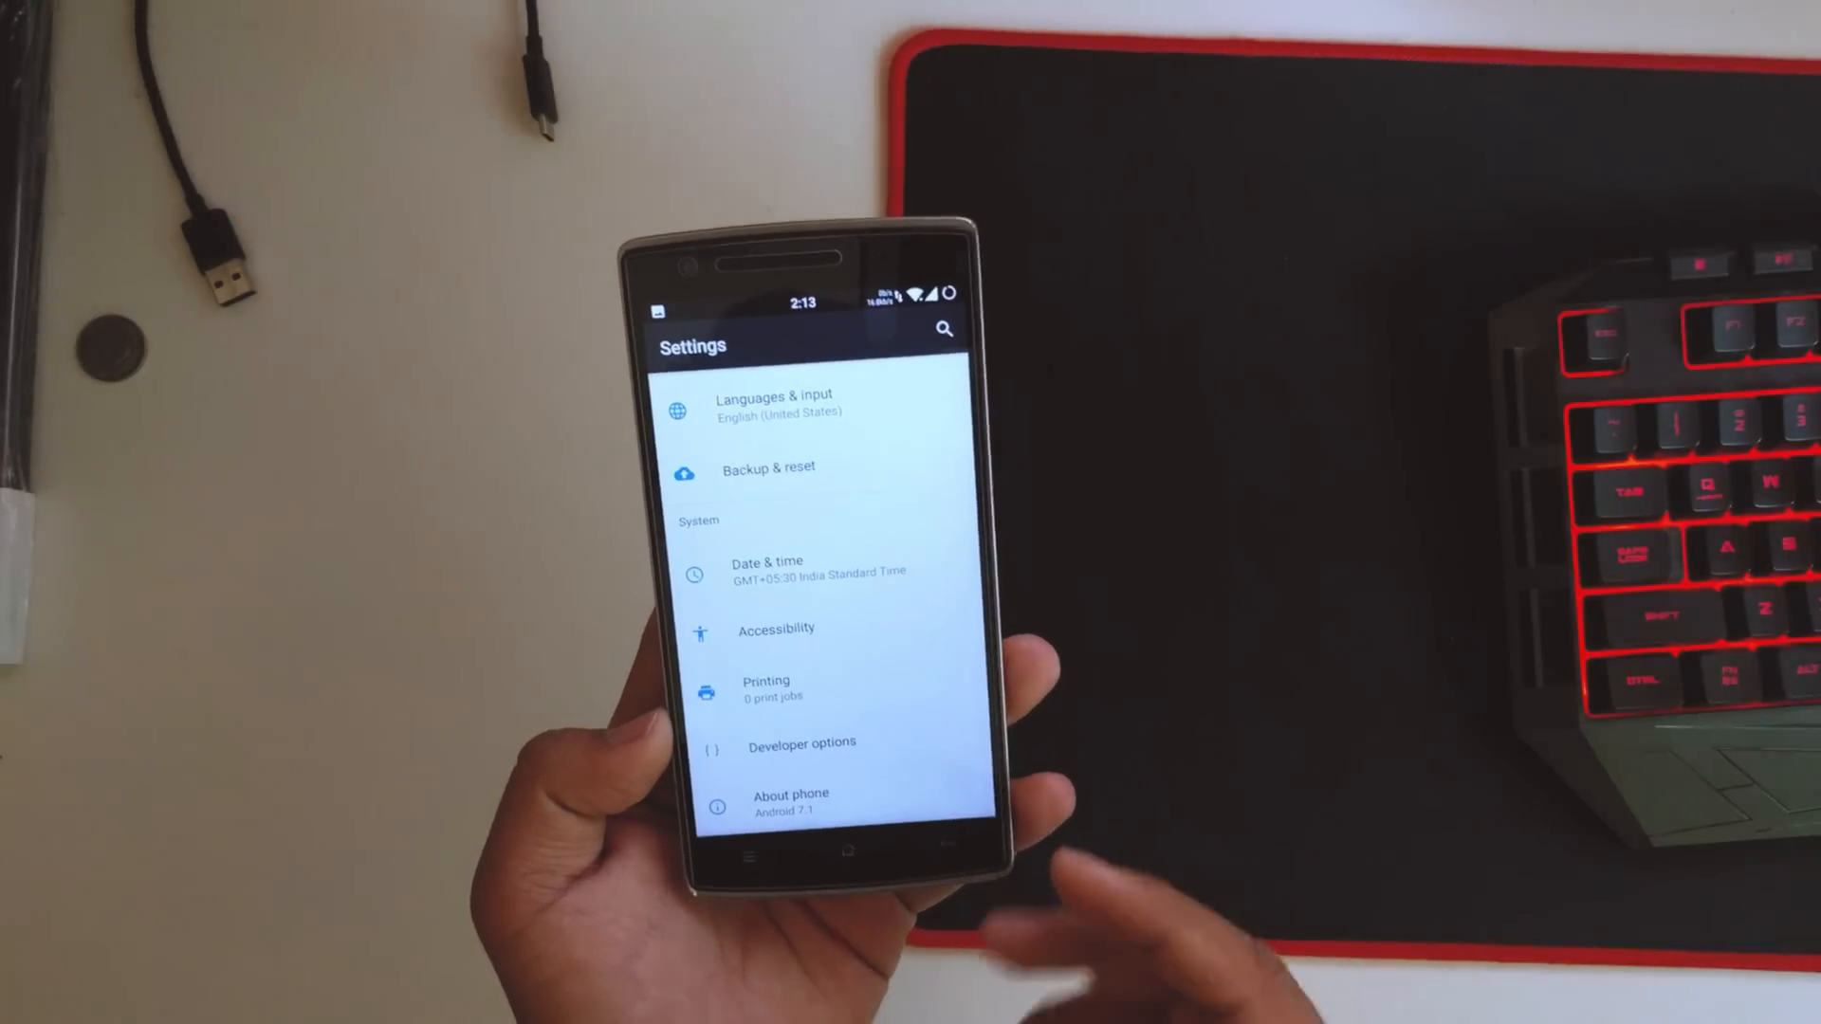
{"action": "scroll", "scroll_direction": "down", "scroll_amount": 3}
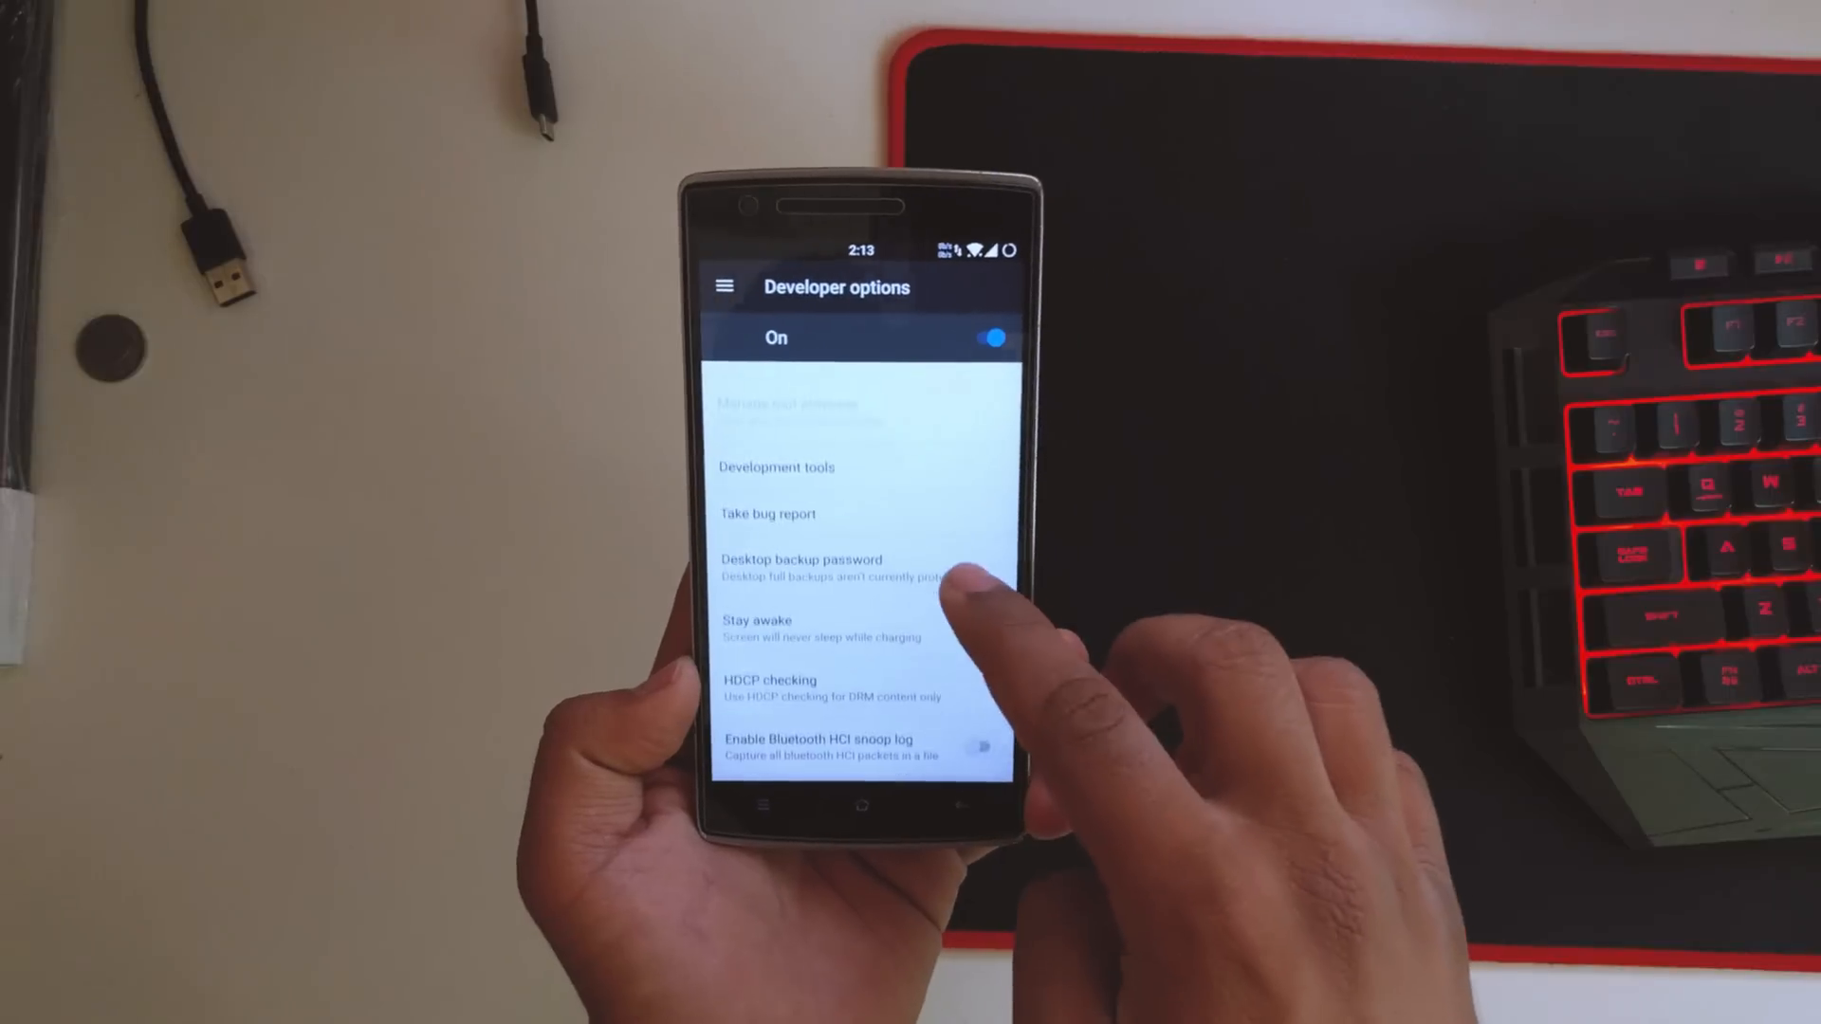
Scroll down to confirm Developer options are enabled and return to the settings list.
{"action": "scroll", "scroll_direction": "down", "scroll_amount": 3}
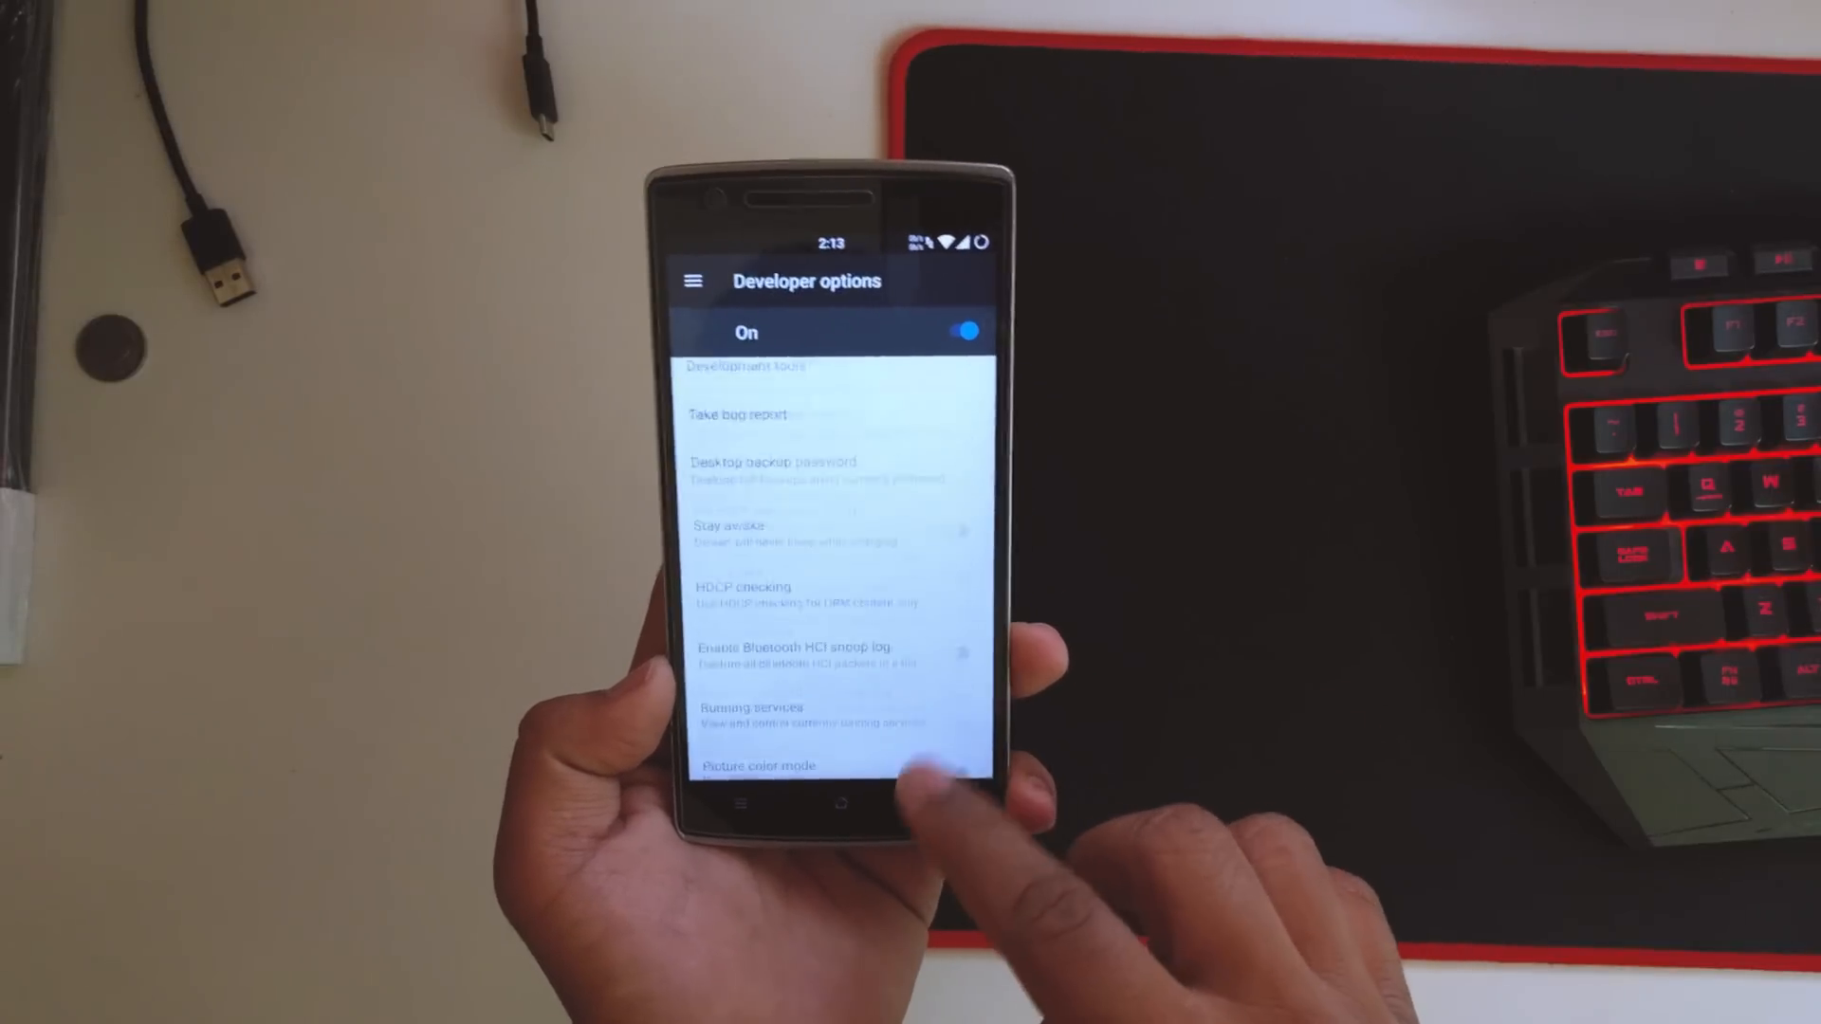
{"action": "scroll", "scroll_direction": "down", "scroll_amount": 3}
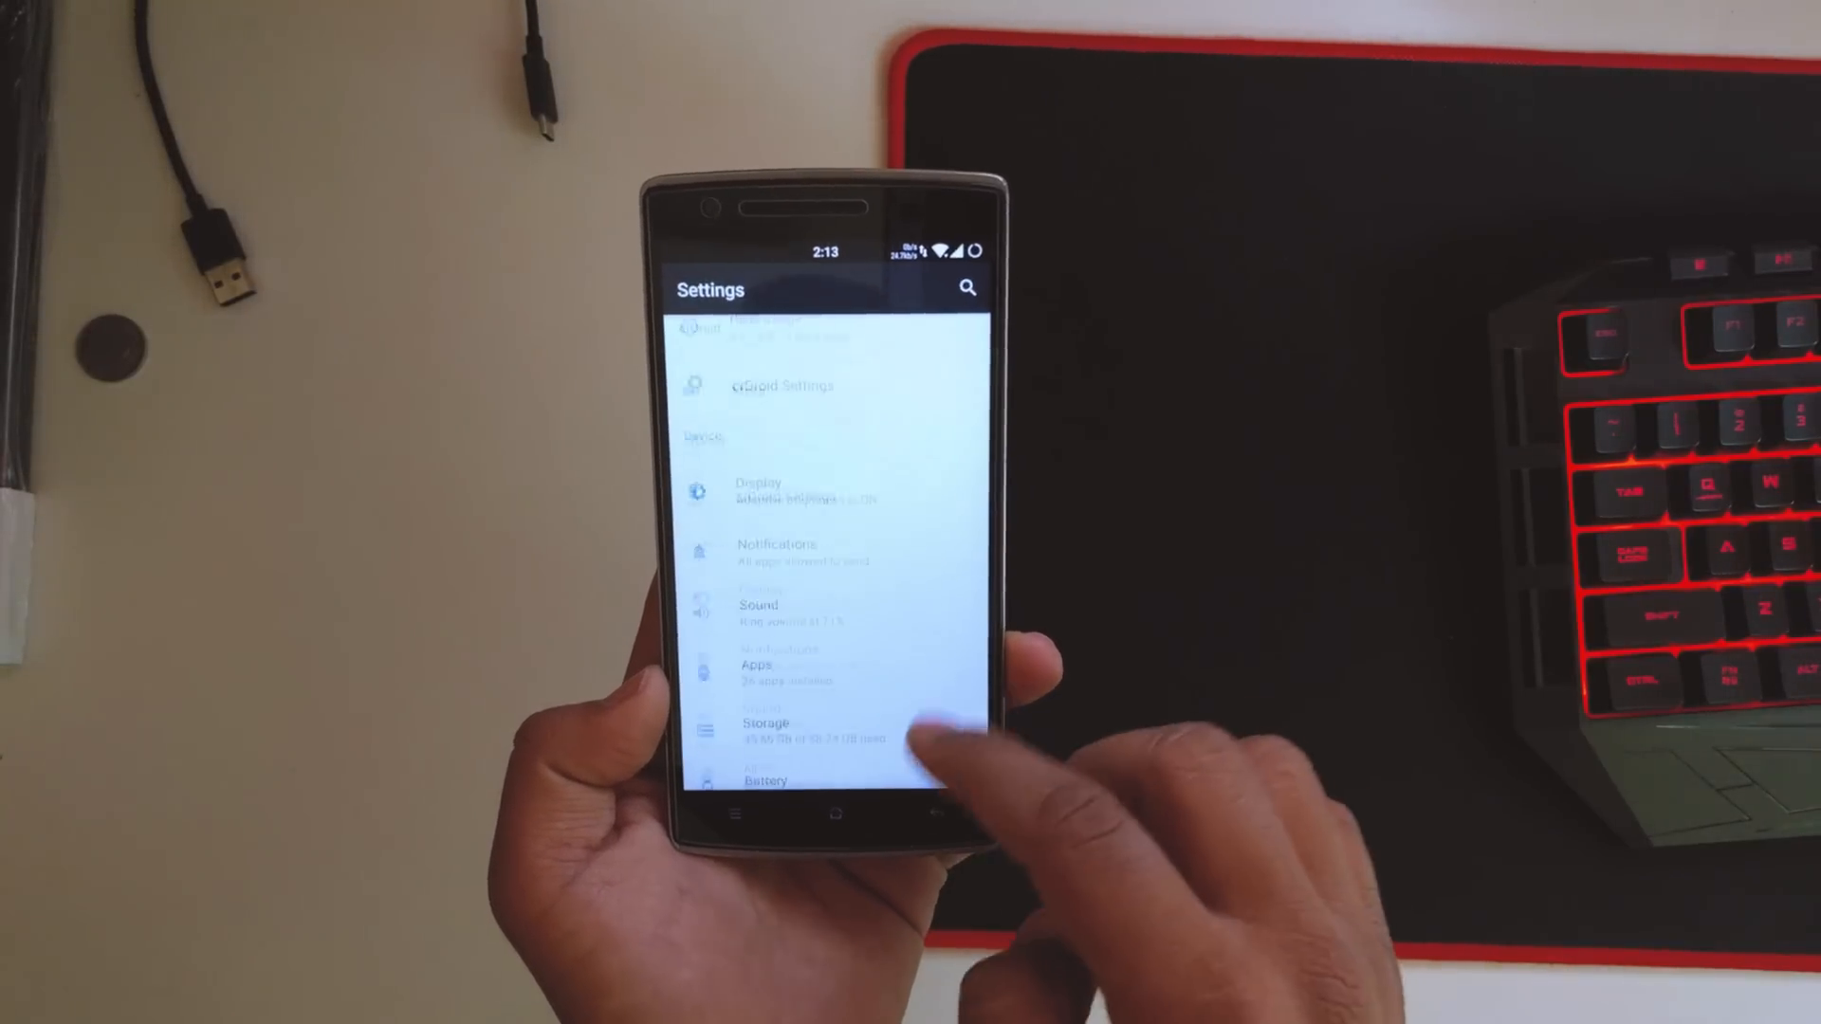
Move the Display size slider to change how large items appear, then pull down quick settings.
{"action": "left_click", "coordinate": [758, 488]}
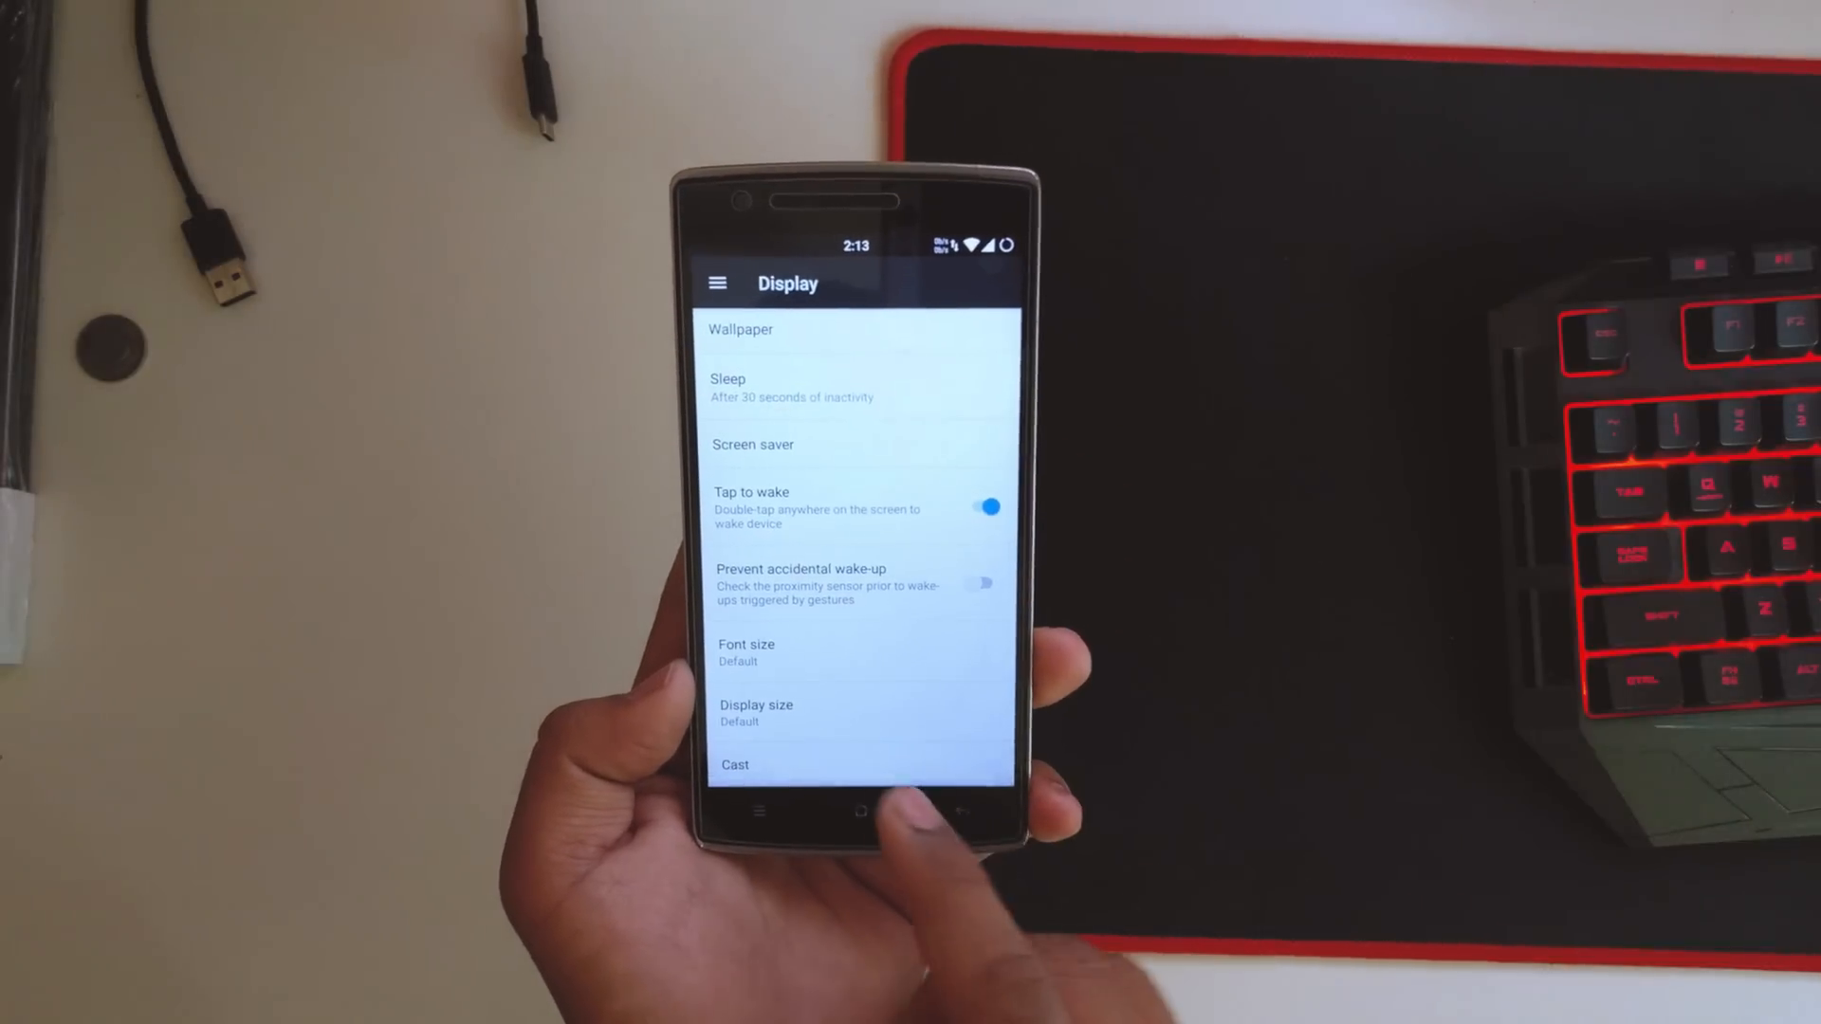
{"action": "left_click", "coordinate": [757, 712]}
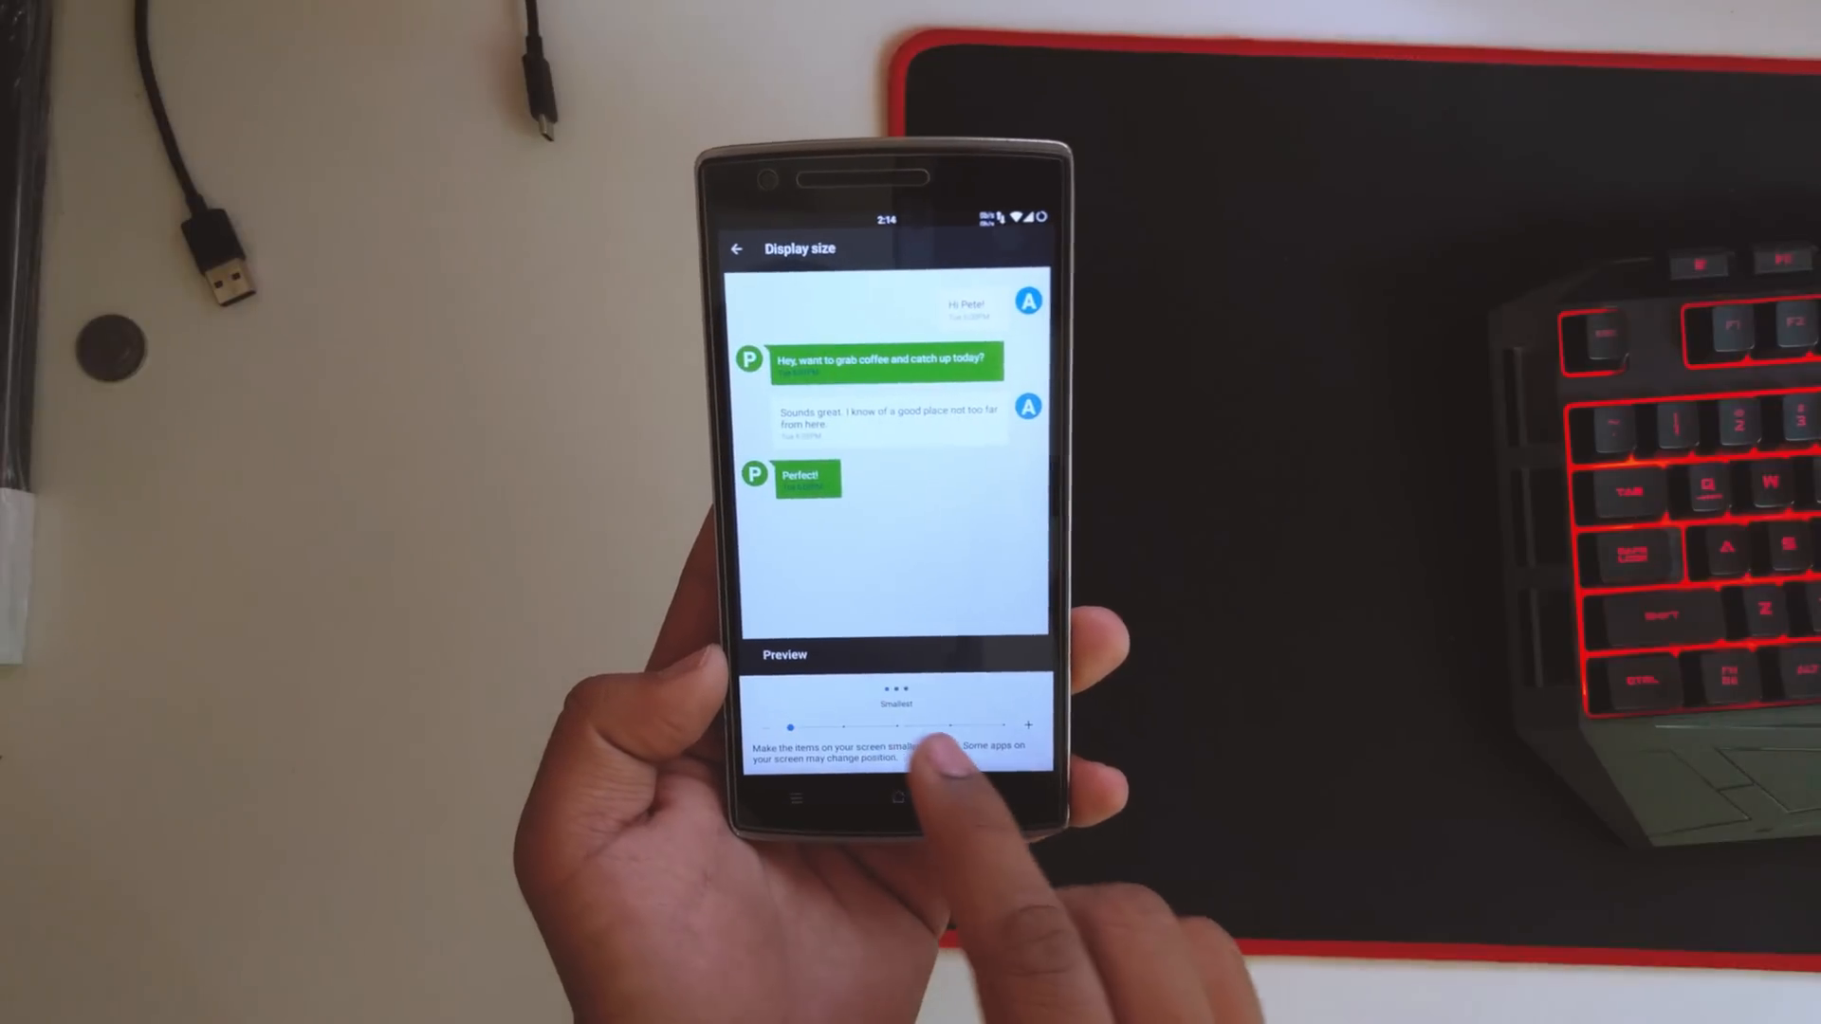
{"action": "left_click_drag", "start_coordinate": [820, 721], "coordinate": [952, 702]}
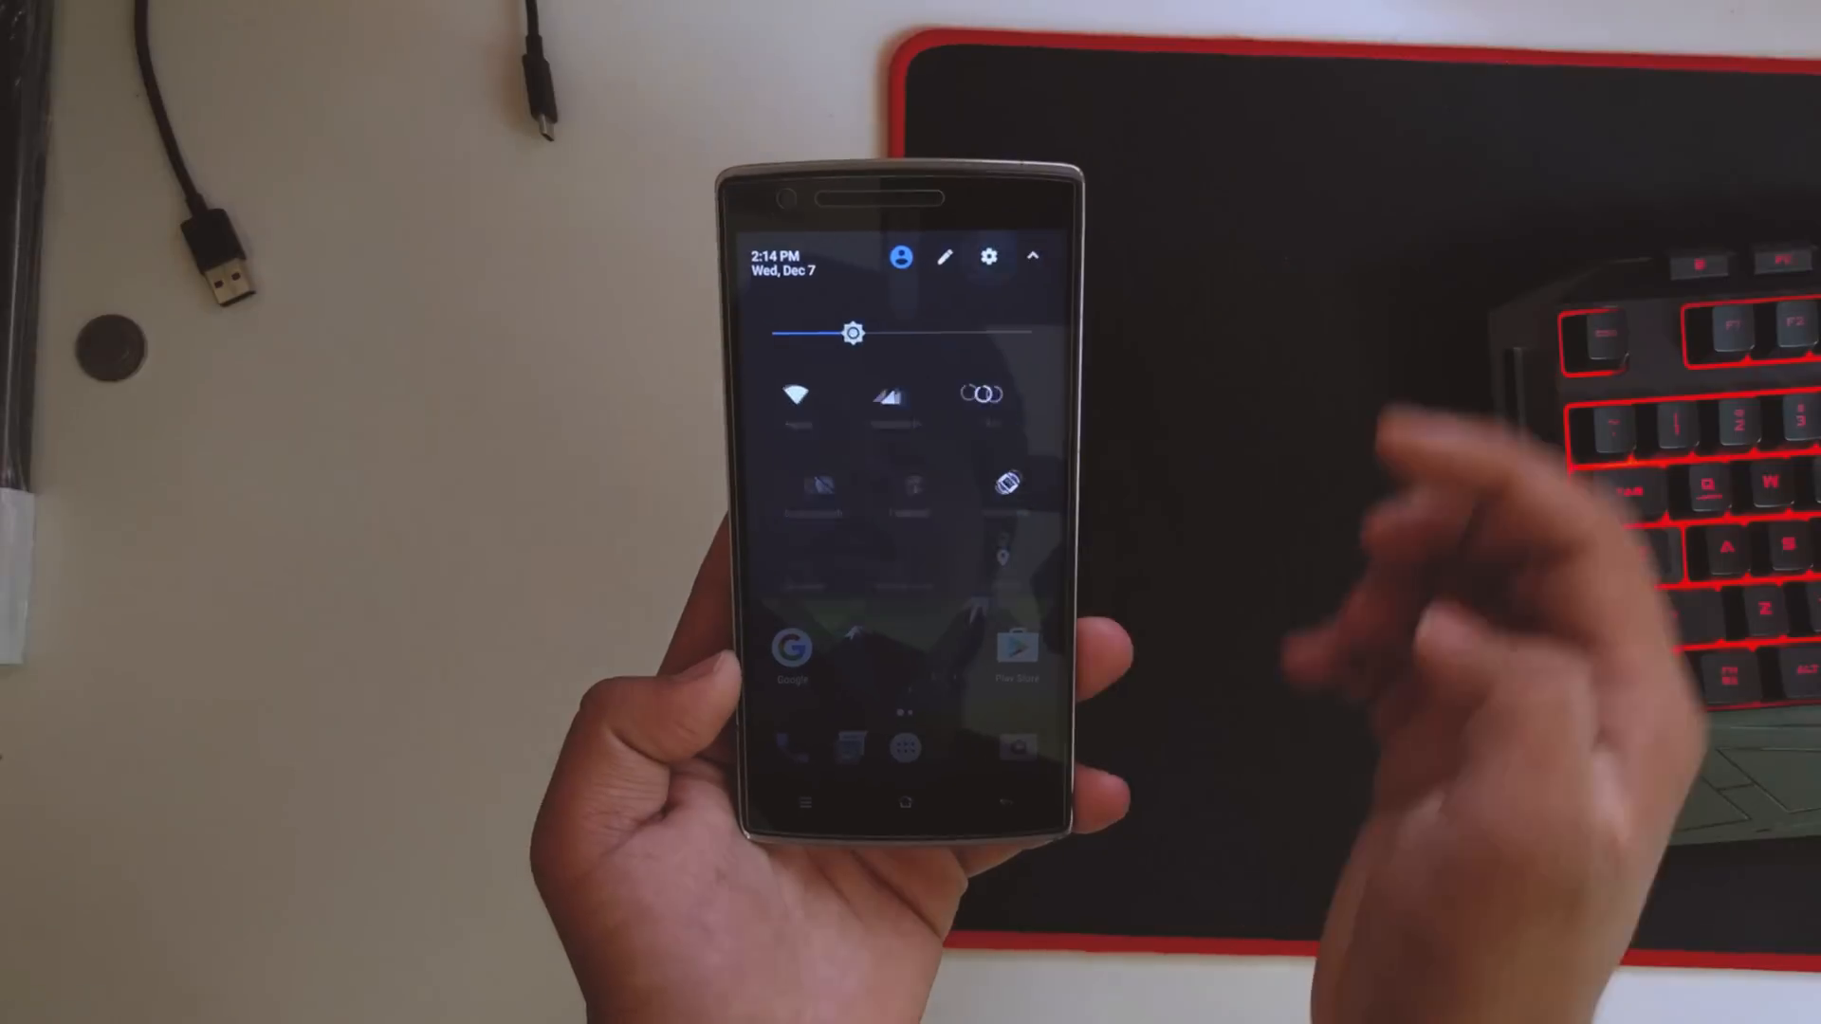
Review the Gestures page with camera, music, flashlight and haptic feedback toggles, then go back.
{"action": "left_click", "coordinate": [988, 256]}
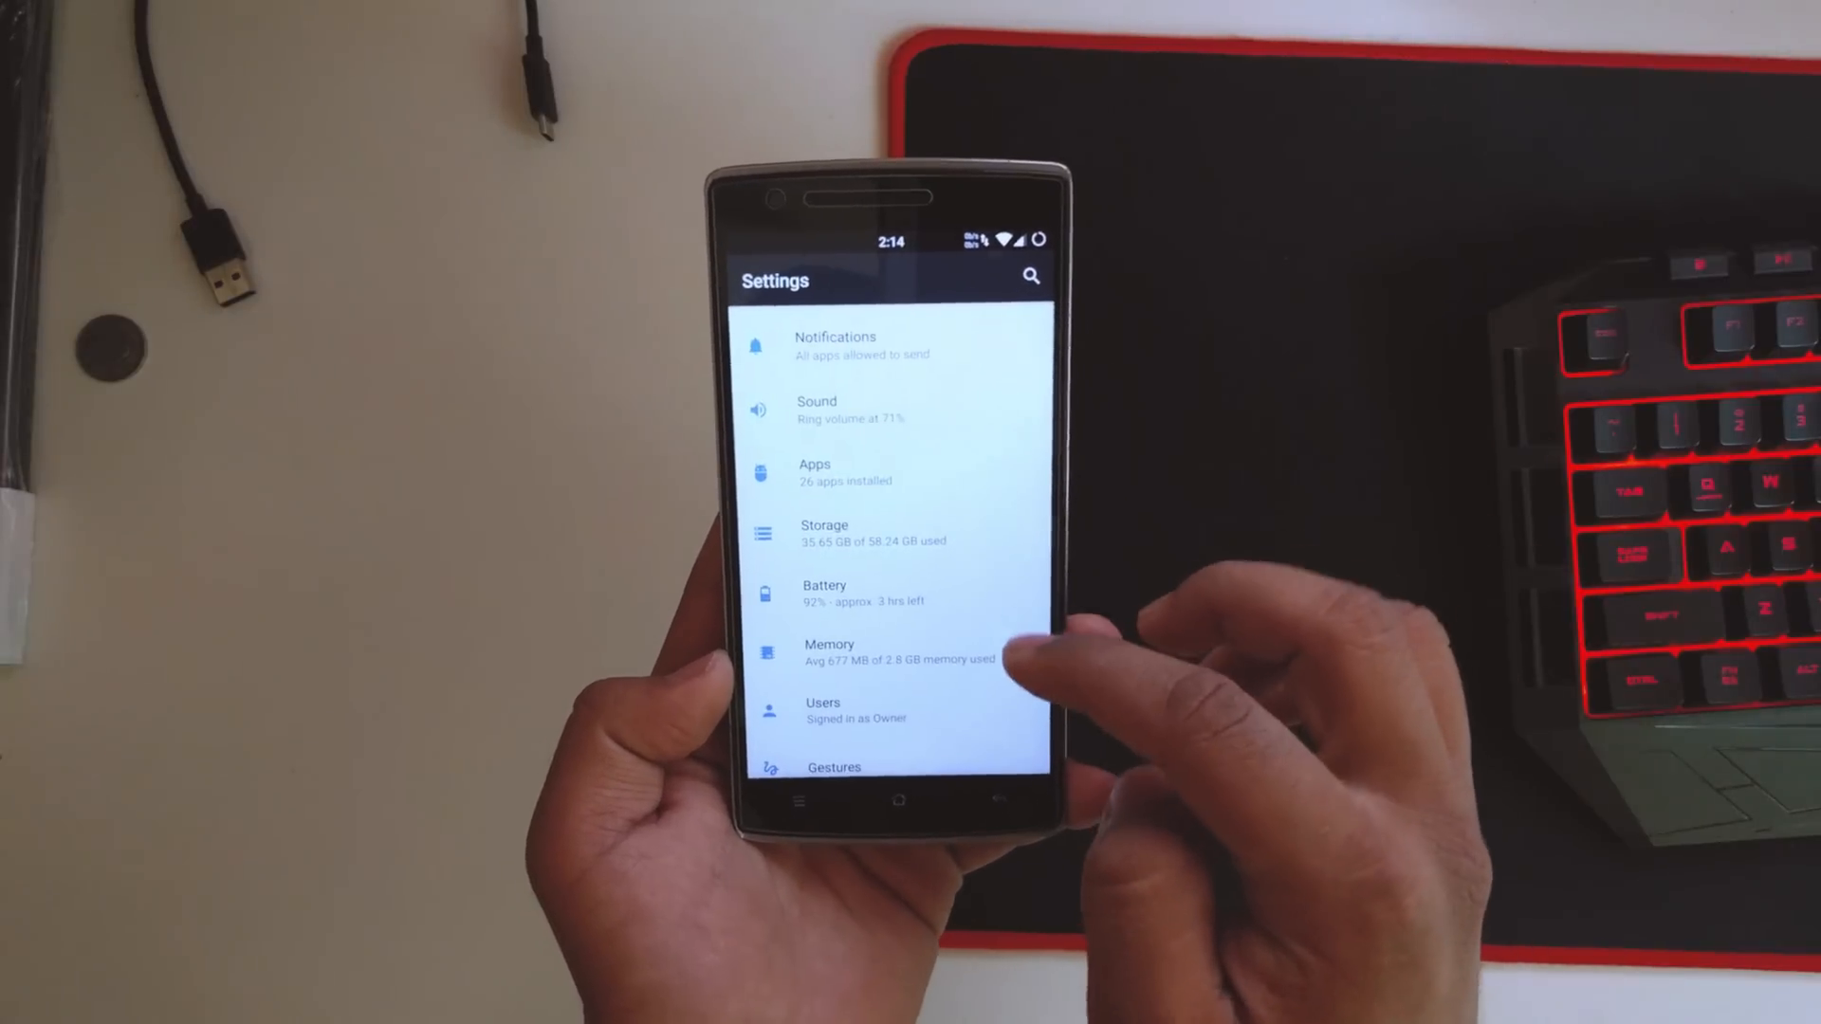
{"action": "left_click", "coordinate": [882, 651]}
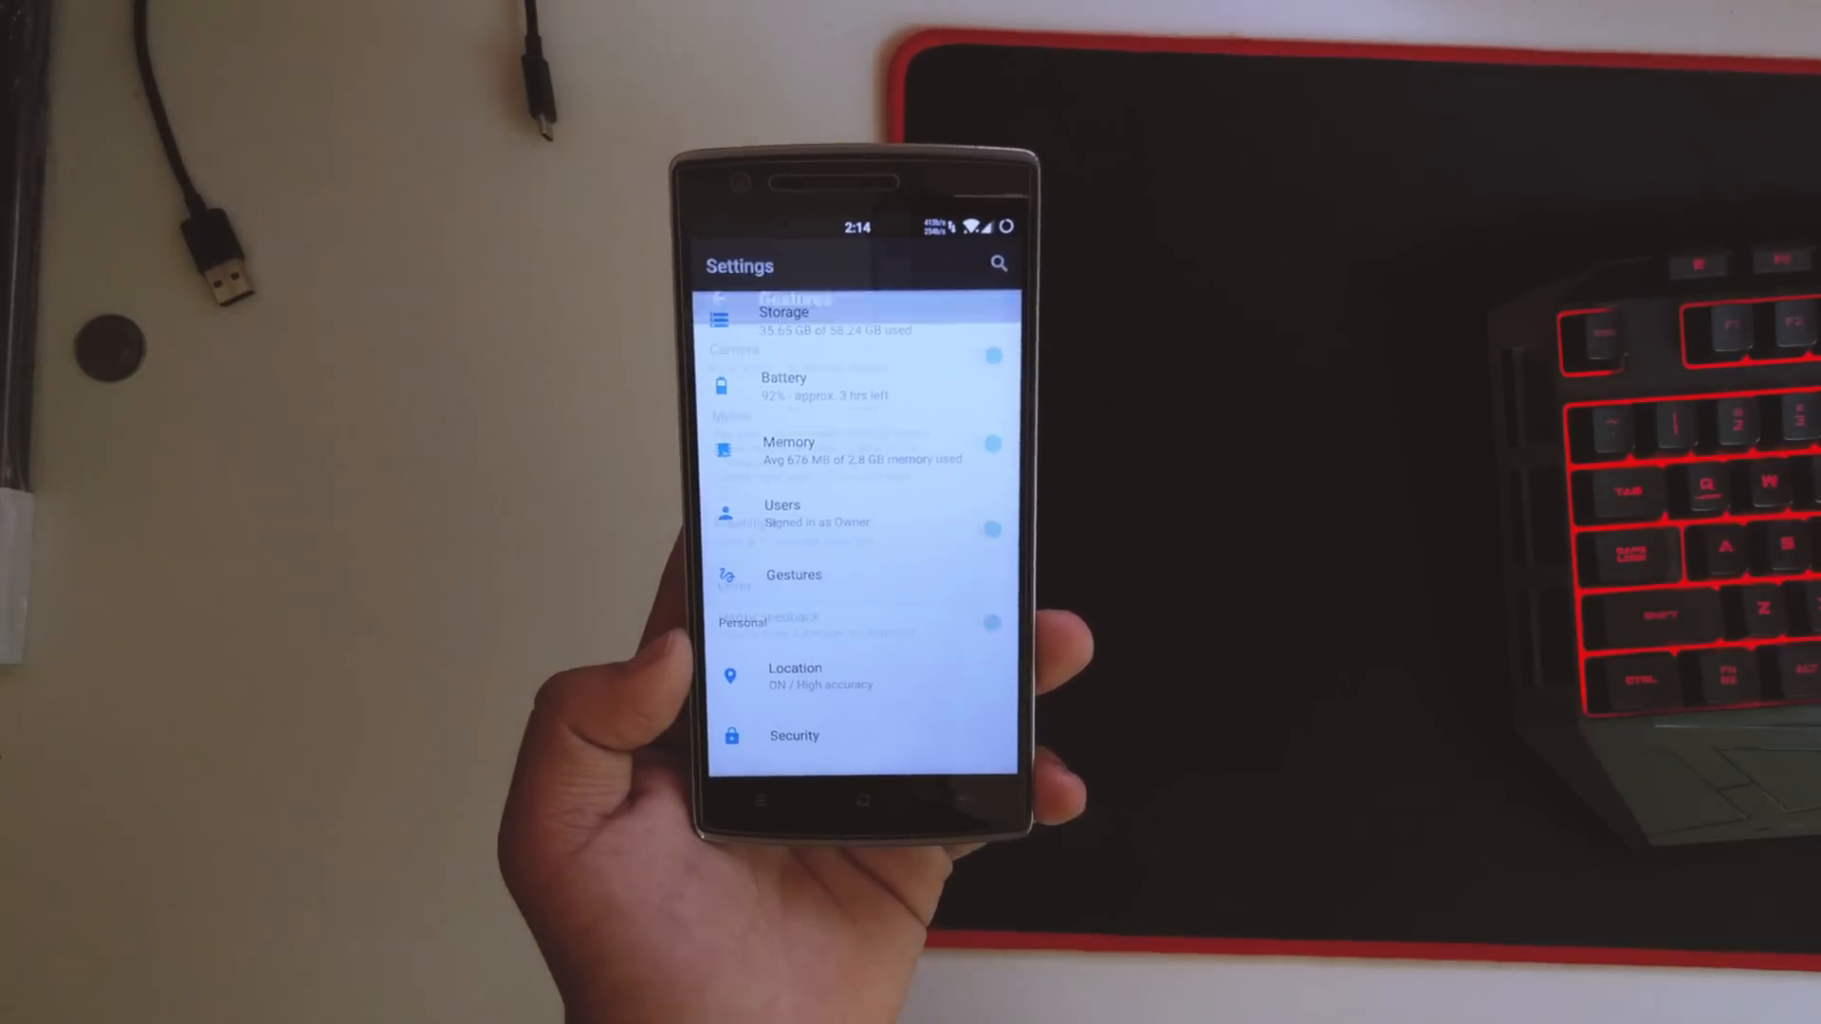
{"action": "left_click", "coordinate": [793, 573]}
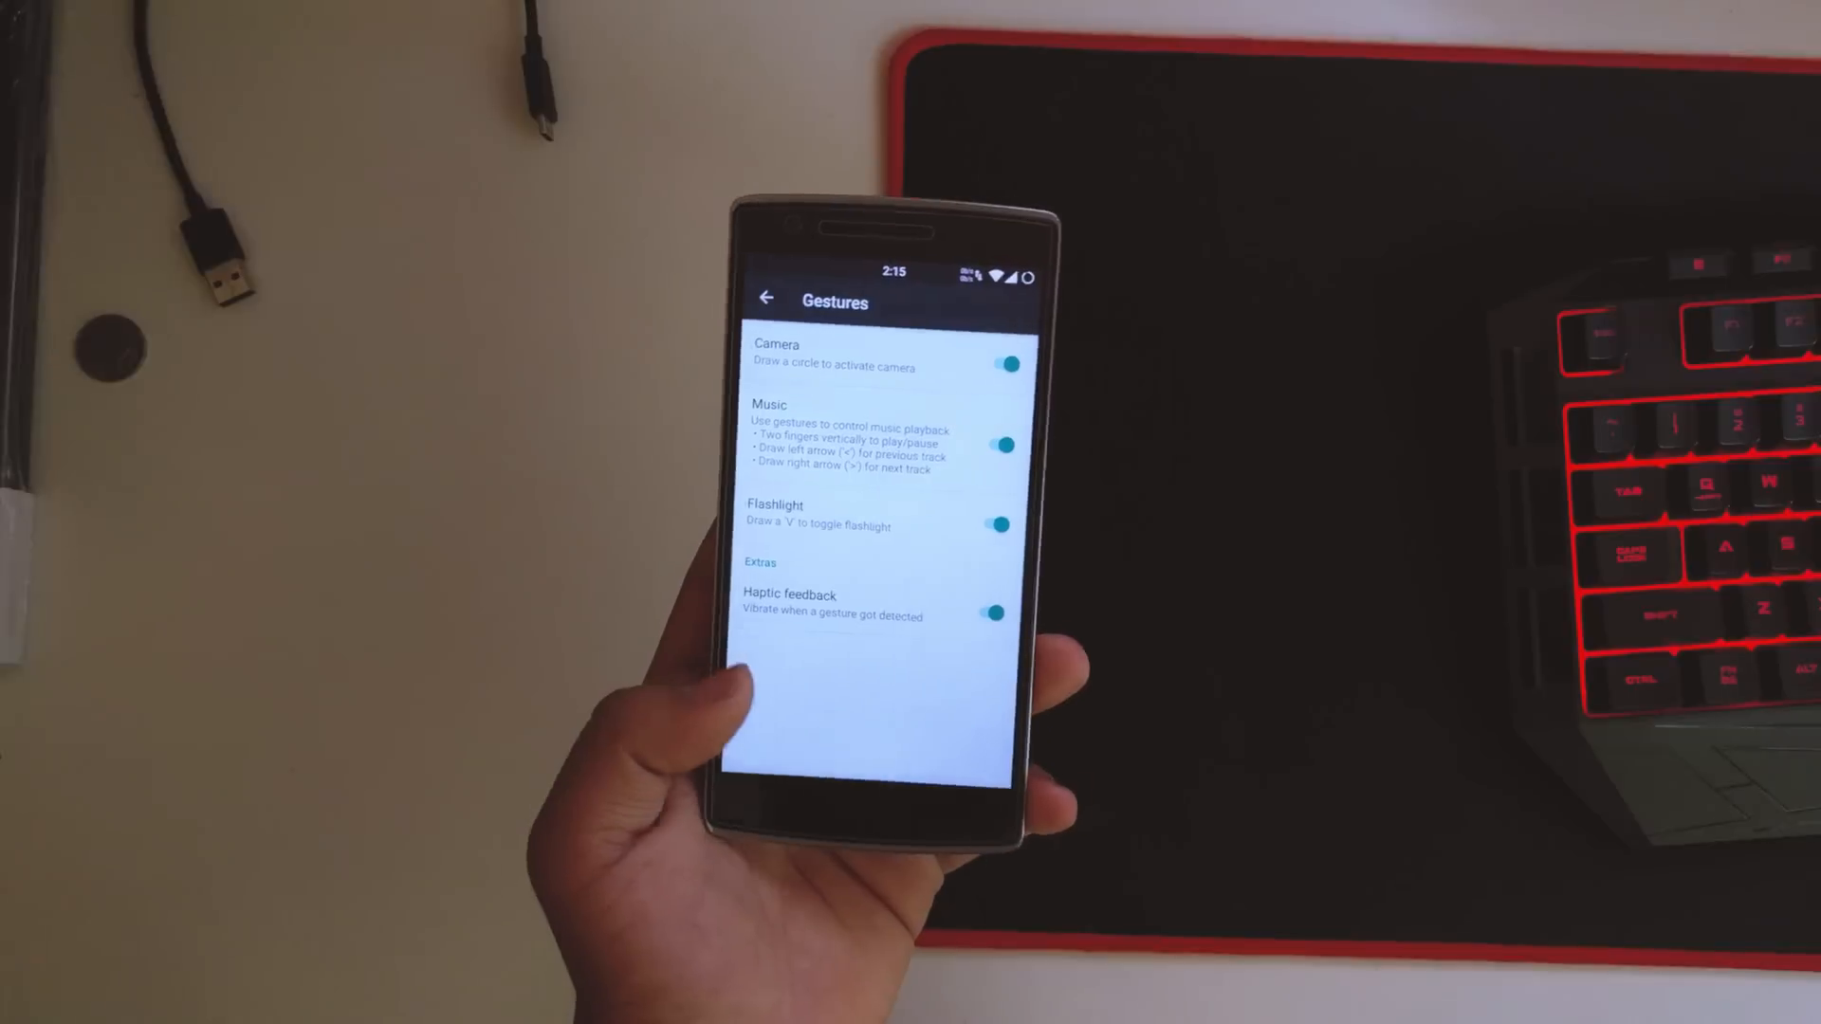
{"action": "left_click", "coordinate": [764, 298]}
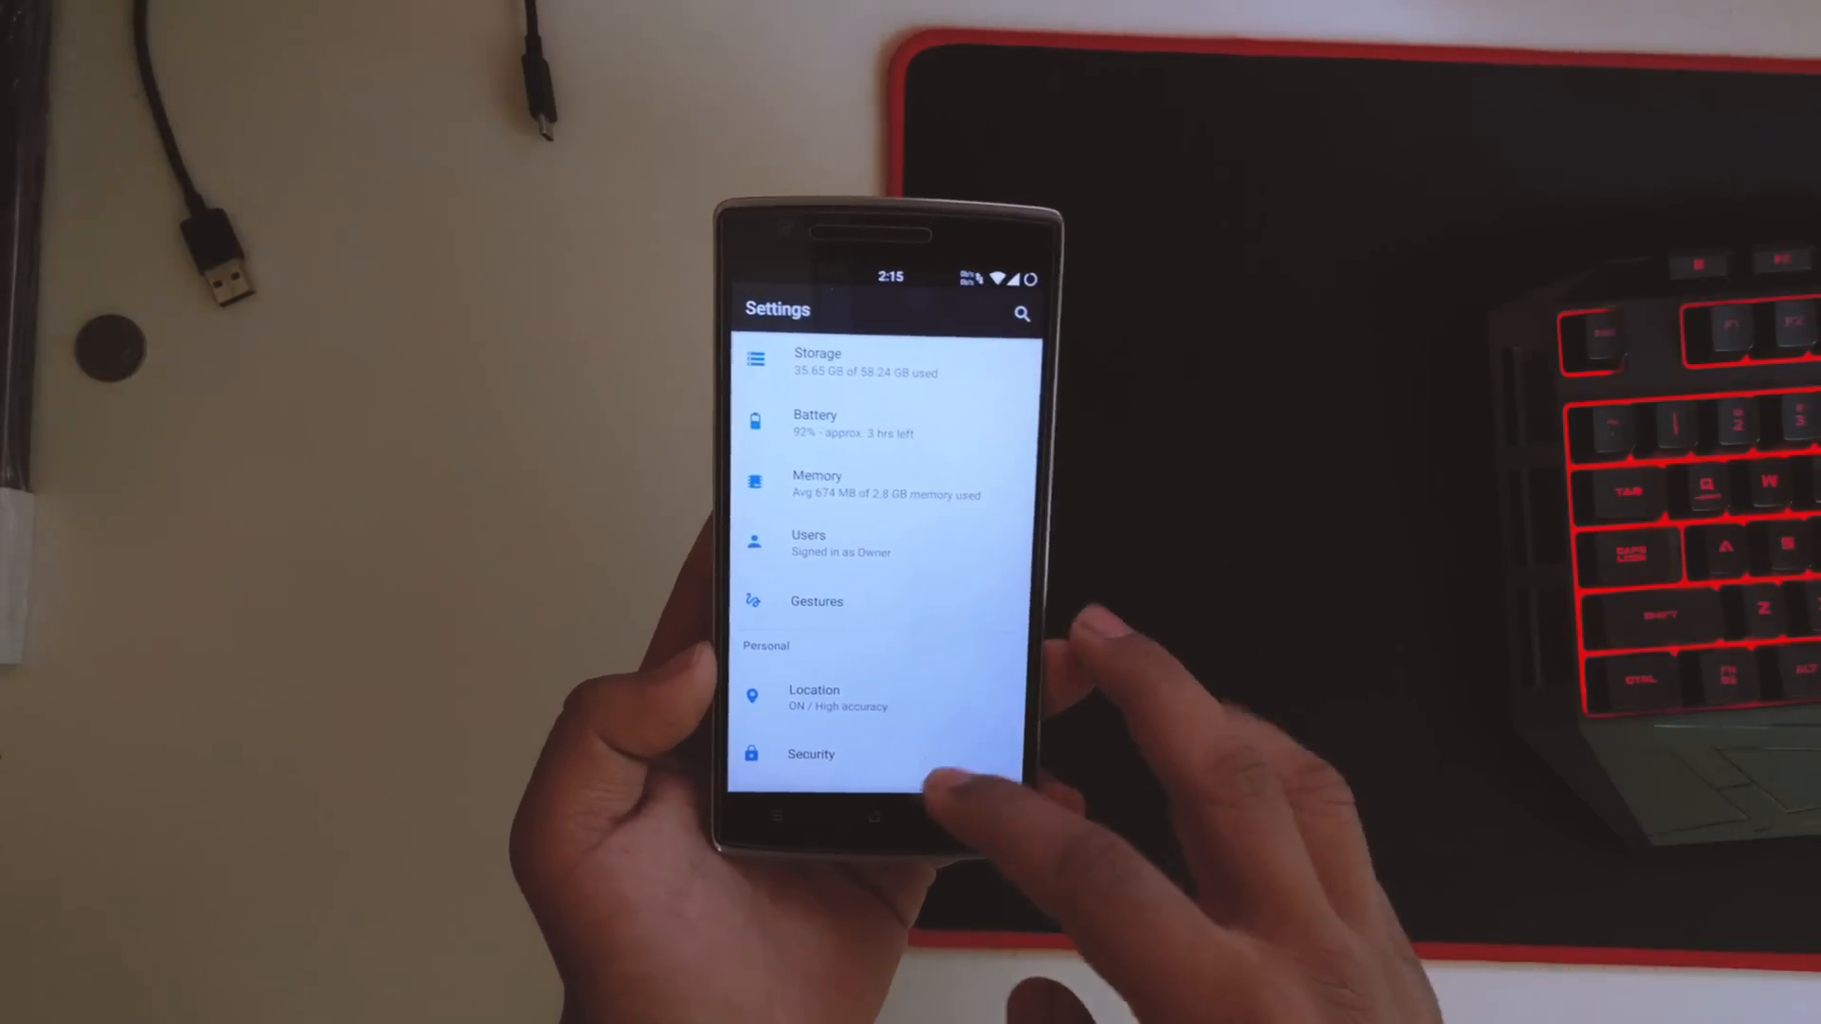
{"action": "scroll", "scroll_direction": "down", "scroll_amount": 3}
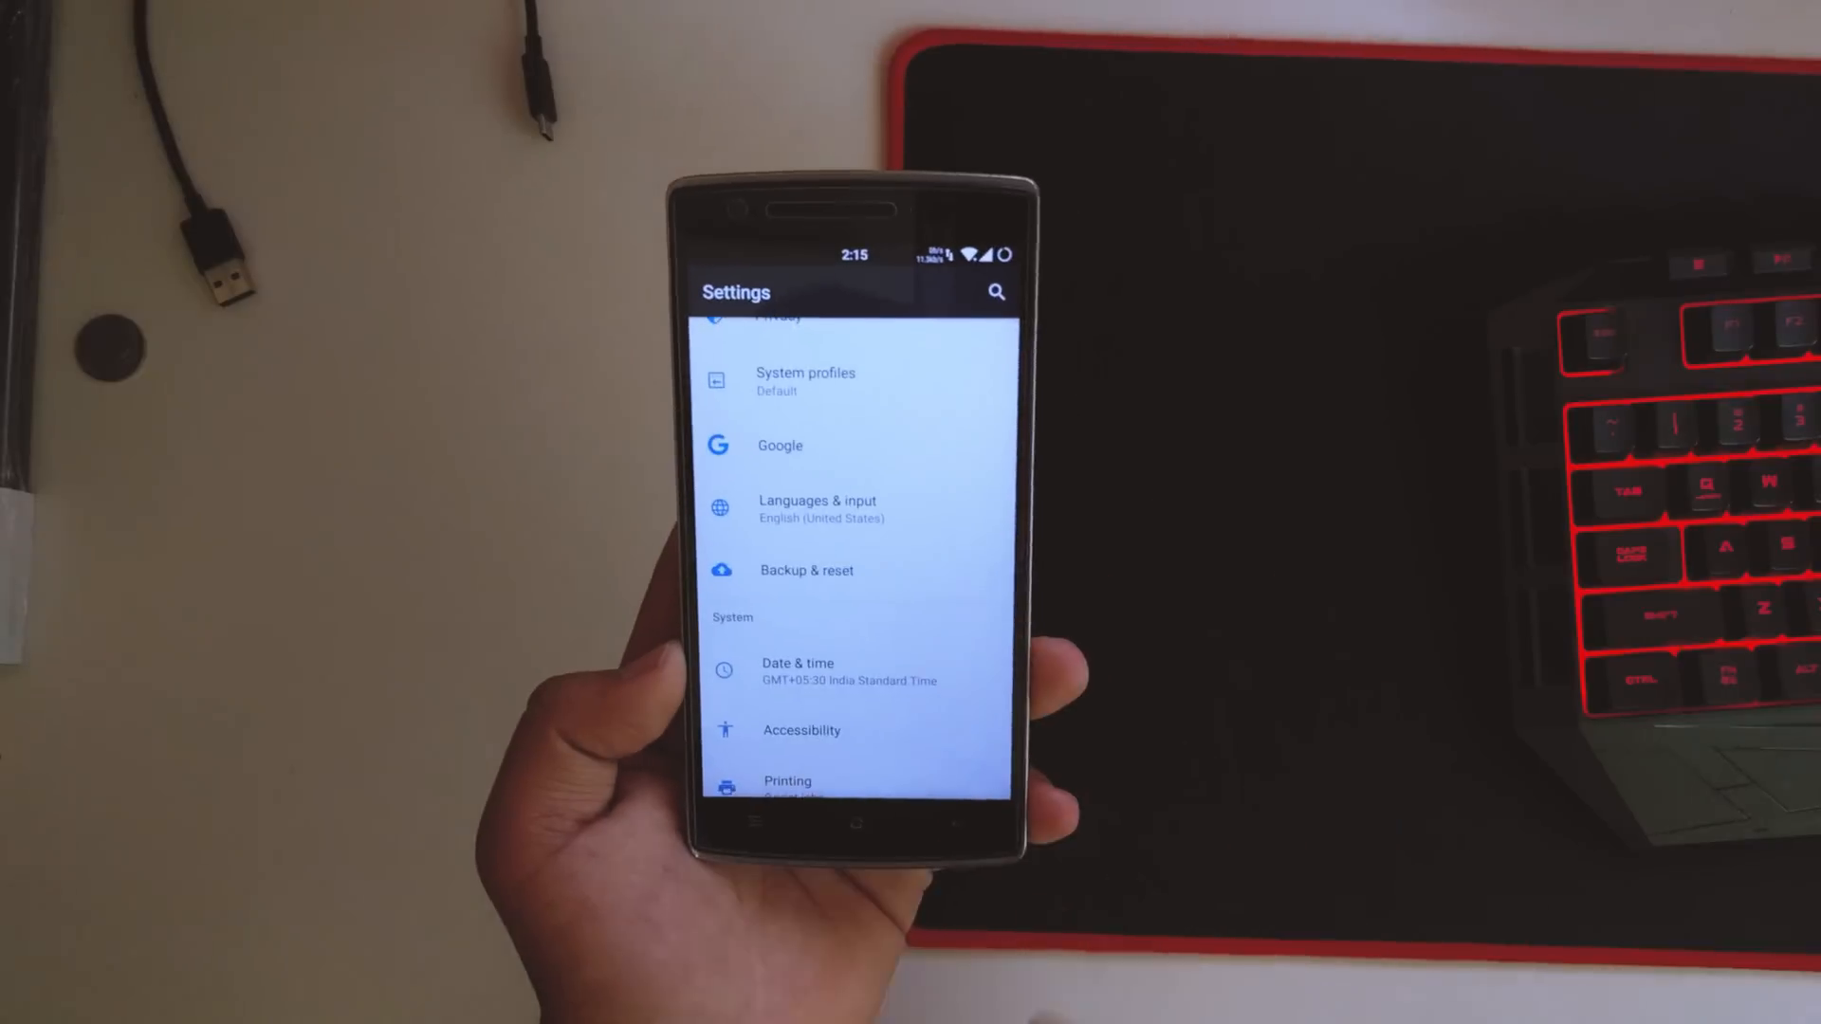
Browse the alphabetically indexed app drawer and return to the home screen with the clock widget.
{"action": "scroll", "scroll_direction": "down", "scroll_amount": 3}
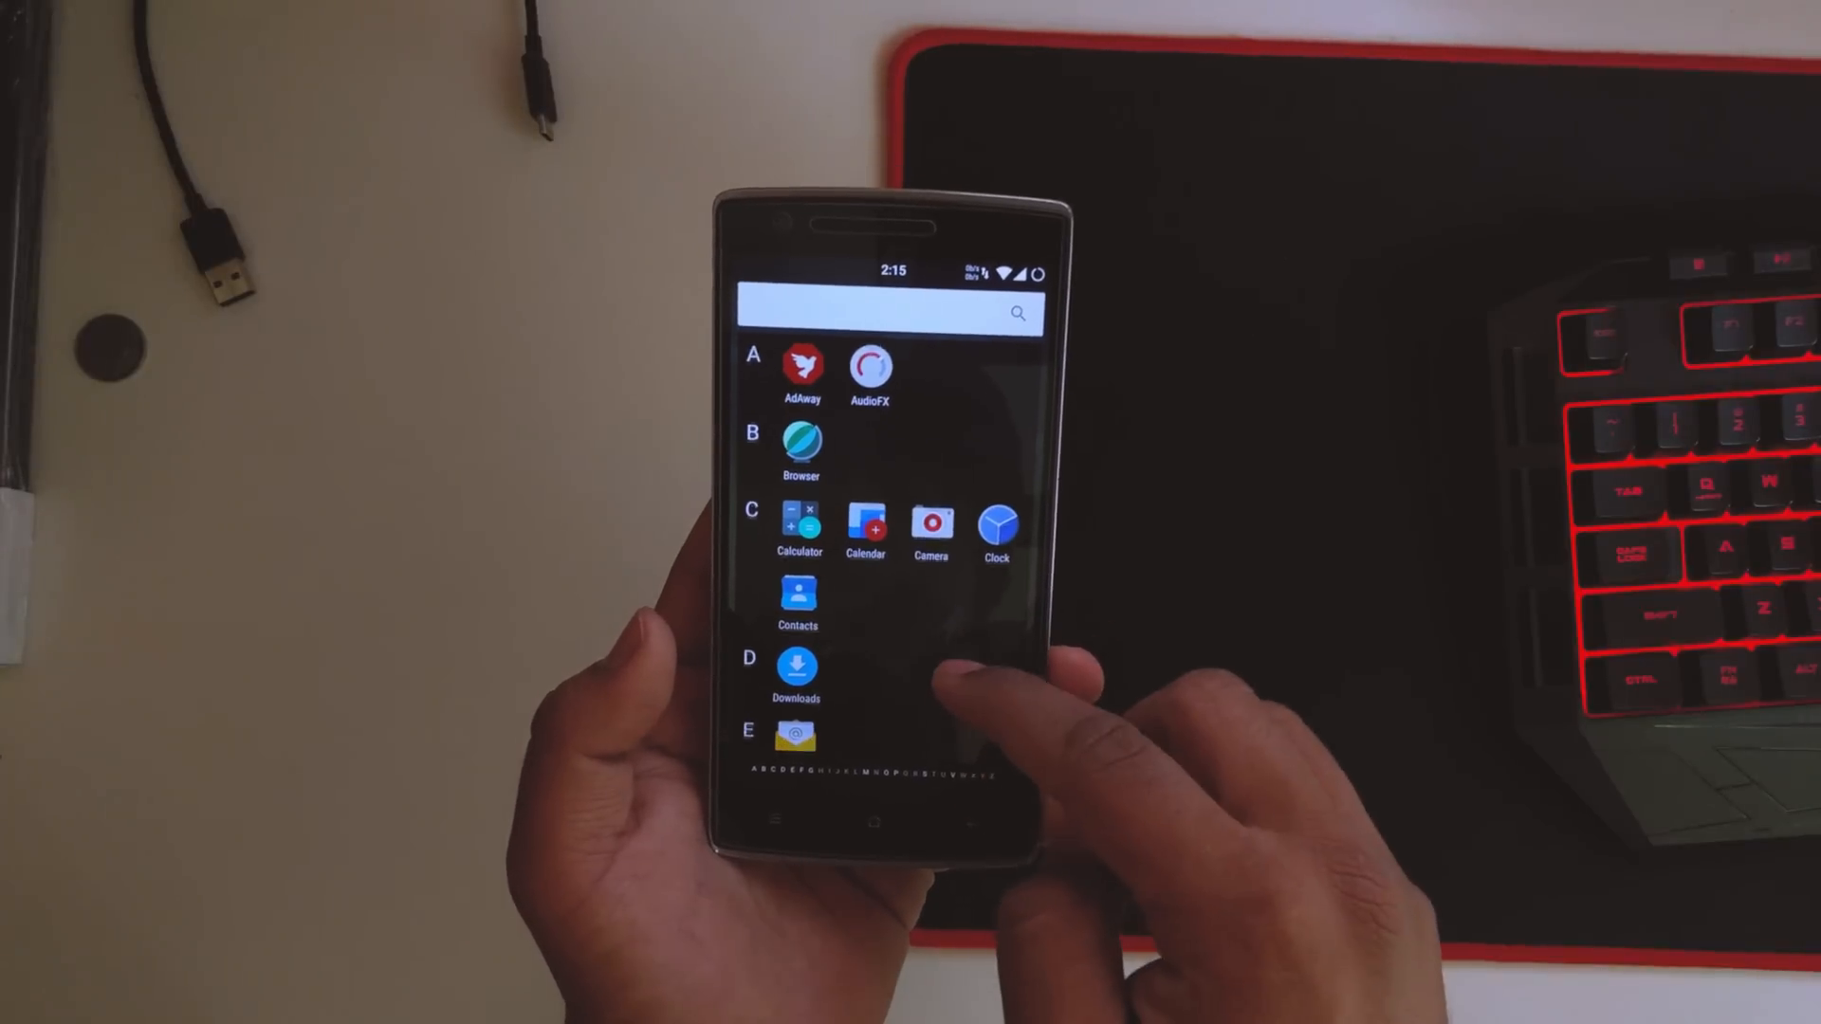
{"action": "scroll", "scroll_direction": "down", "scroll_amount": 3}
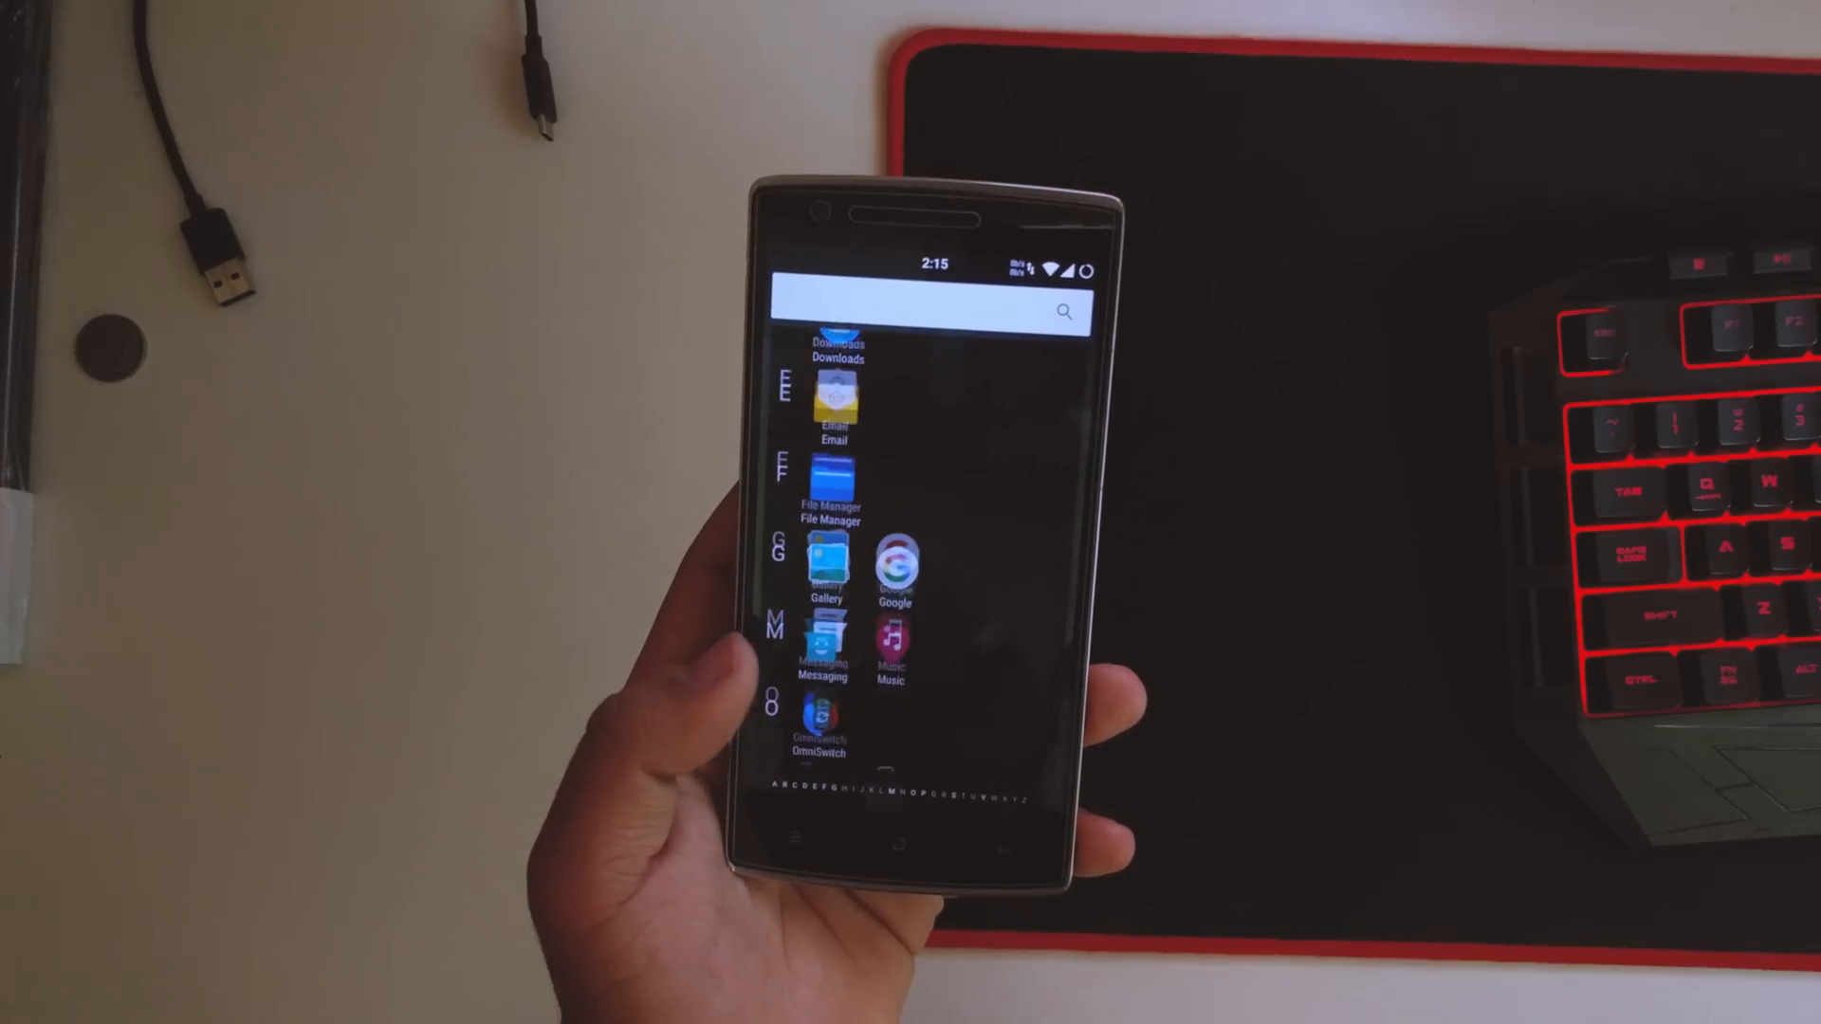
{"action": "scroll", "scroll_direction": "down", "scroll_amount": 3}
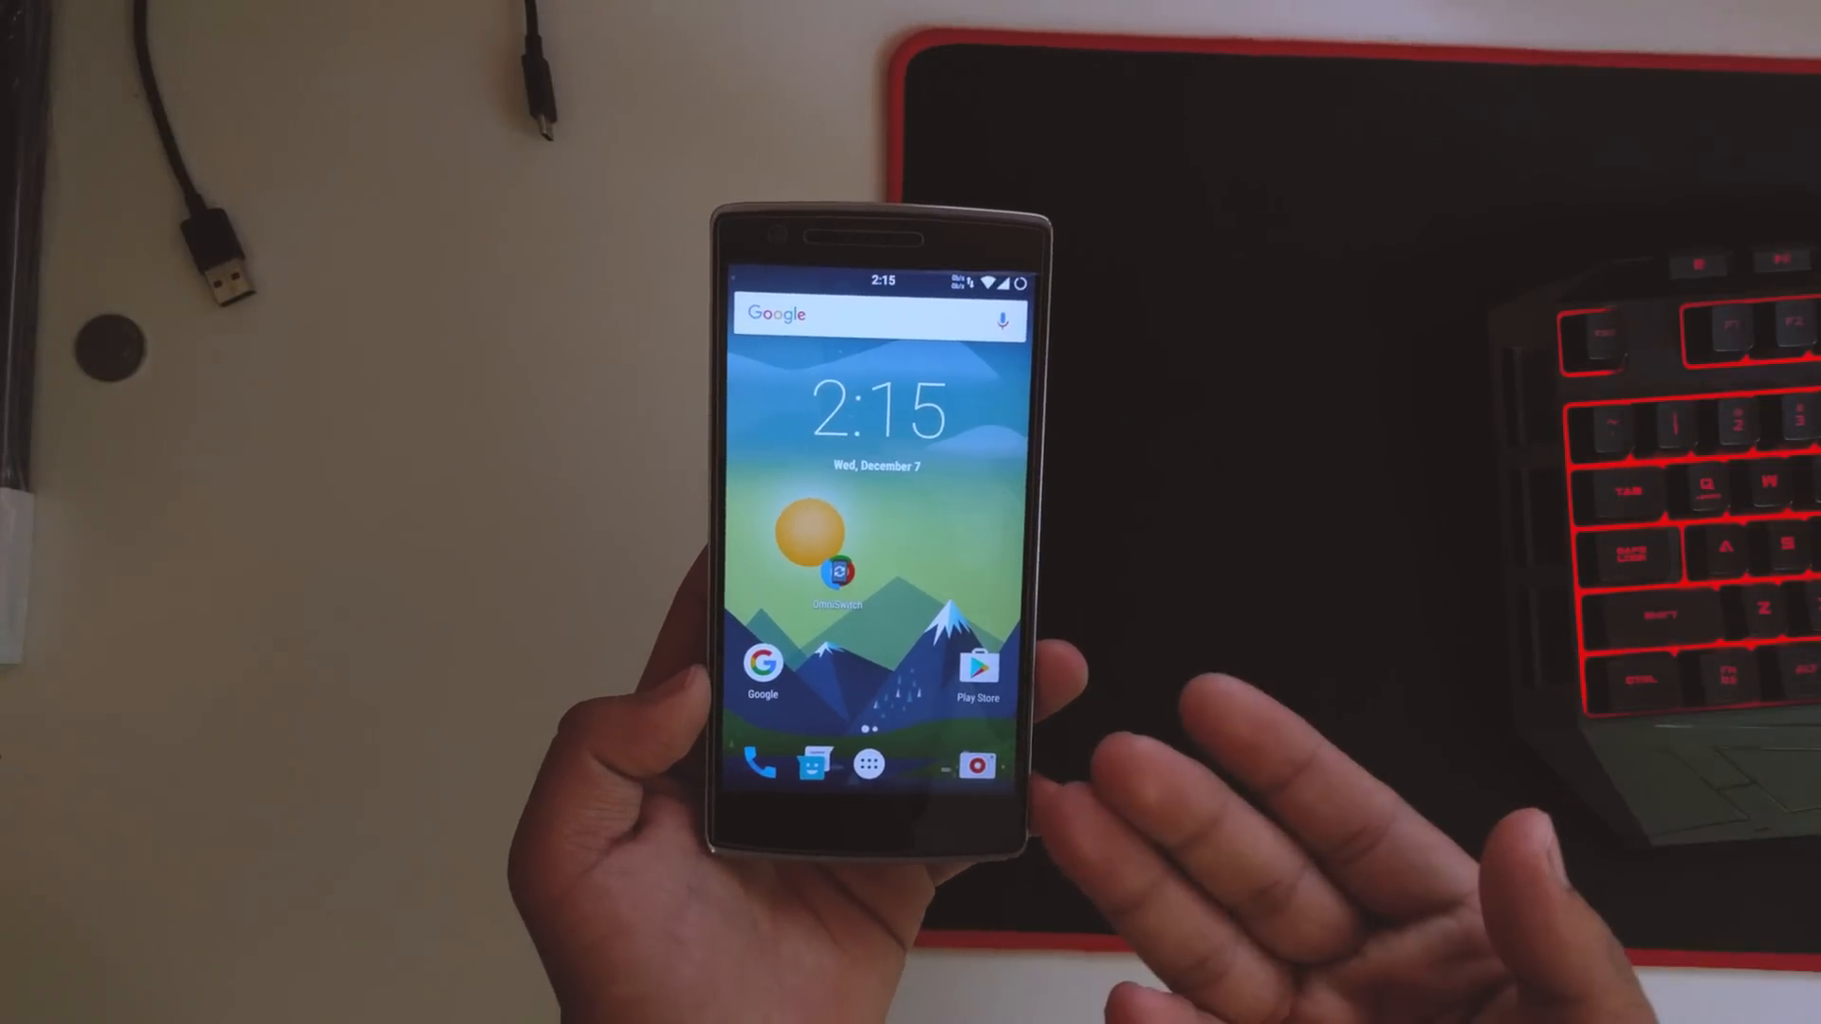
{"action": "left_click", "coordinate": [877, 751]}
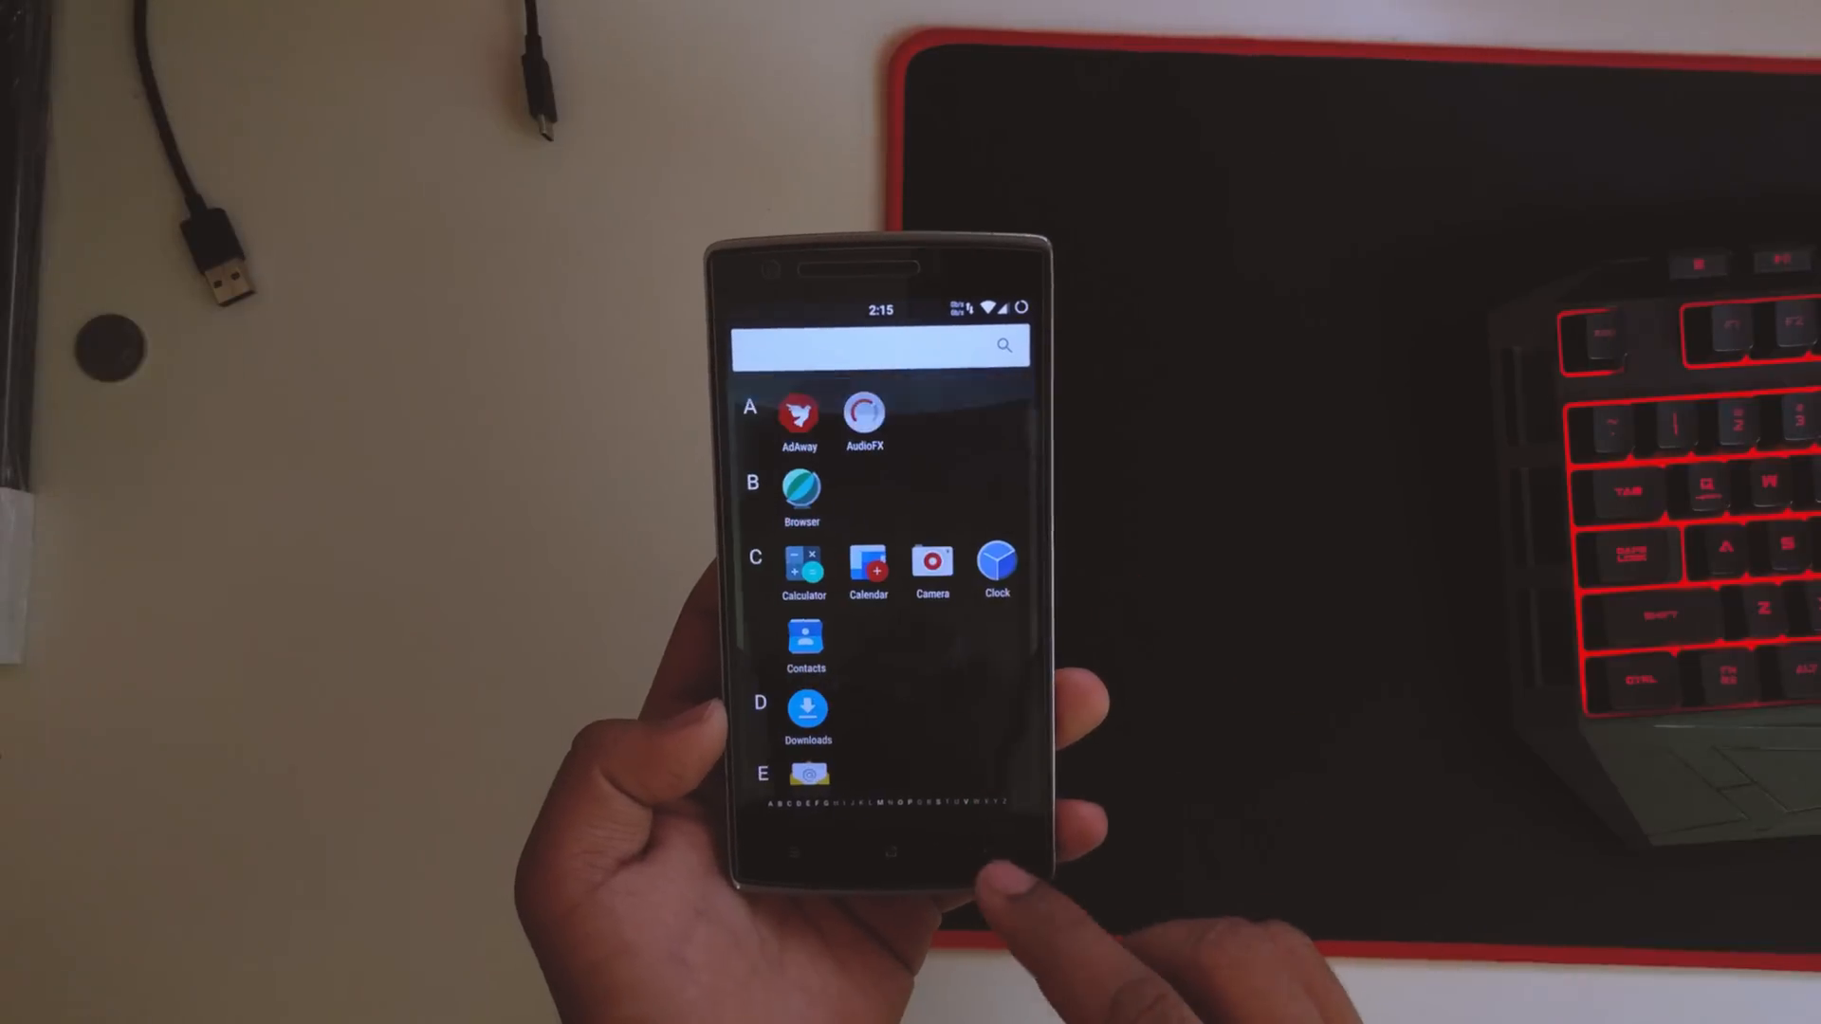
{"action": "left_click", "coordinate": [886, 850]}
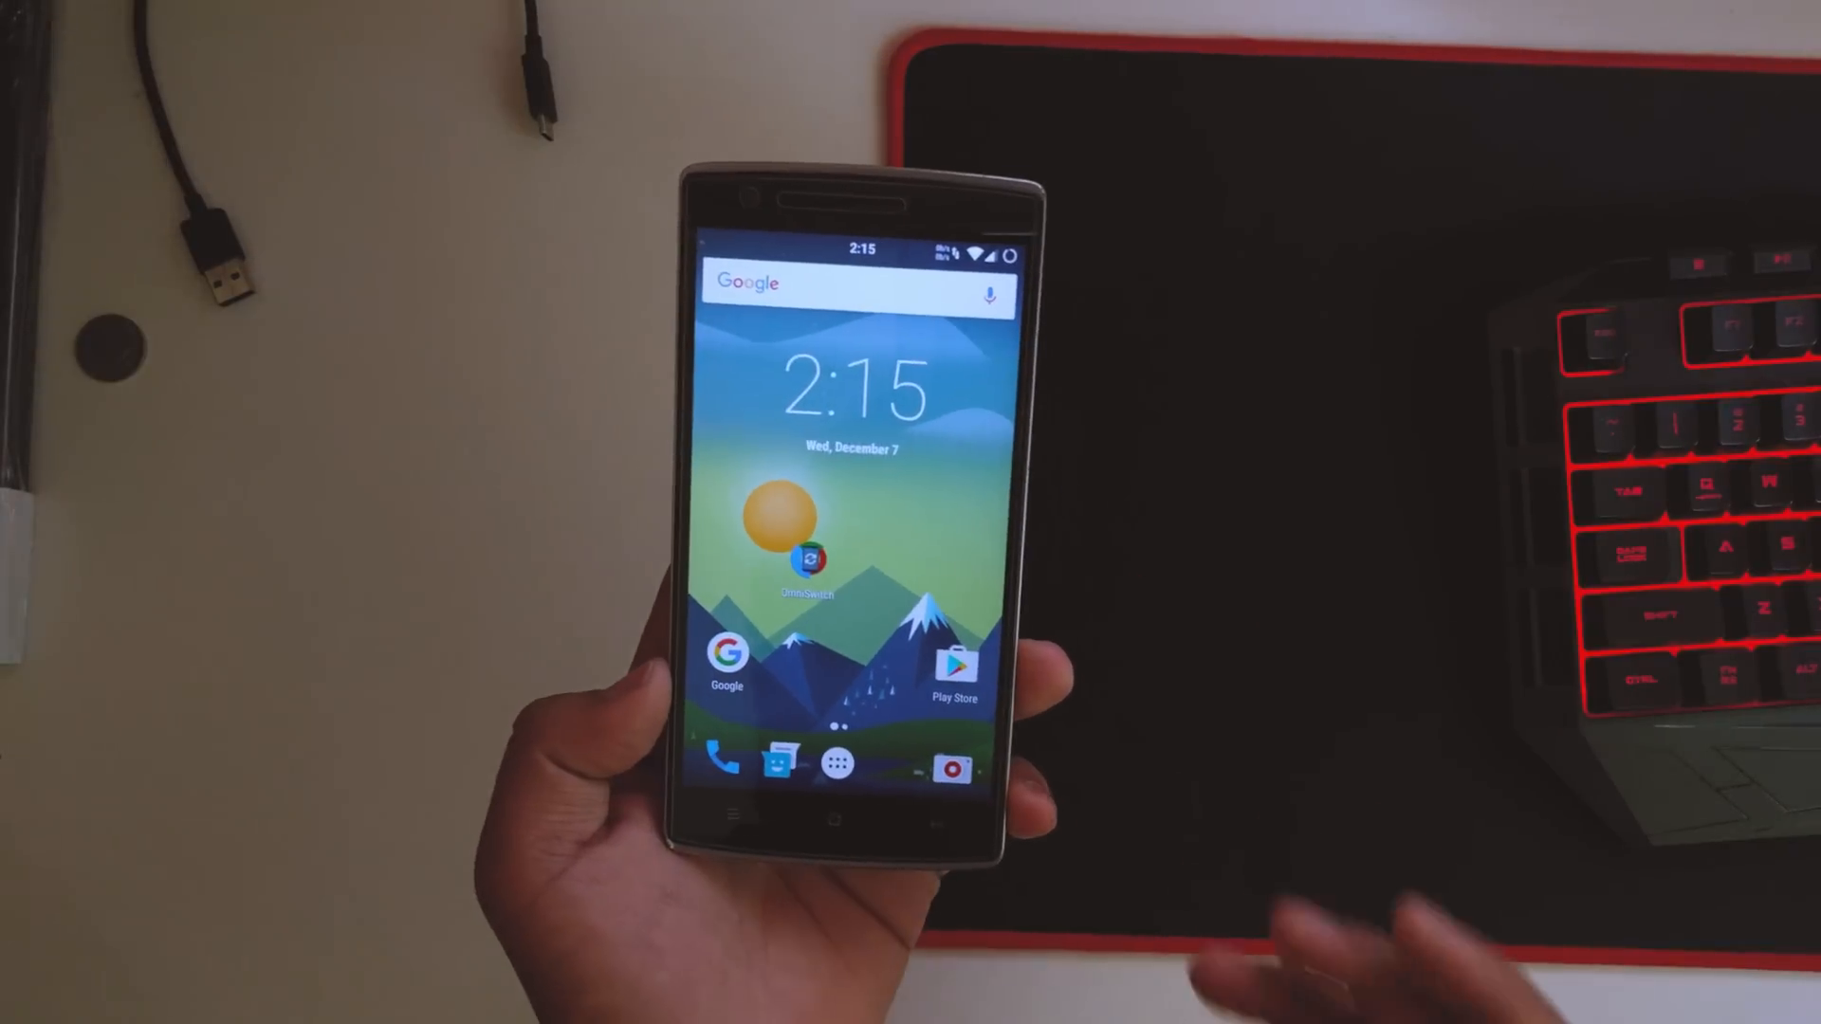